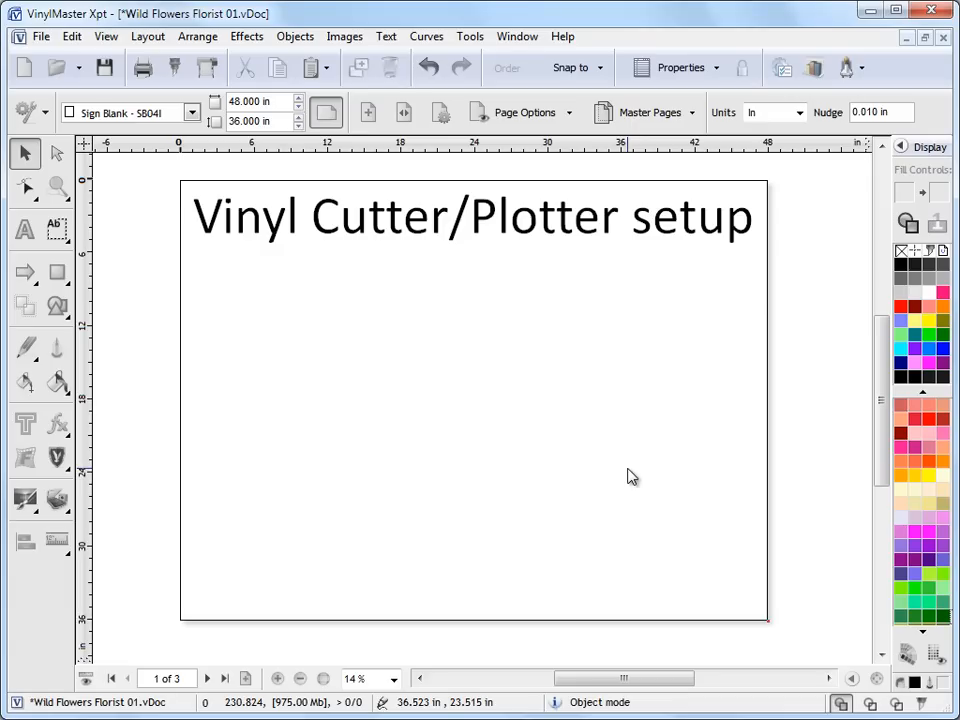
mouse_move(645, 455)
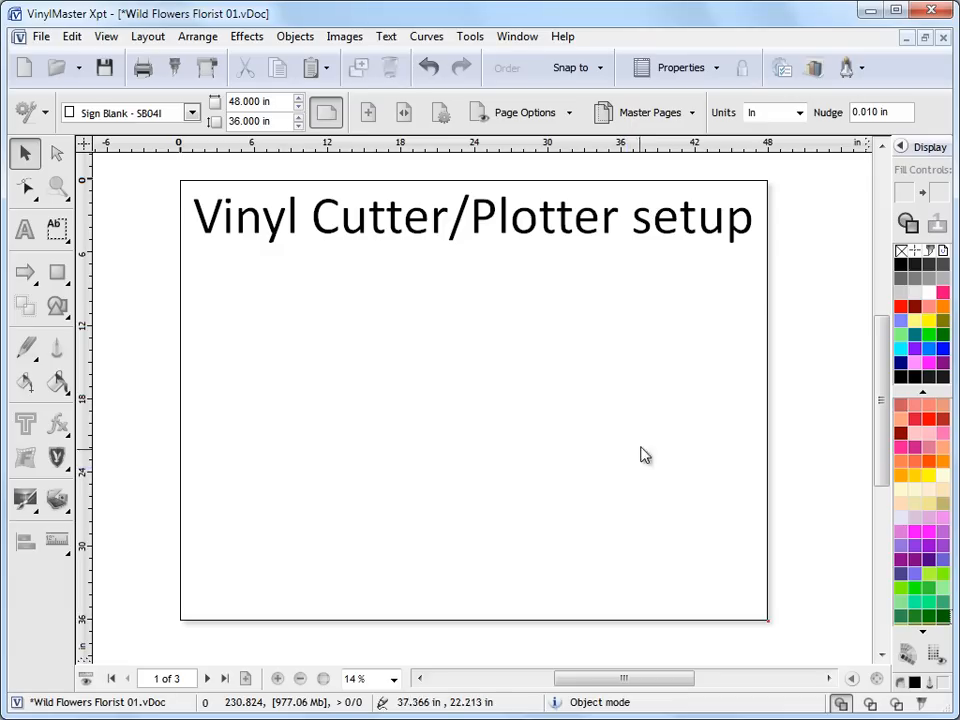
Step: Launch the Vinyl Spooler from the utilities dropdown and show its Plotter menu
left_click(864, 67)
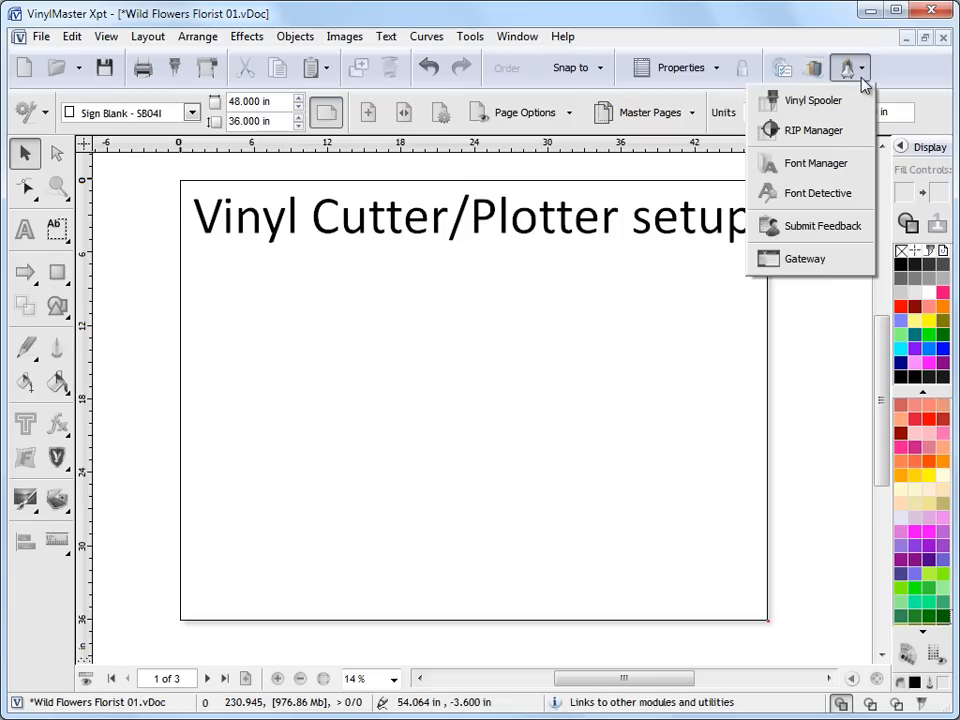
mouse_move(812, 100)
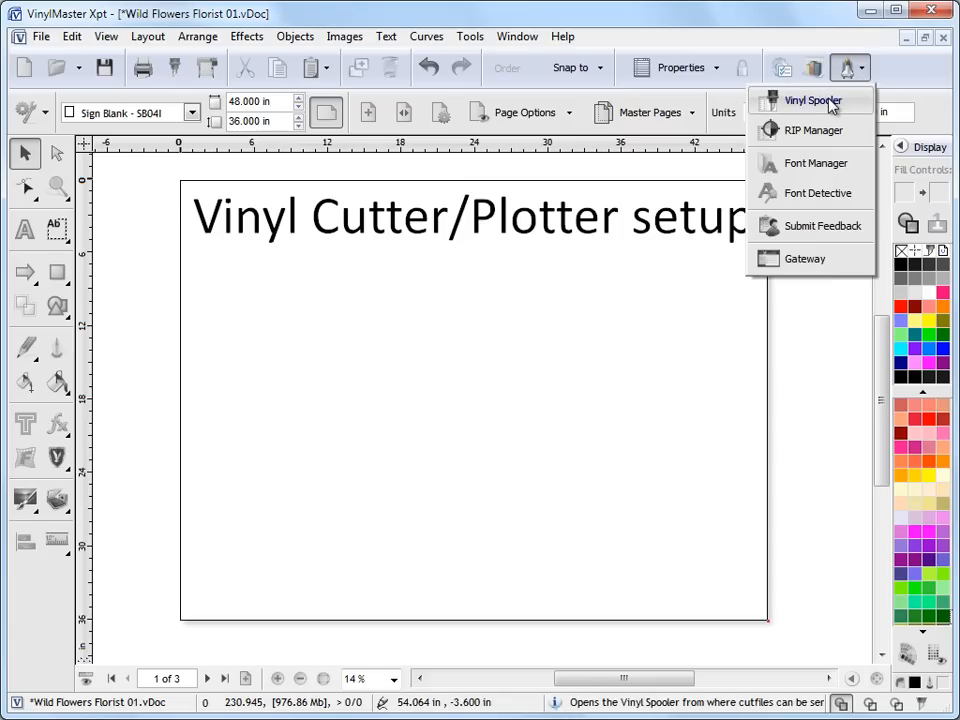
left_click(811, 100)
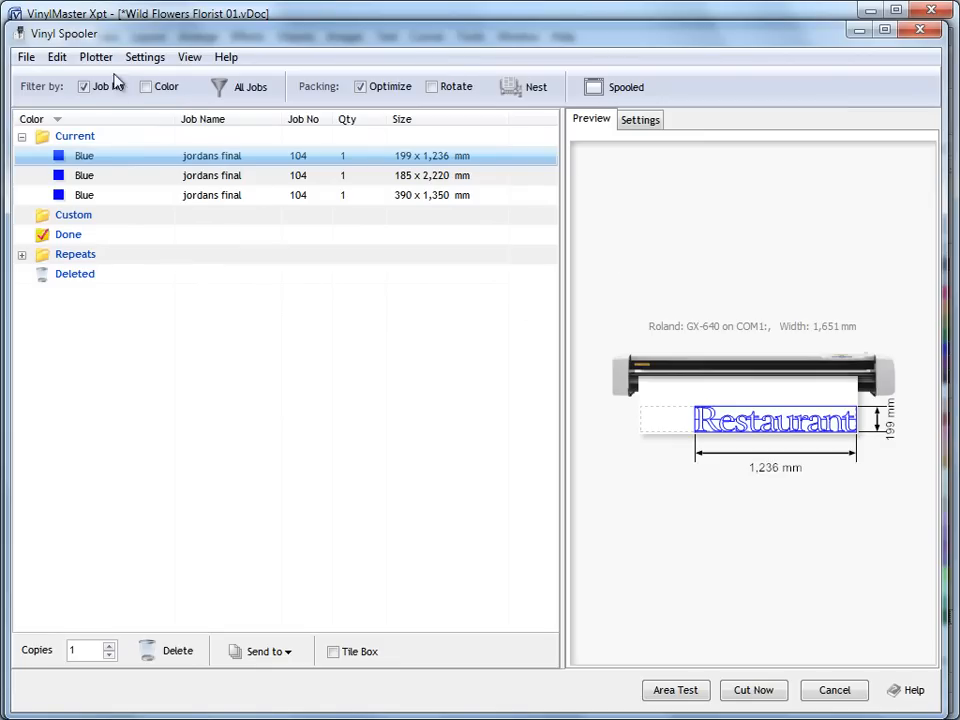
left_click(96, 56)
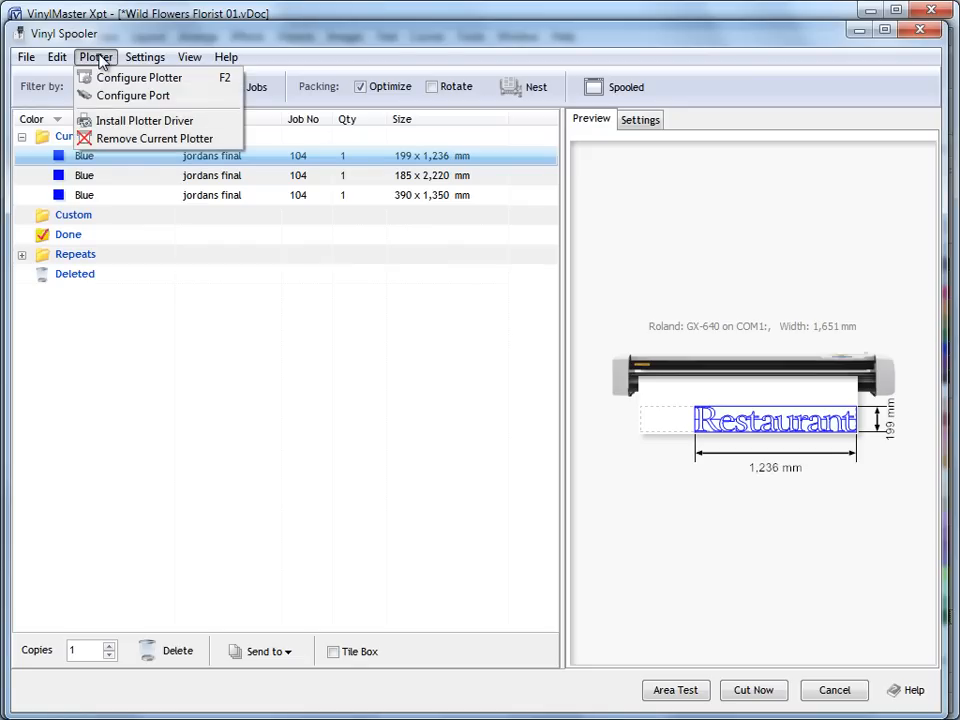
mouse_move(145, 120)
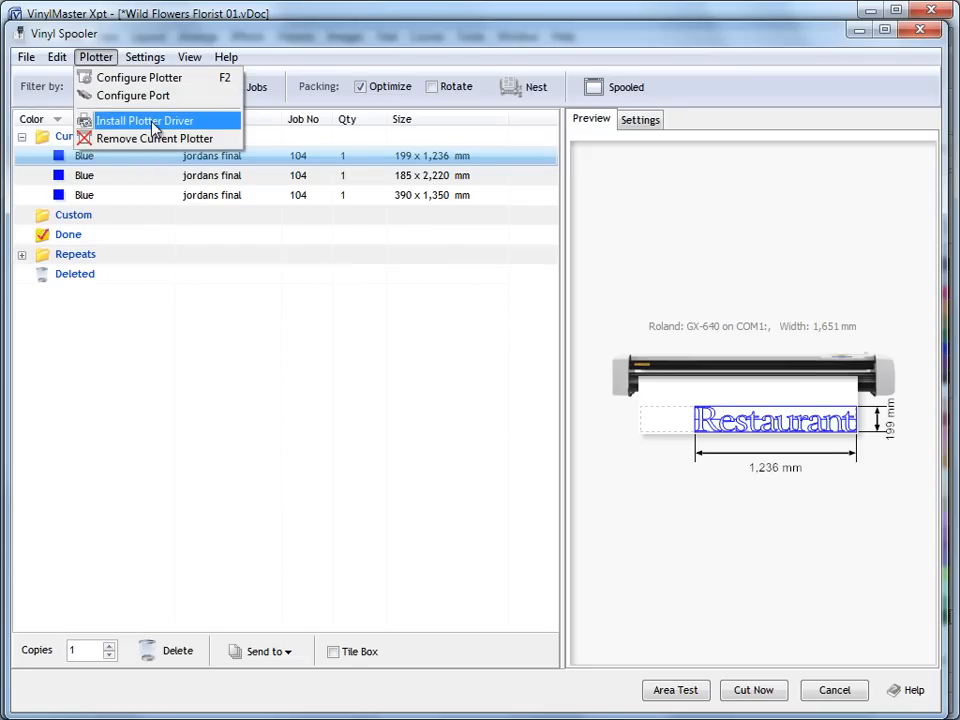
Step: Choose Install Plotter Driver to bring up the Add Vinyl Cutter (Plotter) Wizard
left_click(145, 120)
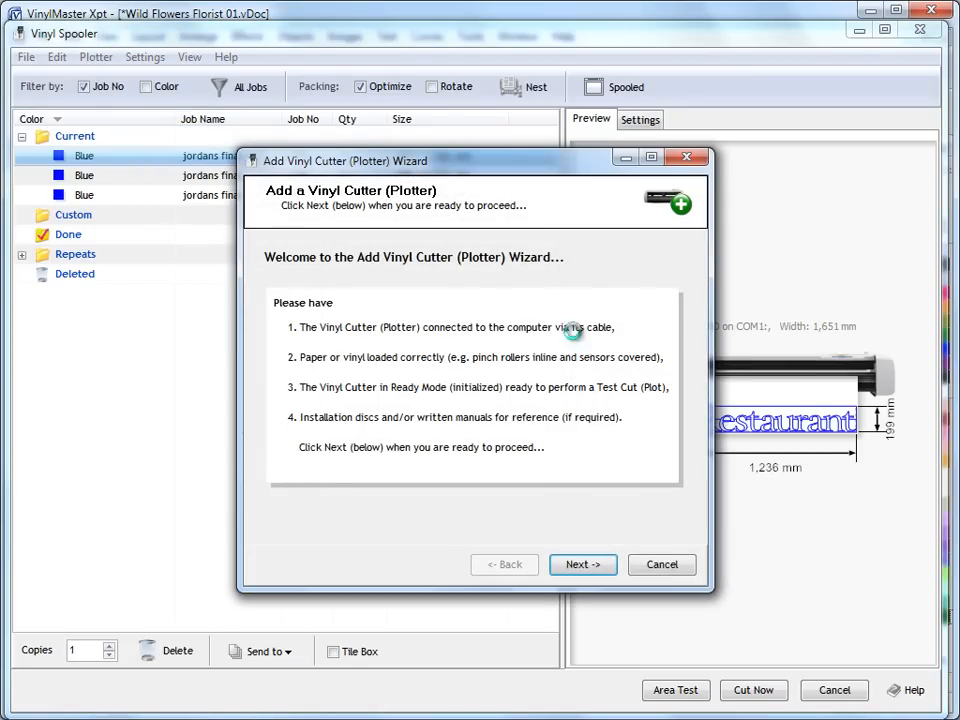
mouse_move(317, 340)
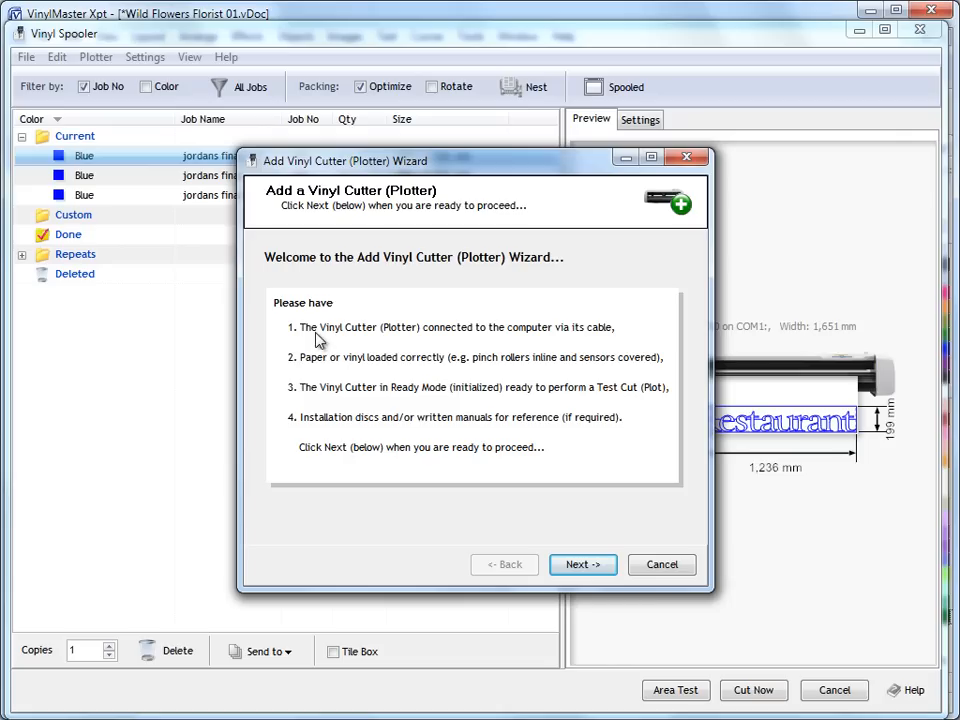
mouse_move(366, 391)
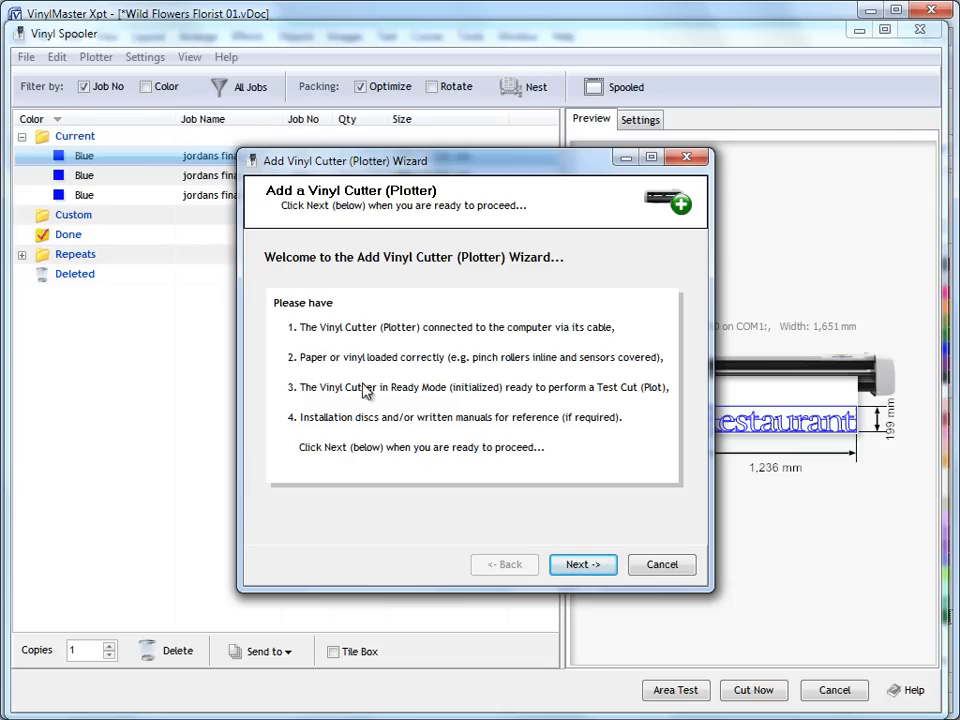
mouse_move(391, 477)
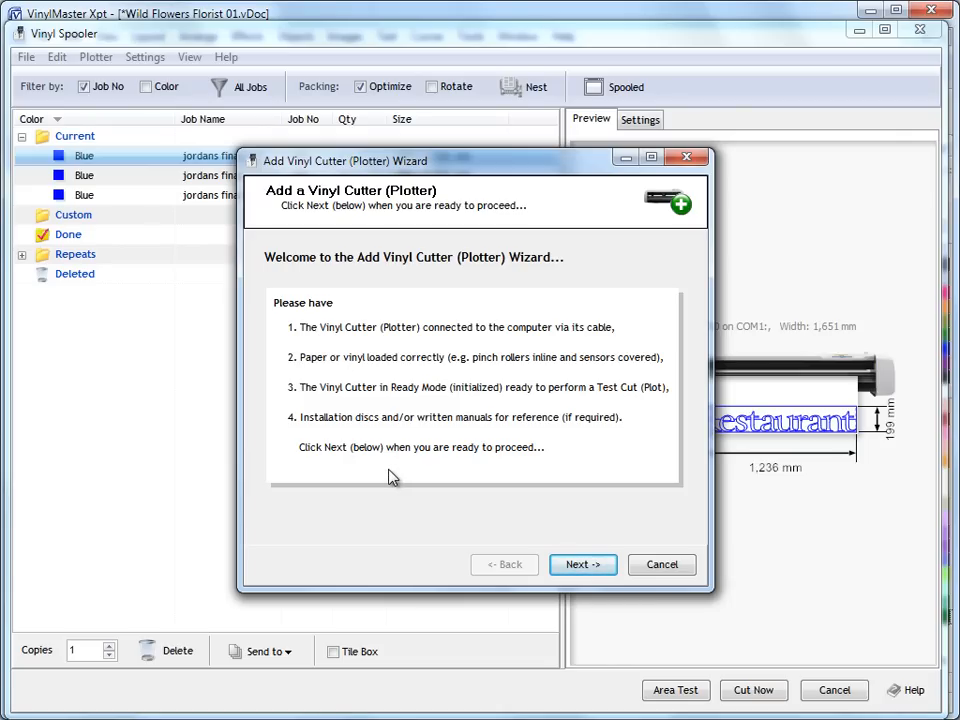
mouse_move(450, 353)
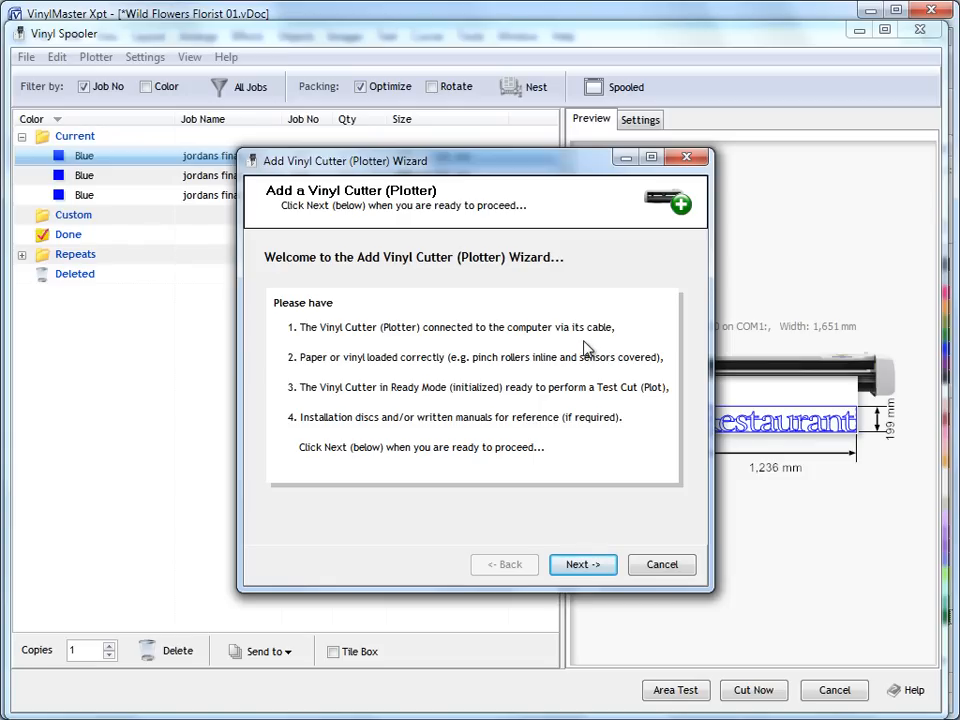
mouse_move(641, 349)
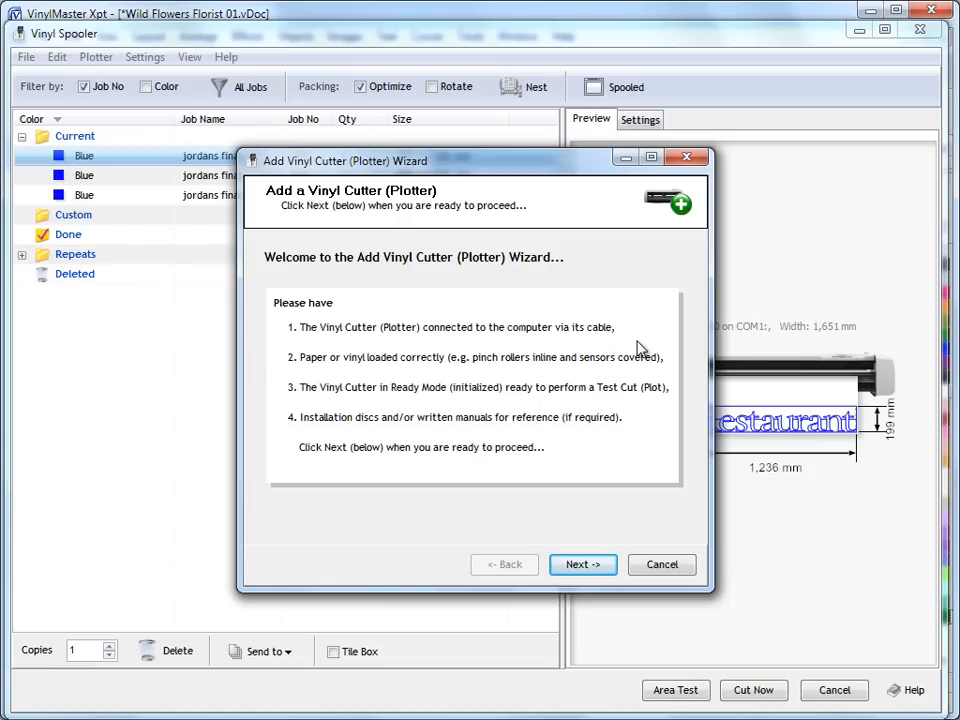
mouse_move(675, 380)
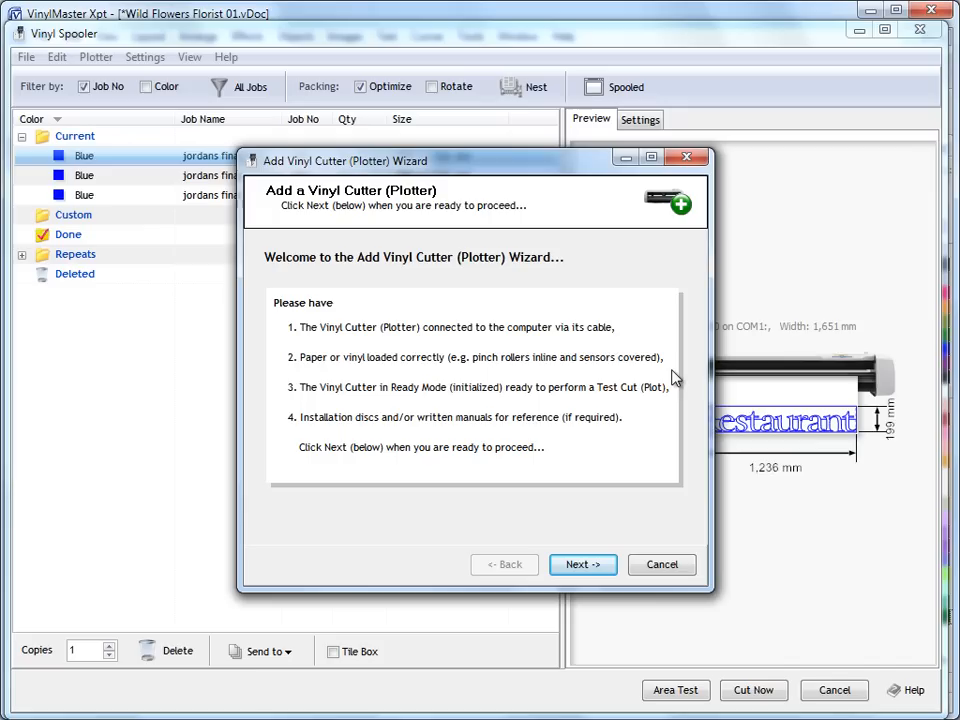
mouse_move(465, 343)
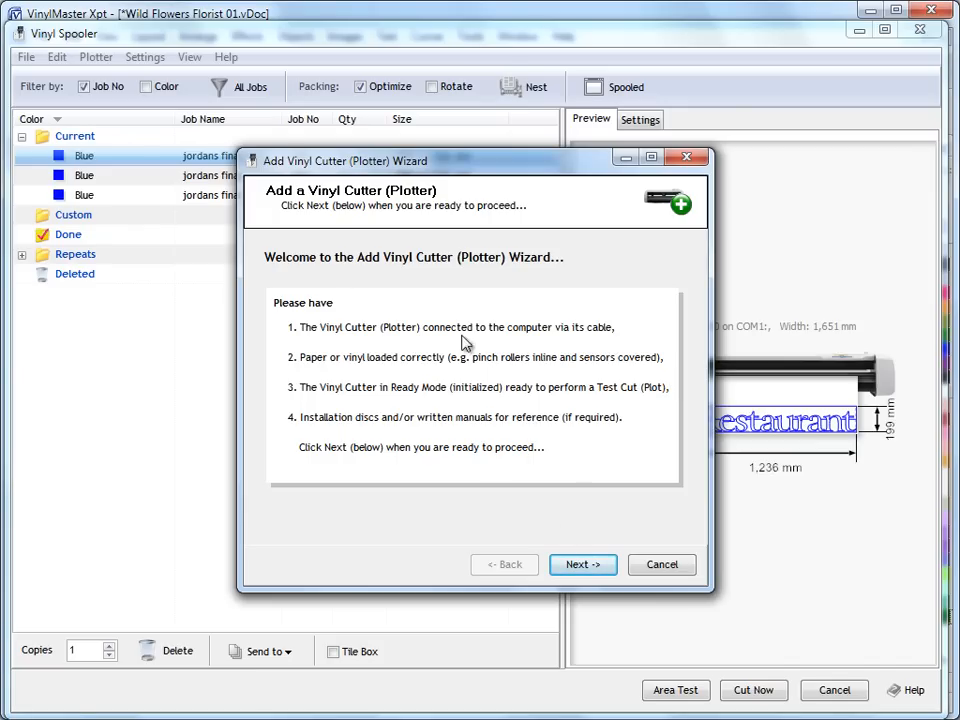
mouse_move(497, 385)
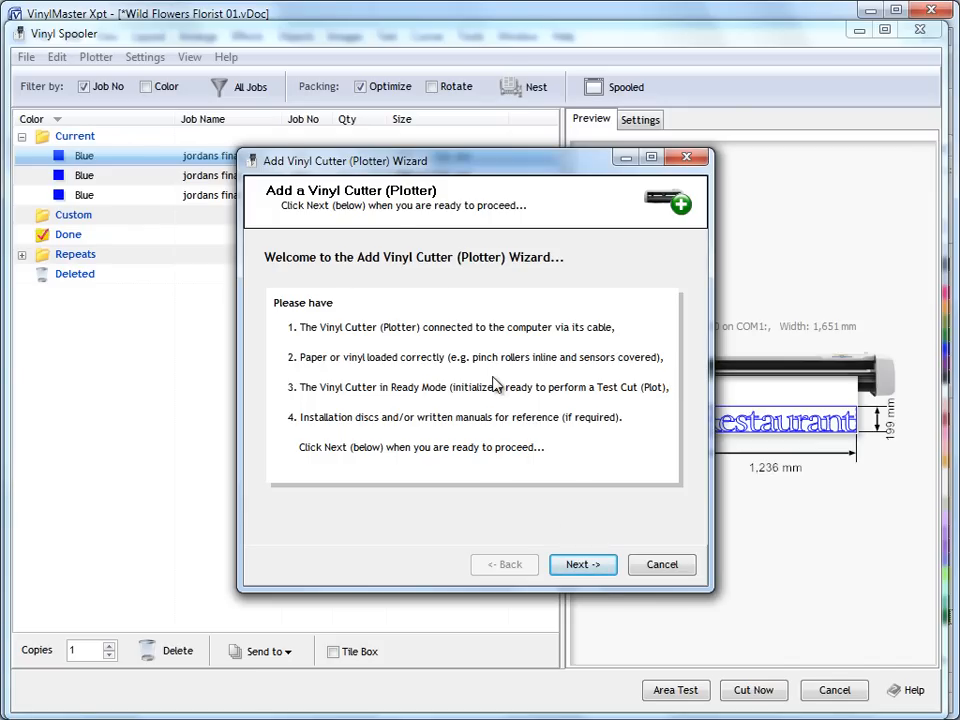
Step: Advance past the welcome checklist and find the Roland GX-24 in the model list
left_click(582, 564)
type("Rola")
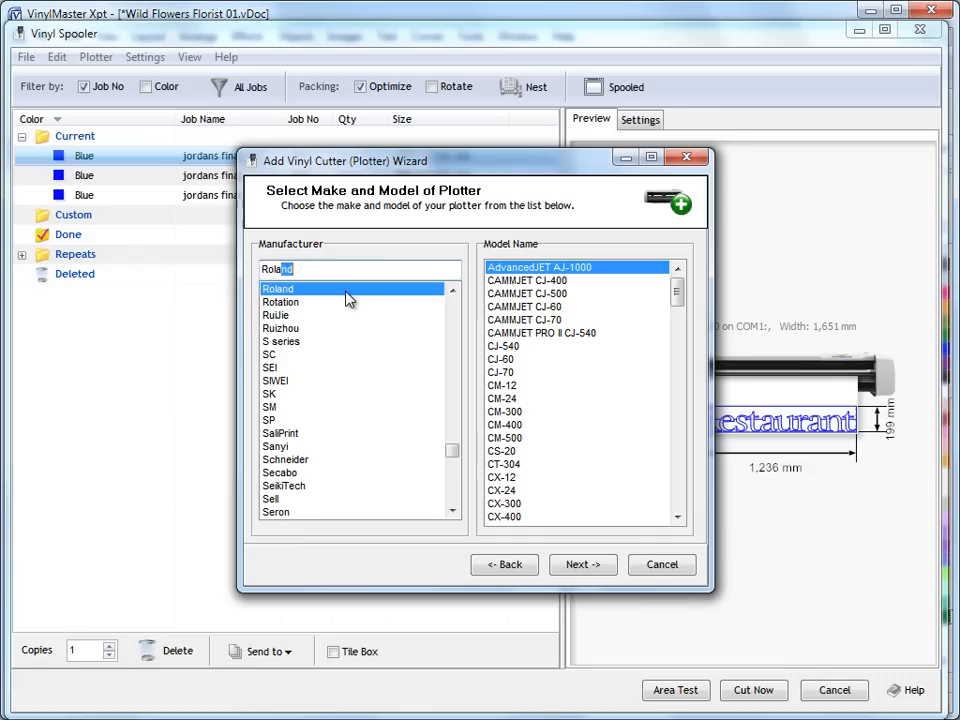
scroll("down", 3)
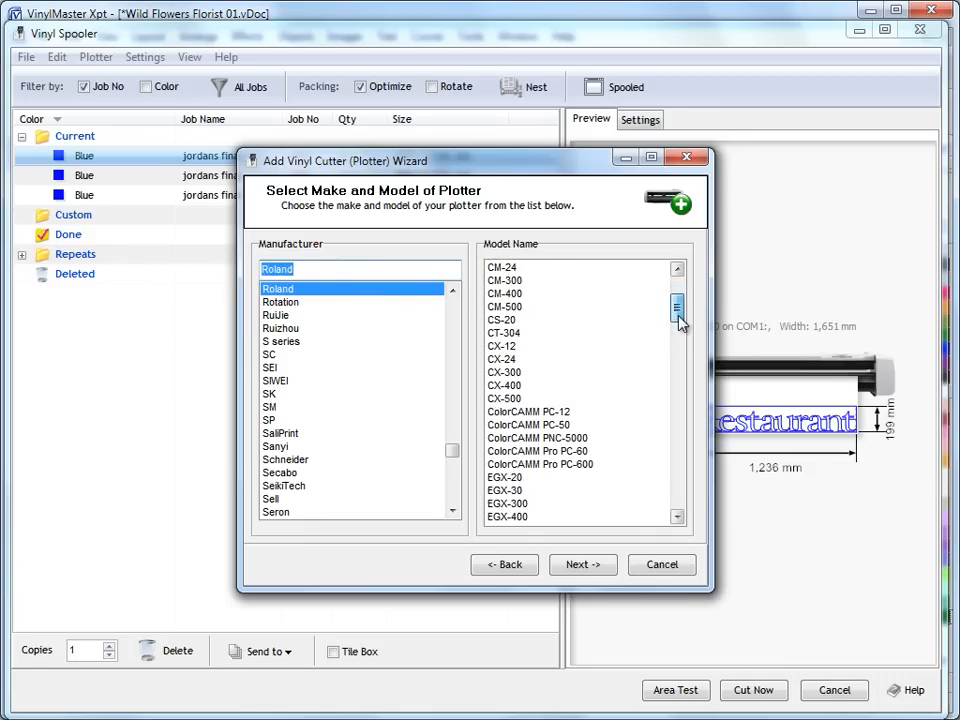
scroll("down", 3)
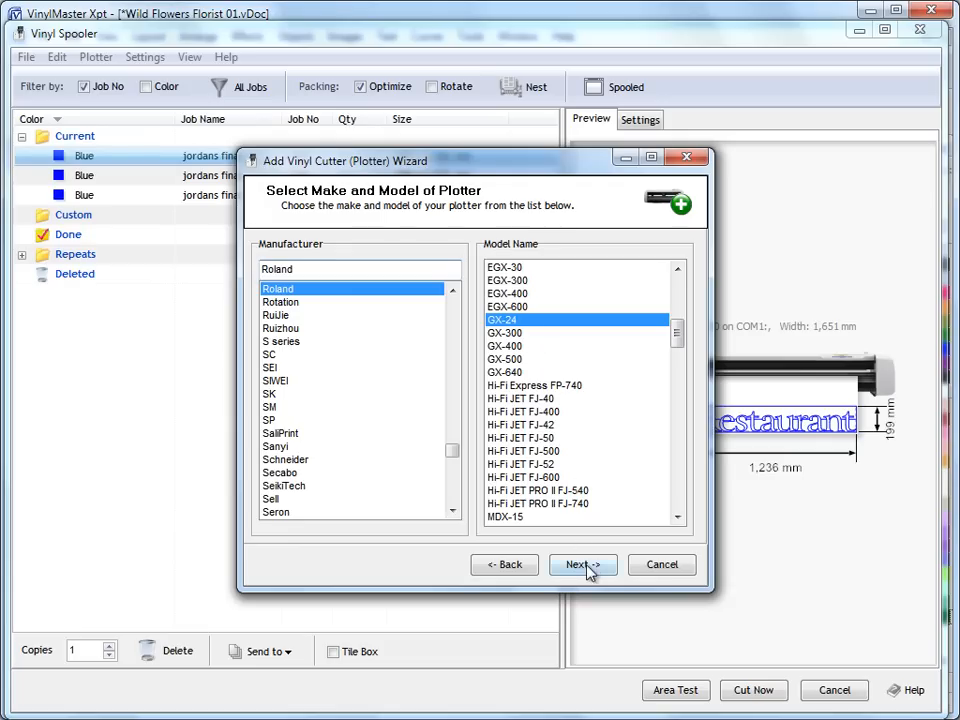
Step: Confirm the GX-24 model and check the 23.000 in maximum cutting width
left_click(582, 565)
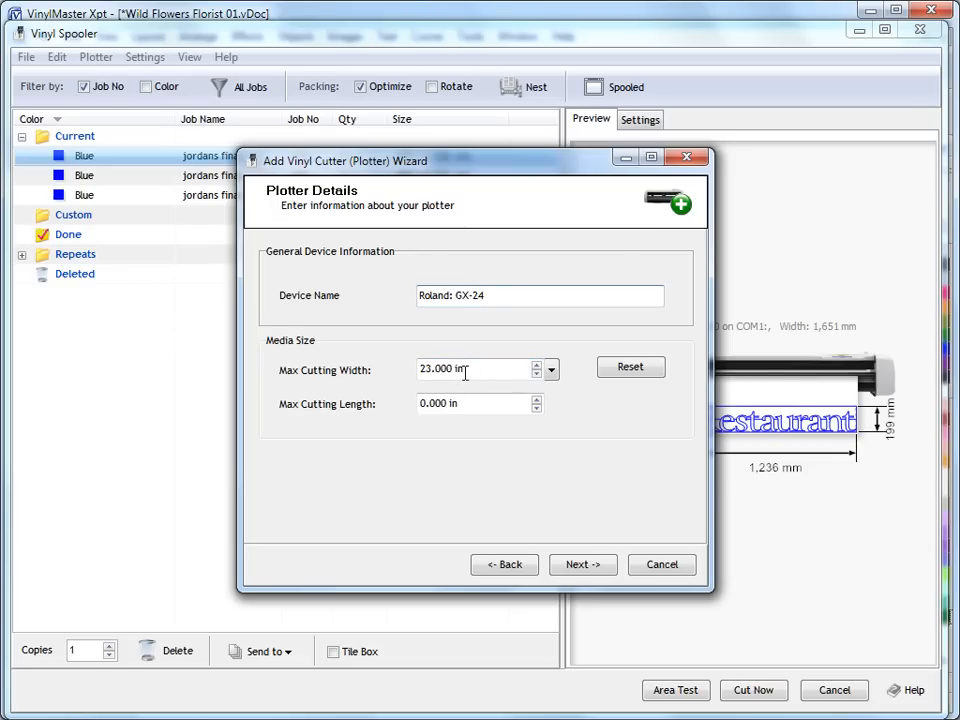
left_click(550, 369)
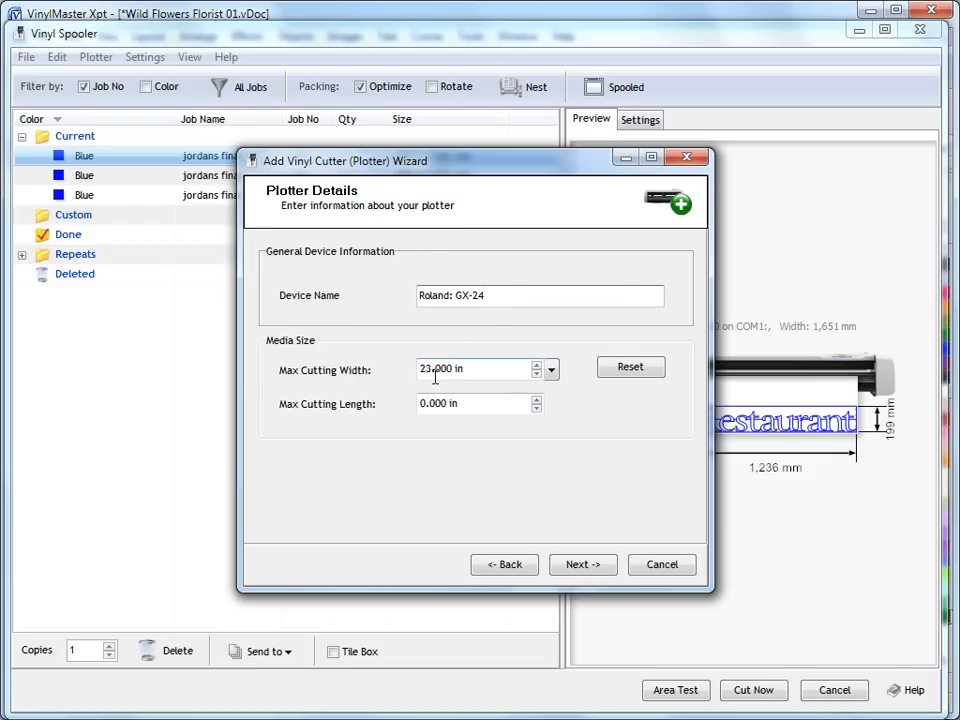
mouse_move(475, 370)
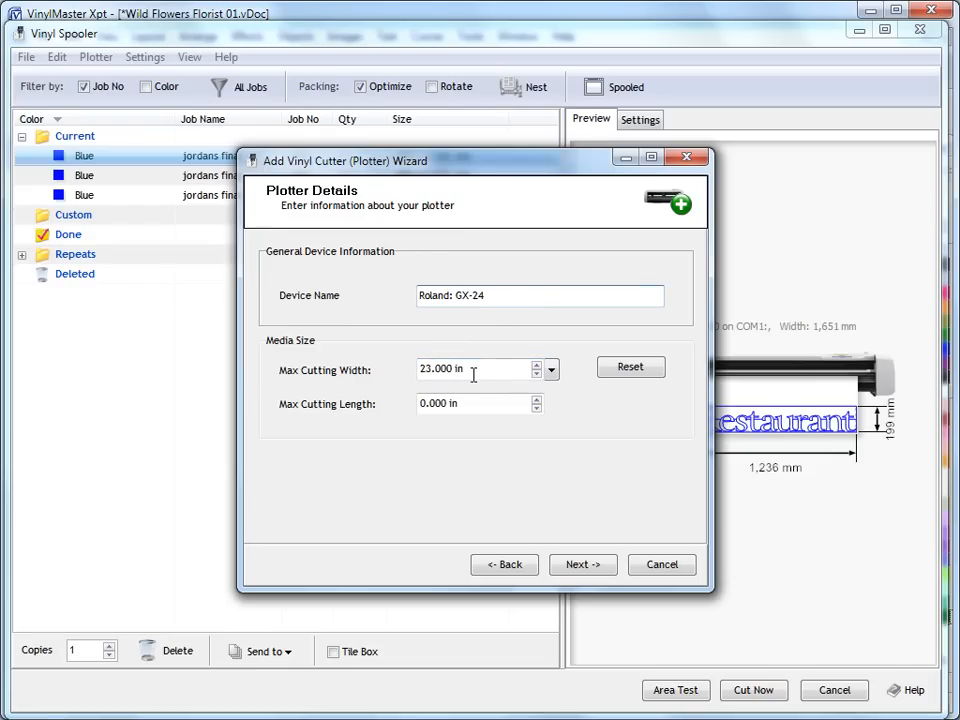
left_click(550, 369)
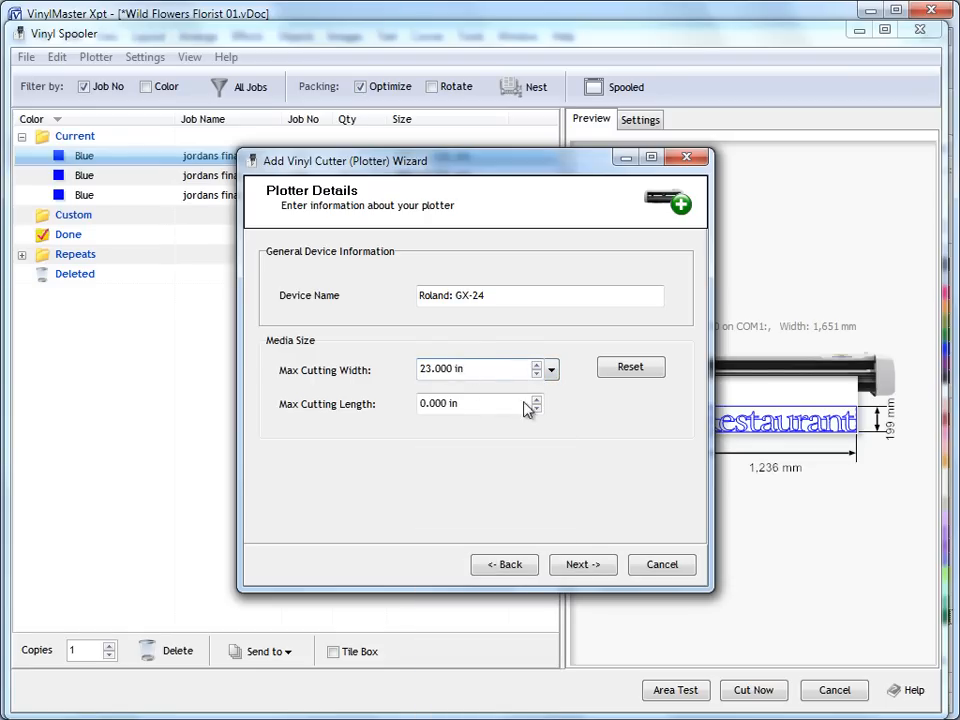
mouse_move(478, 363)
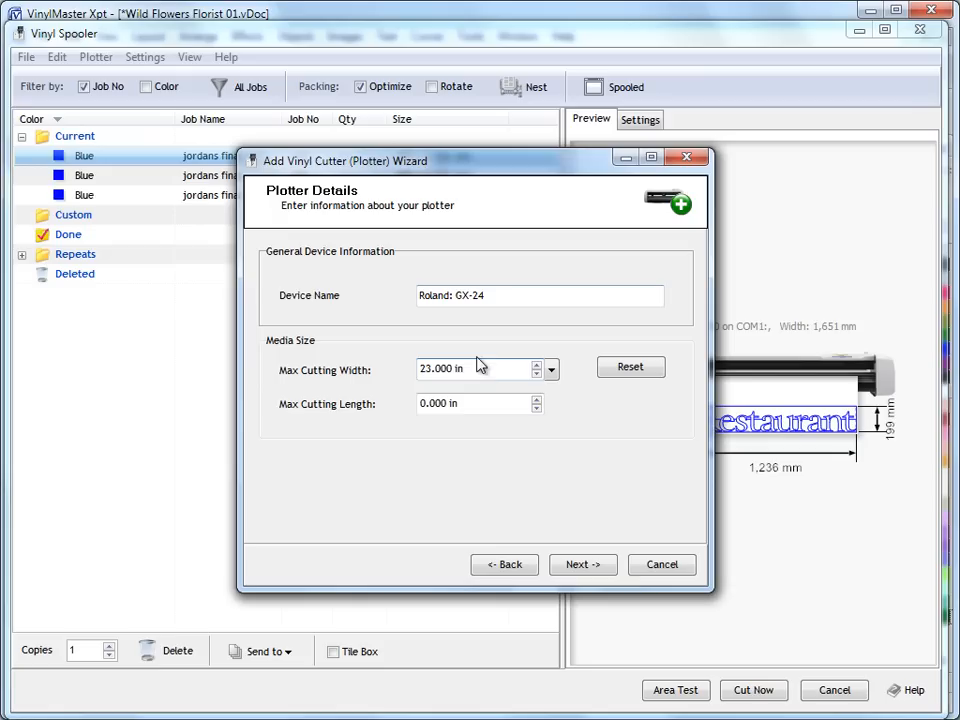
mouse_move(485, 370)
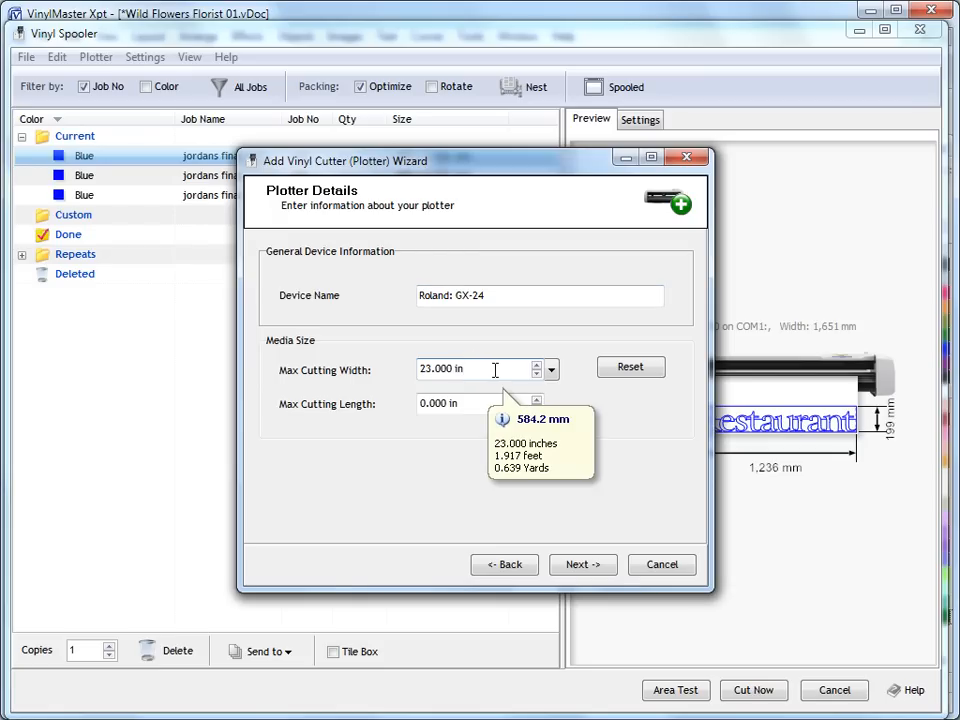
mouse_move(500, 349)
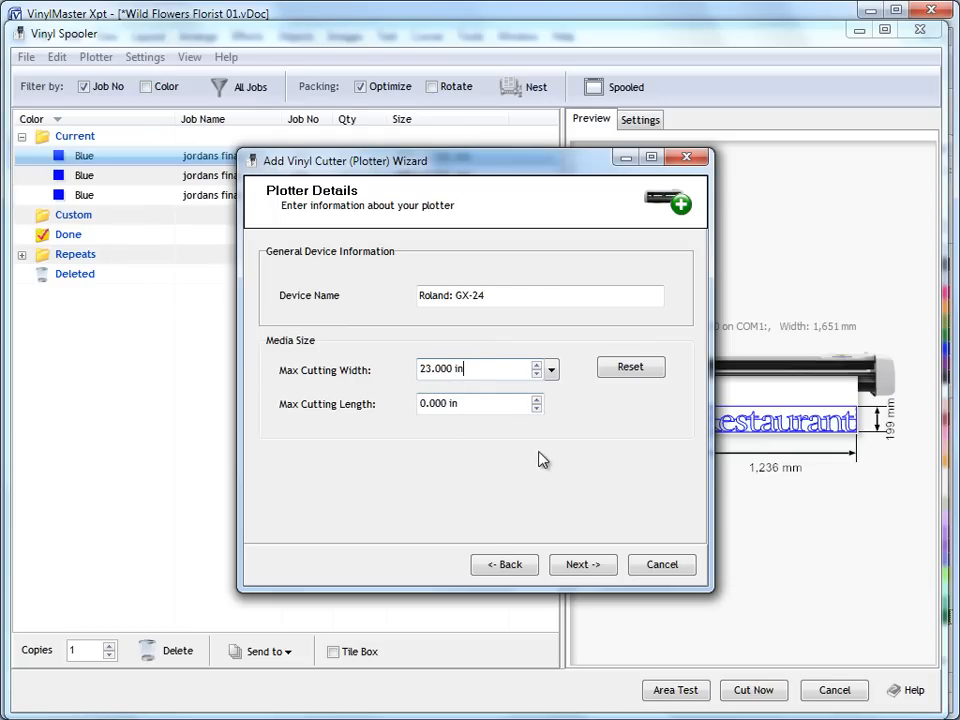
mouse_move(450, 395)
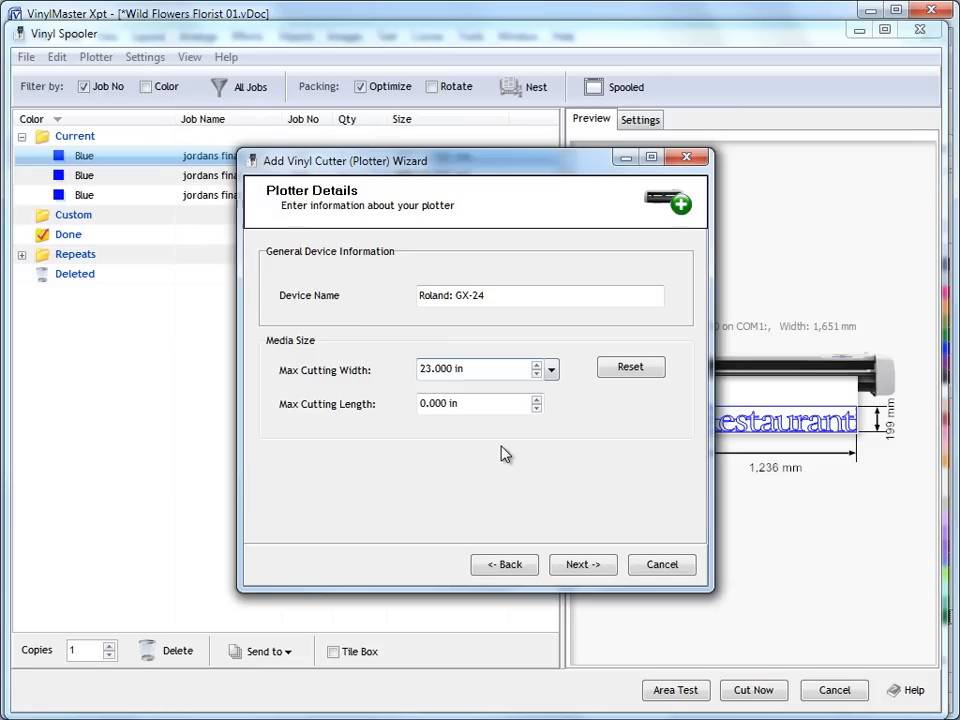
mouse_move(525, 475)
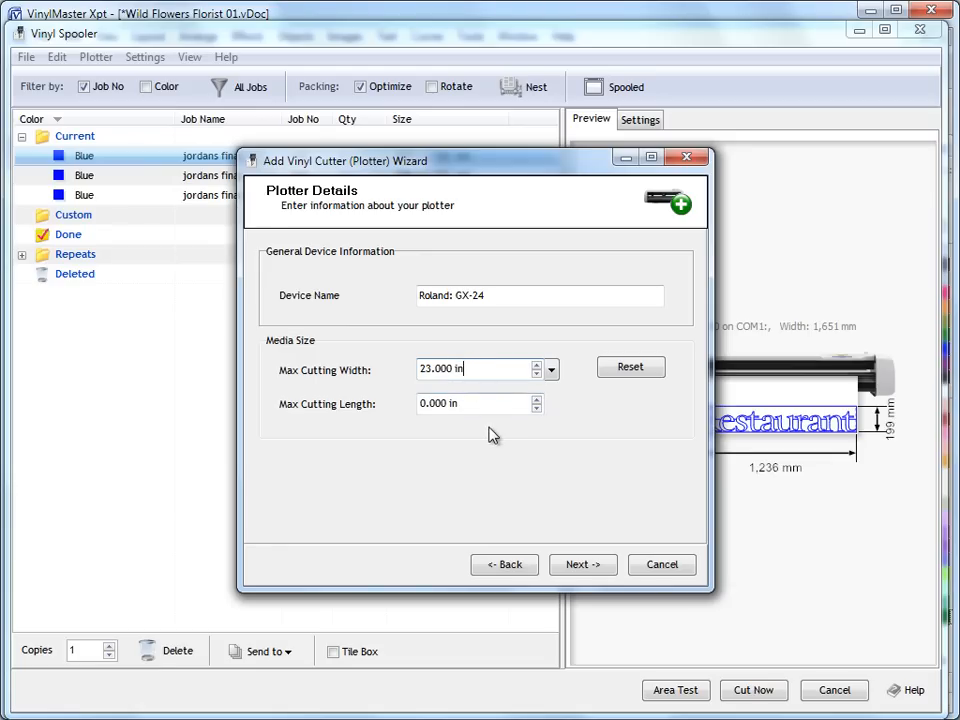
mouse_move(519, 470)
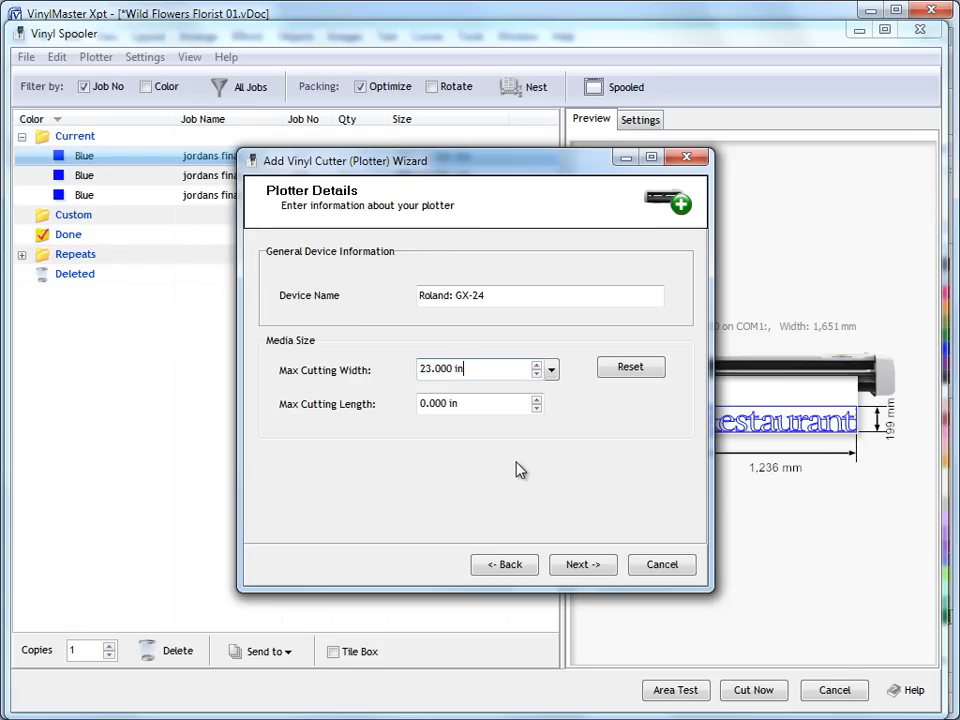
triple_click(470, 403)
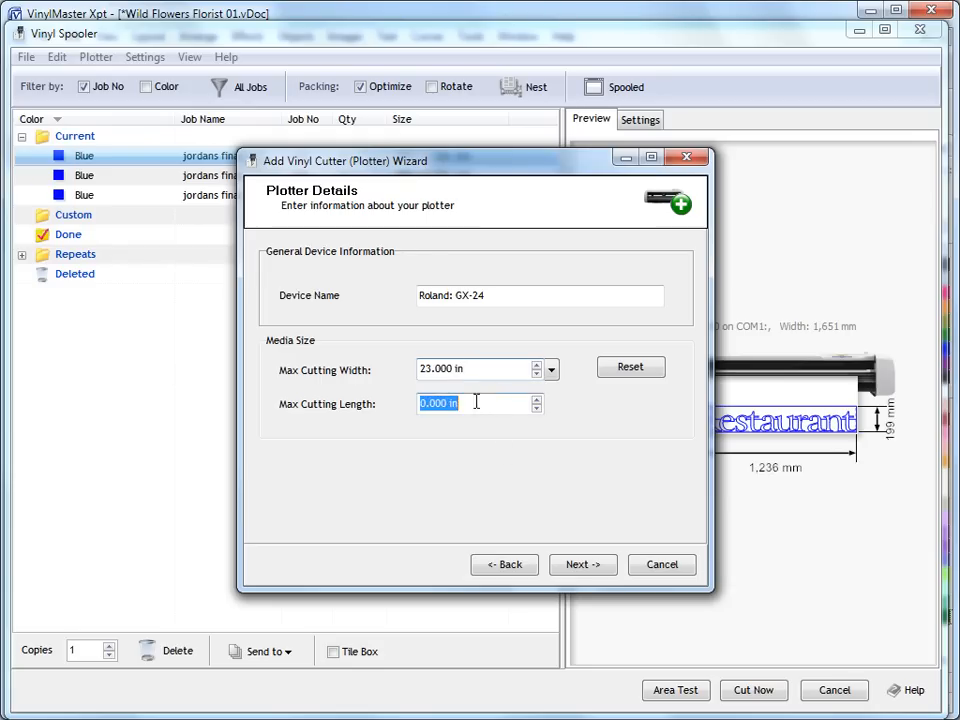
left_click(480, 454)
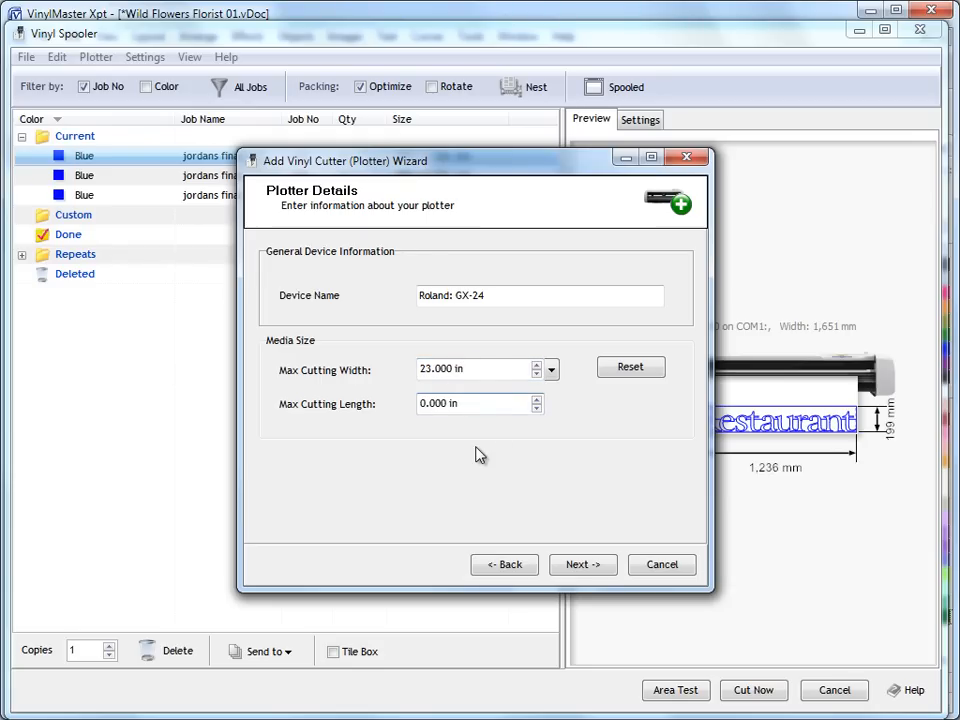
mouse_move(478, 444)
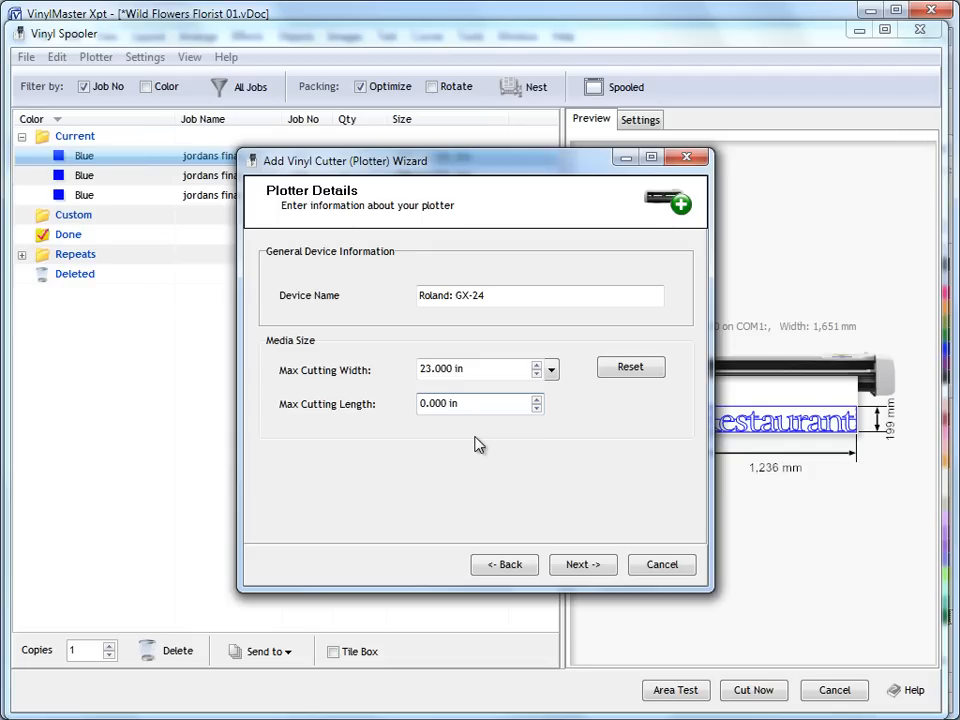
left_click(480, 404)
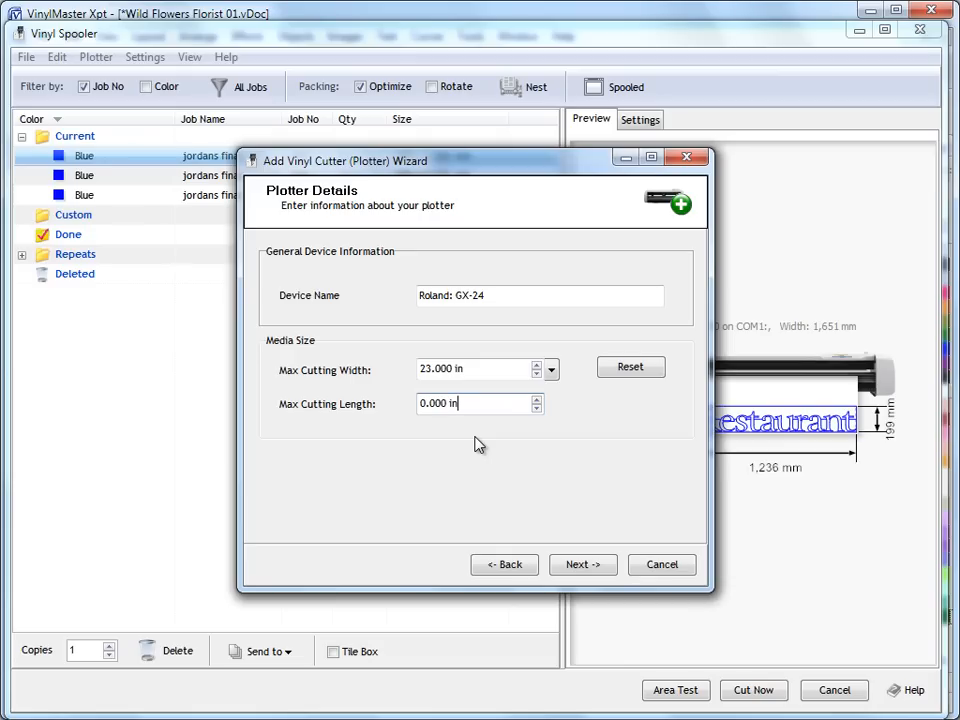
mouse_move(437, 420)
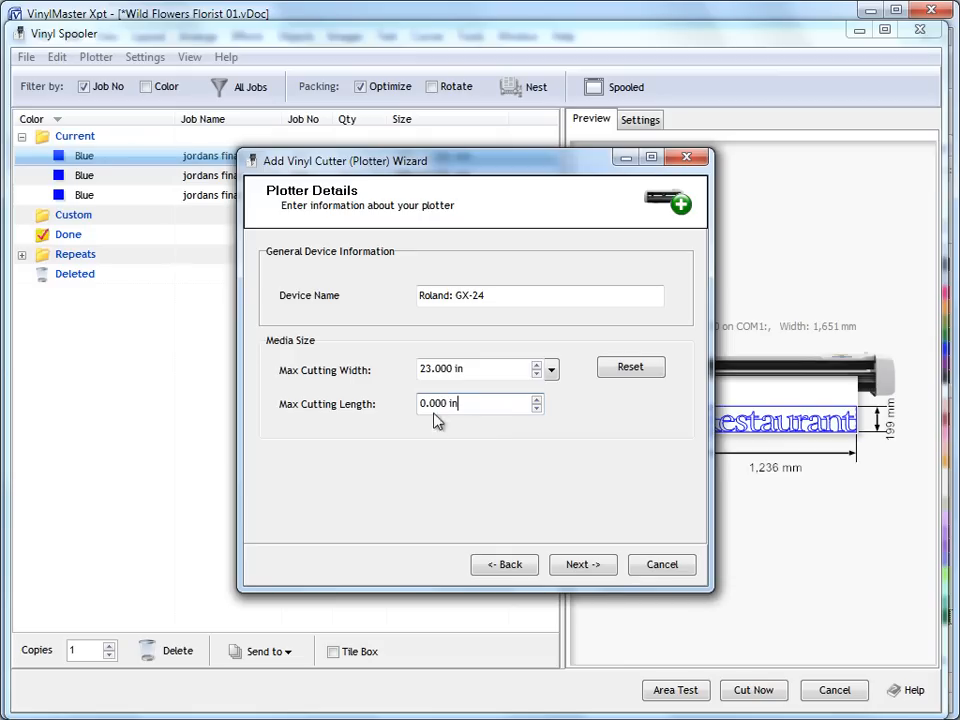
mouse_move(474, 460)
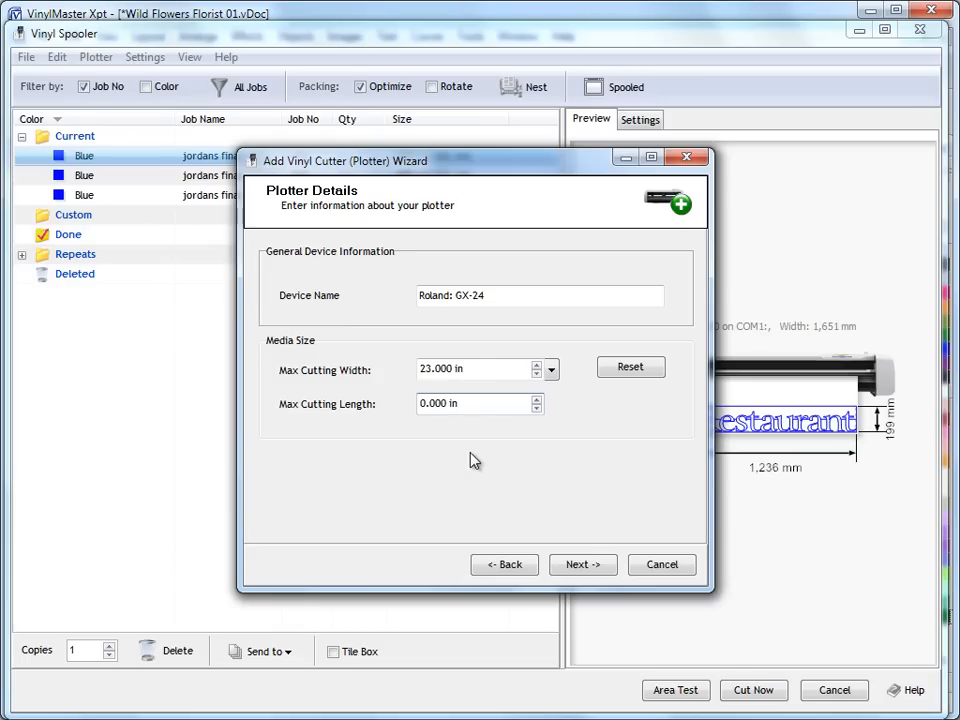
mouse_move(485, 493)
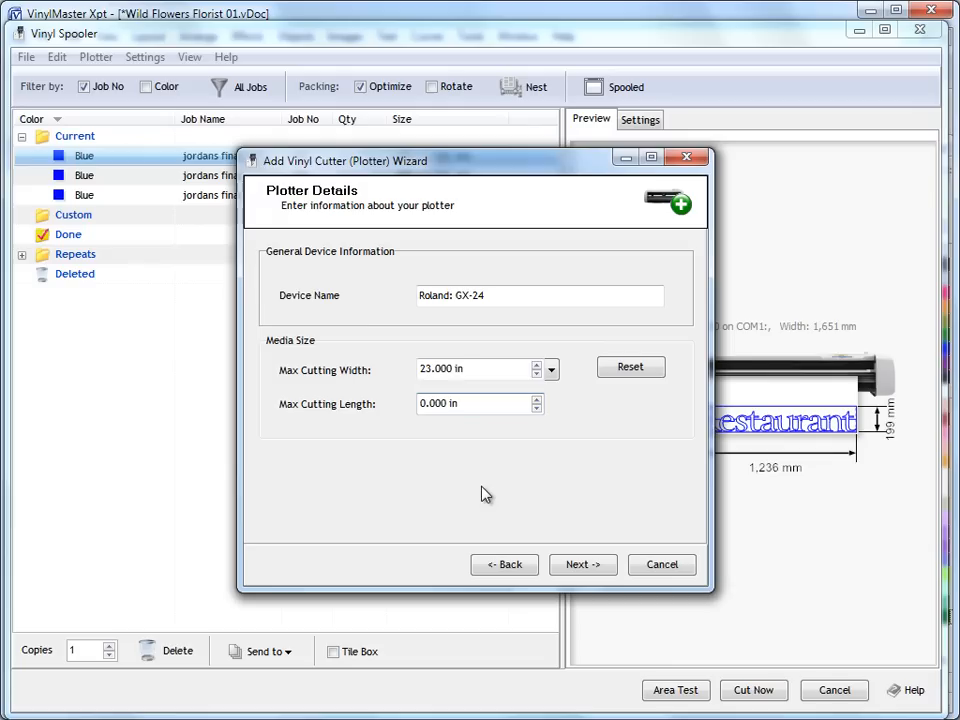
mouse_move(491, 490)
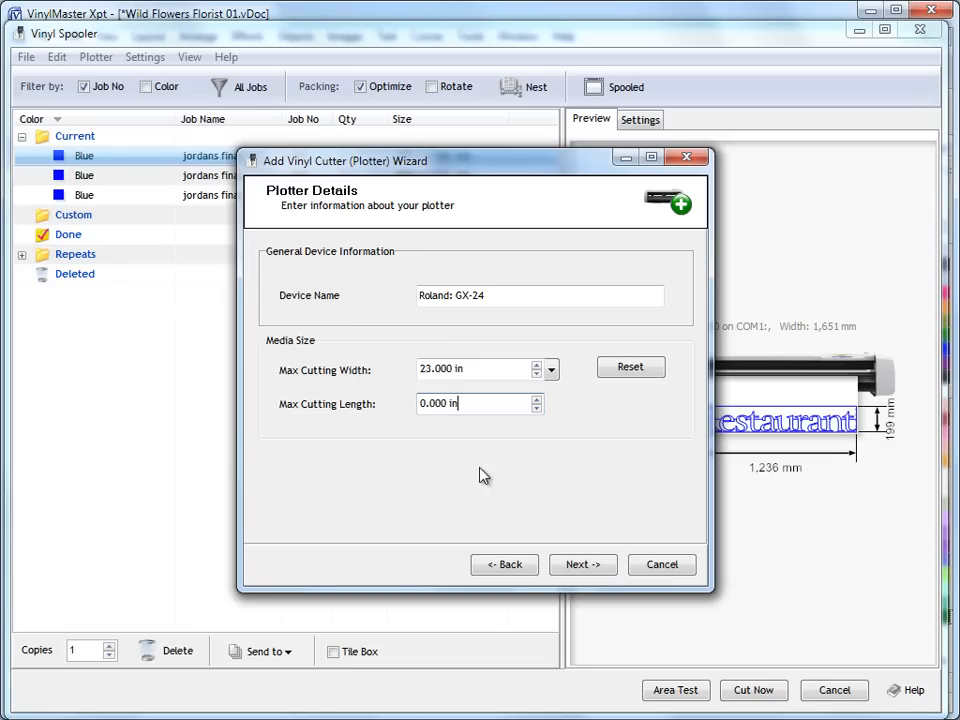
mouse_move(500, 458)
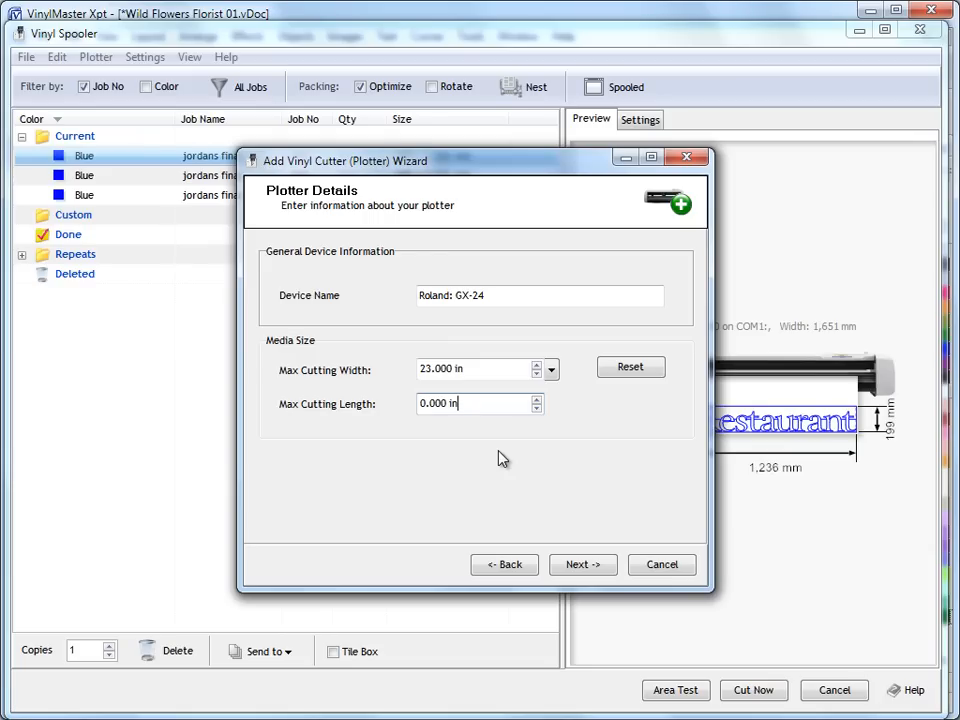
mouse_move(588, 495)
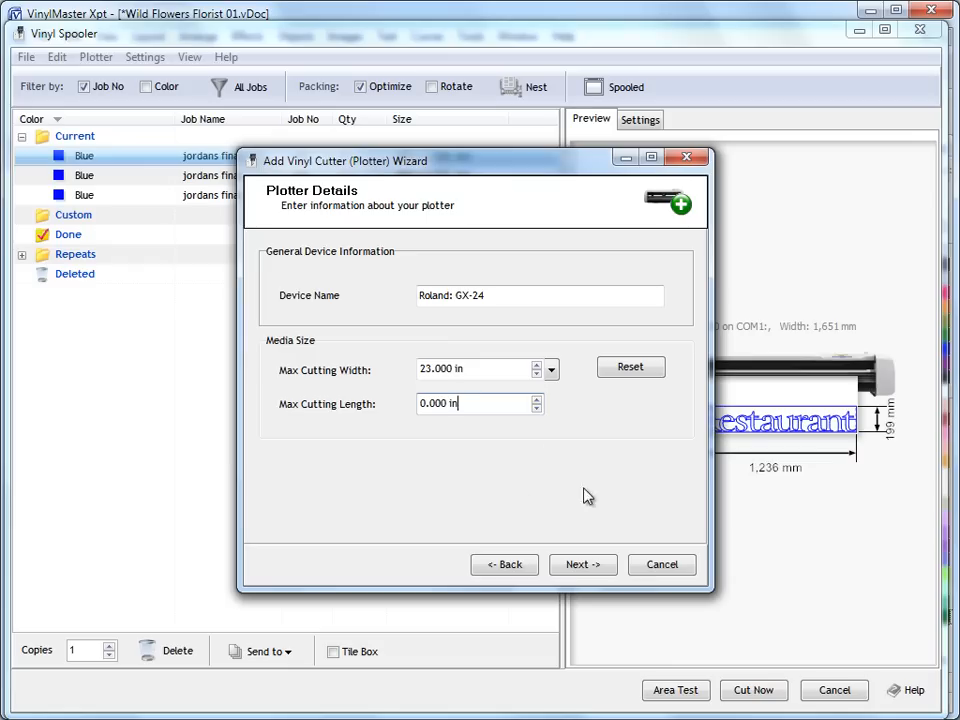
Step: Continue to Connection and Settings, show all languages, and choose HPGL
left_click(582, 564)
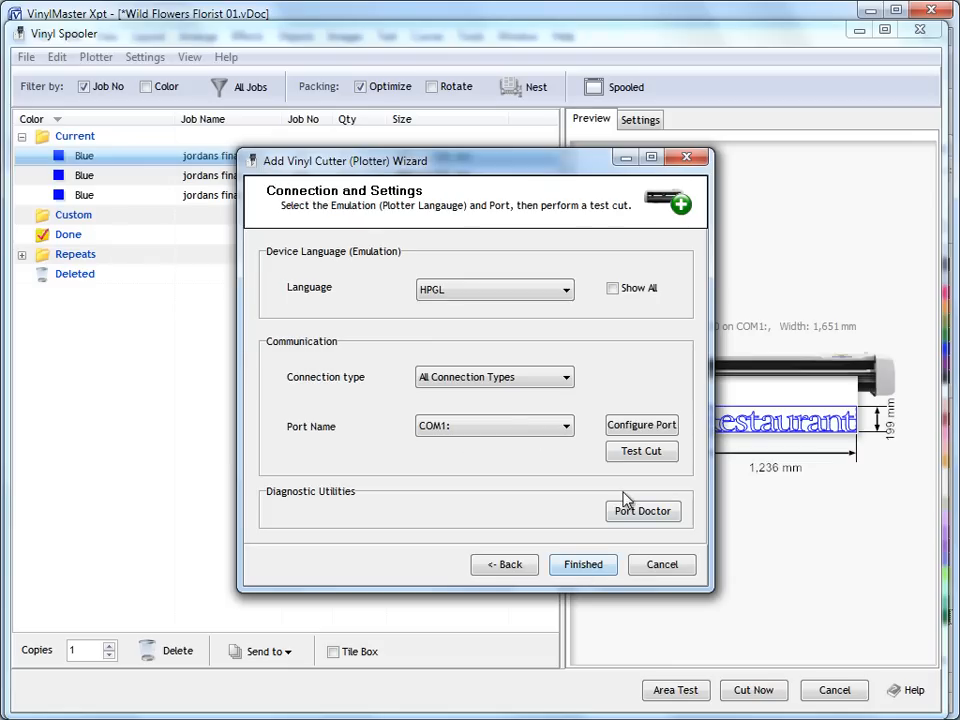
mouse_move(560, 330)
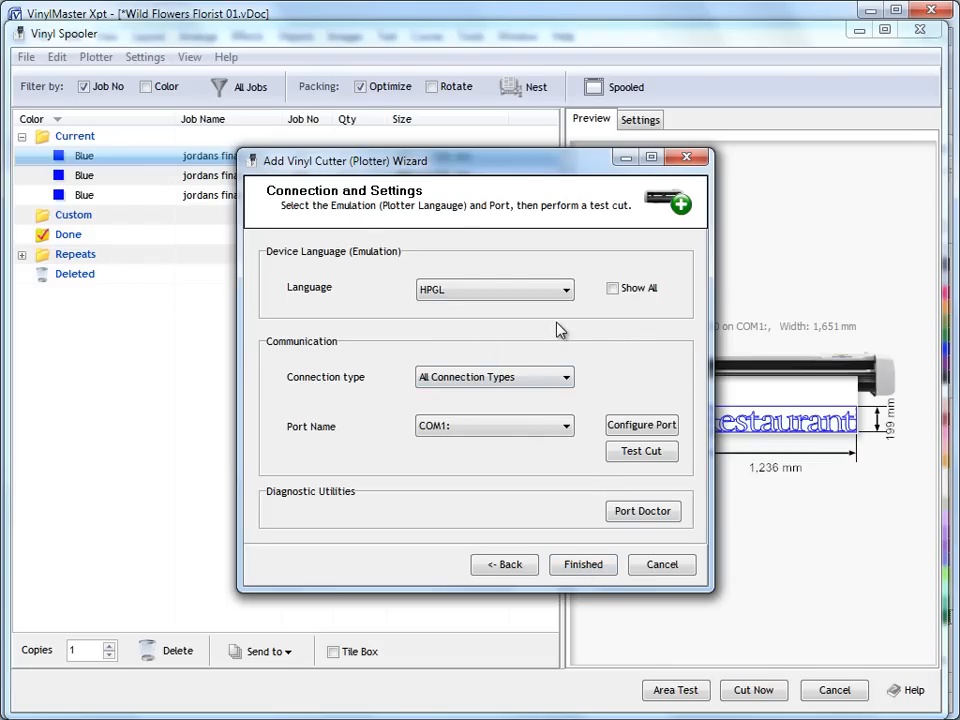
mouse_move(320, 278)
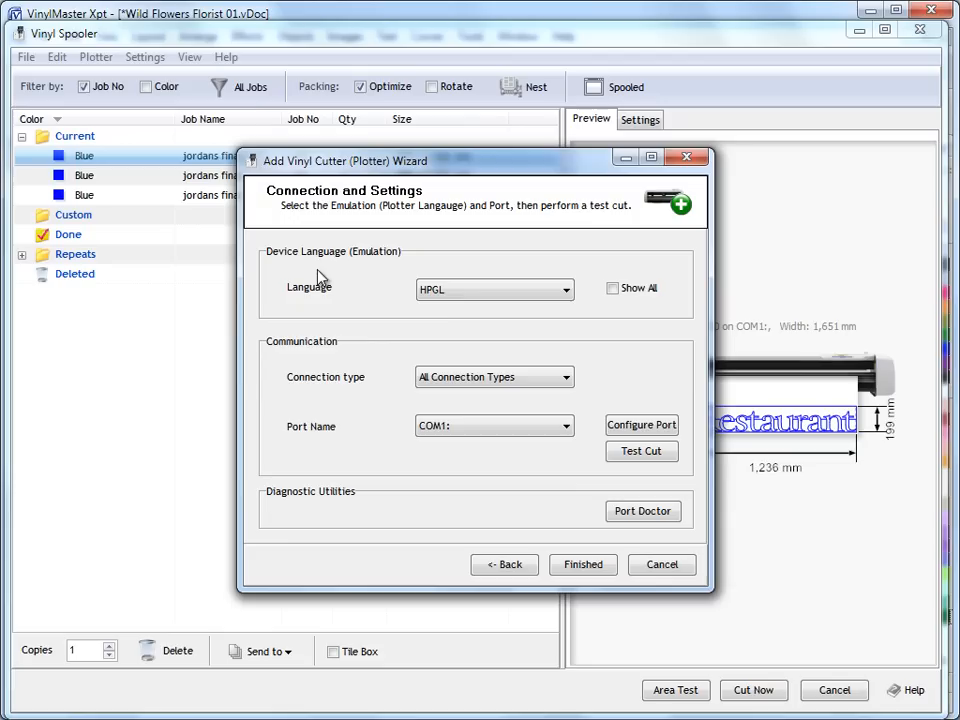
mouse_move(570, 313)
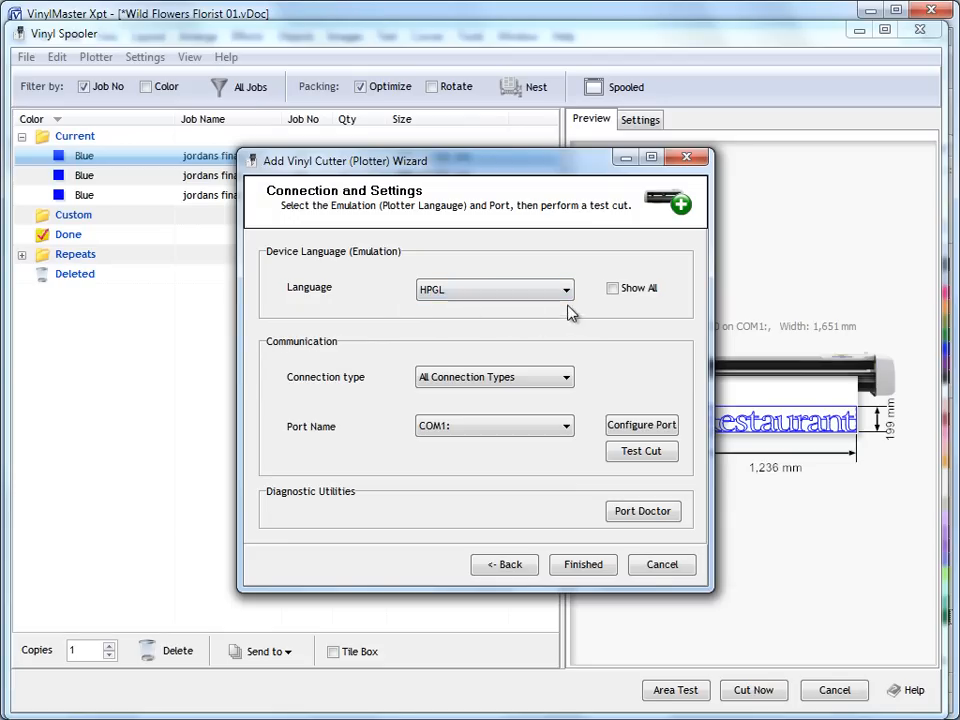
left_click(565, 289)
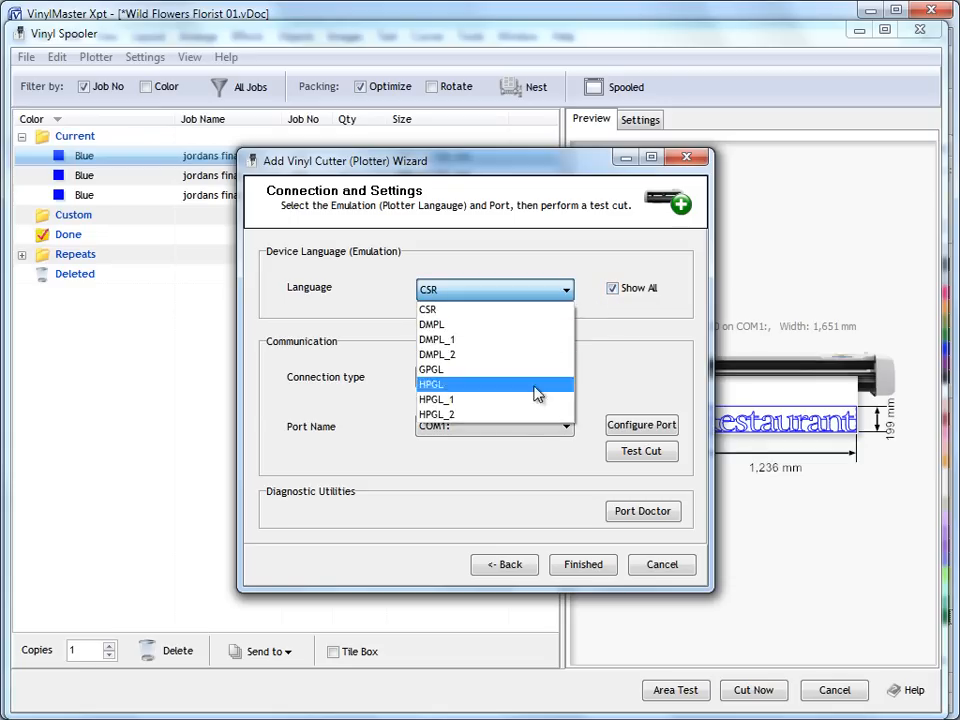
left_click(430, 384)
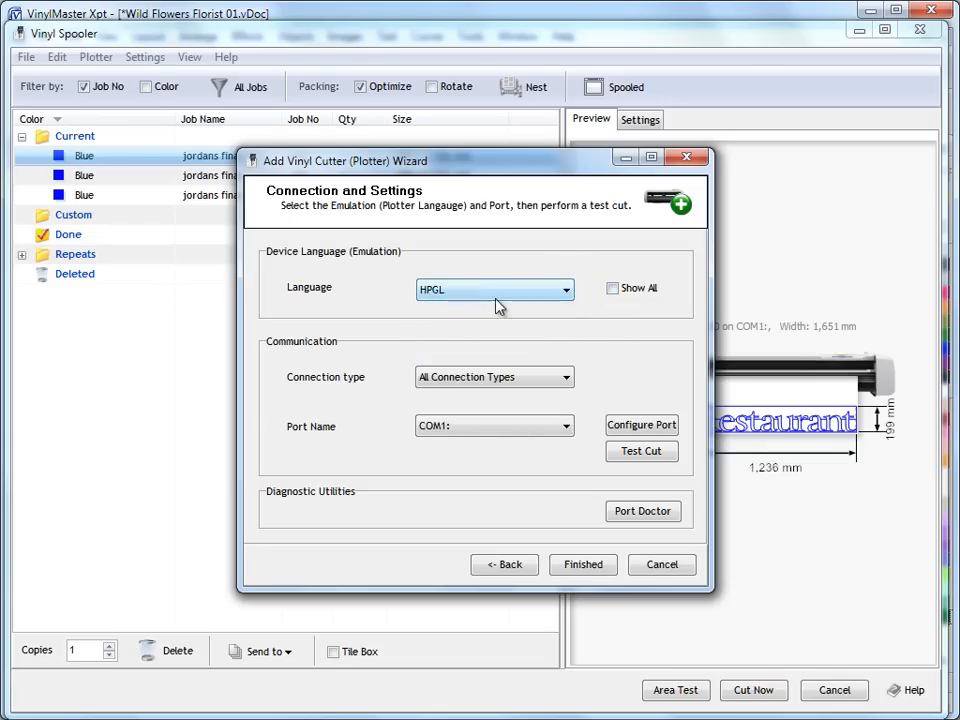
mouse_move(613, 350)
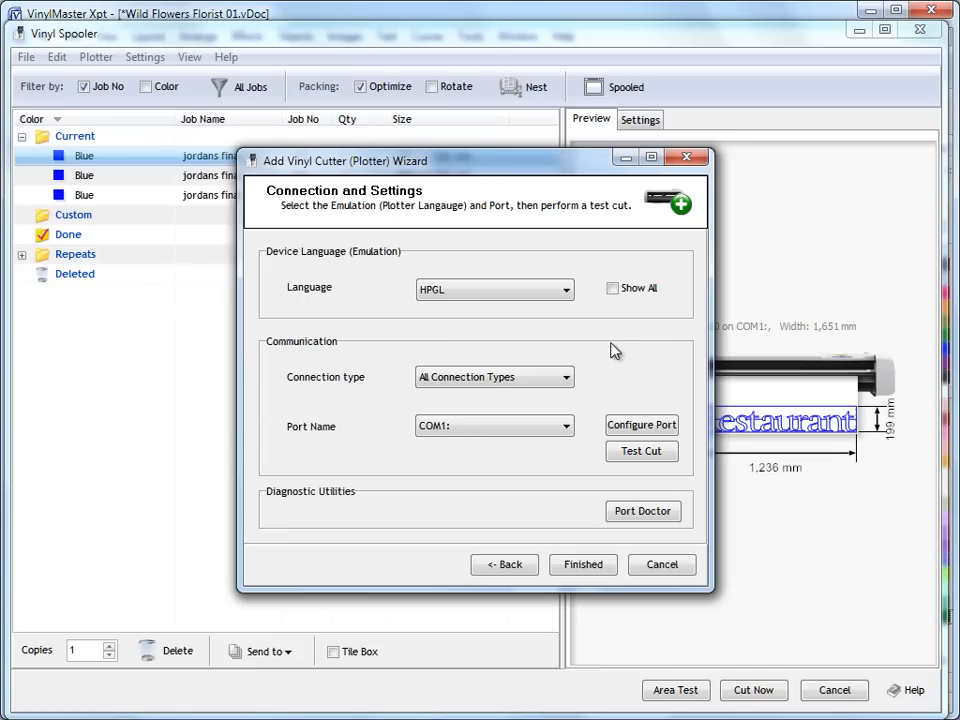
mouse_move(447, 316)
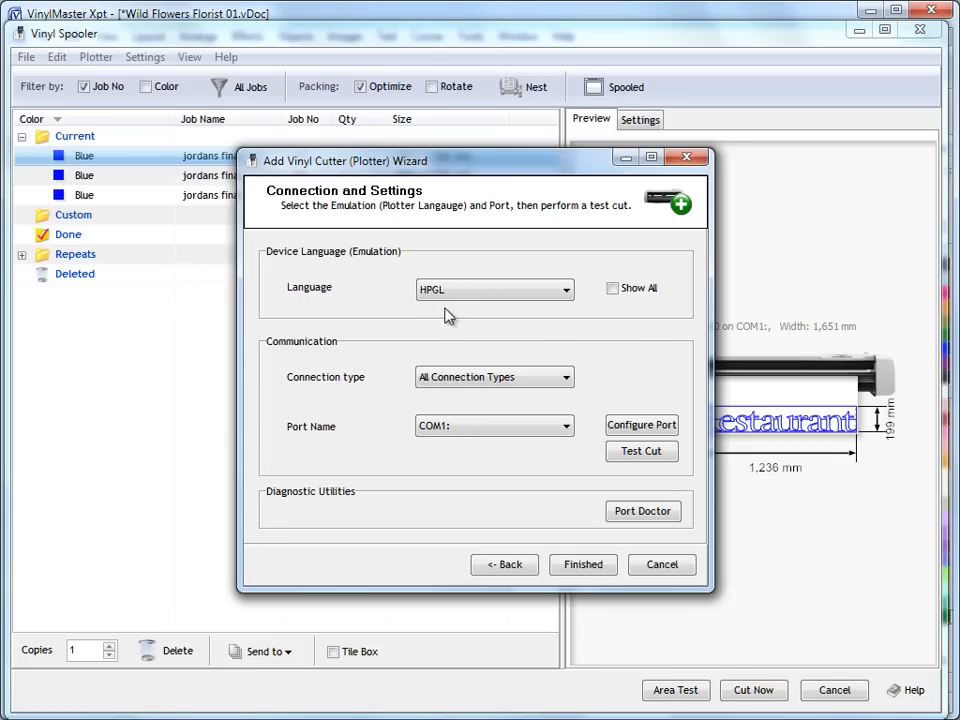
mouse_move(576, 346)
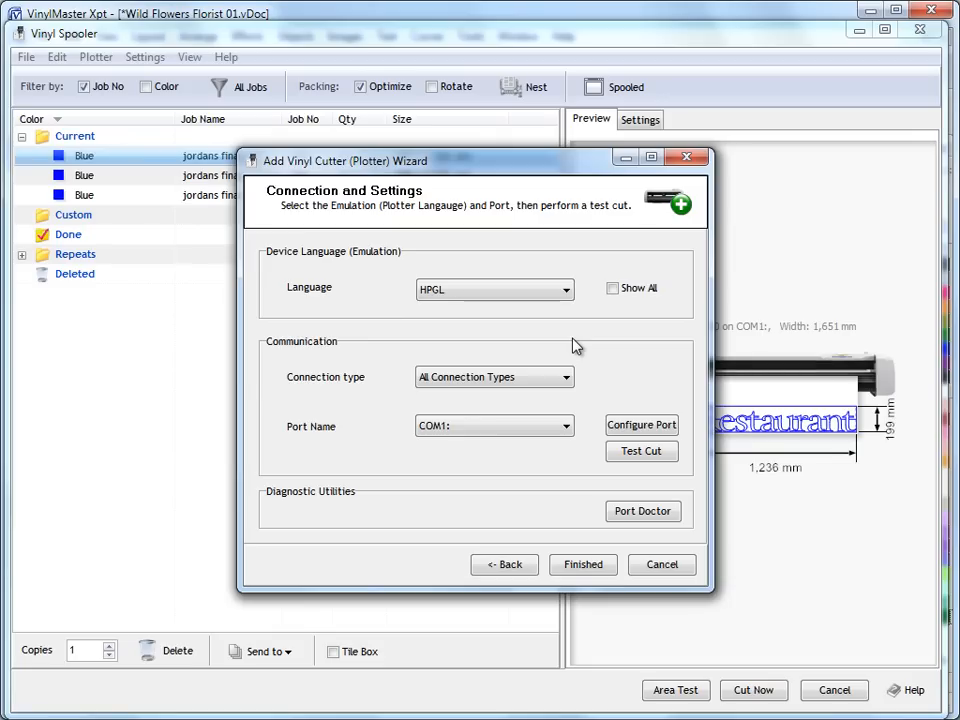
mouse_move(502, 367)
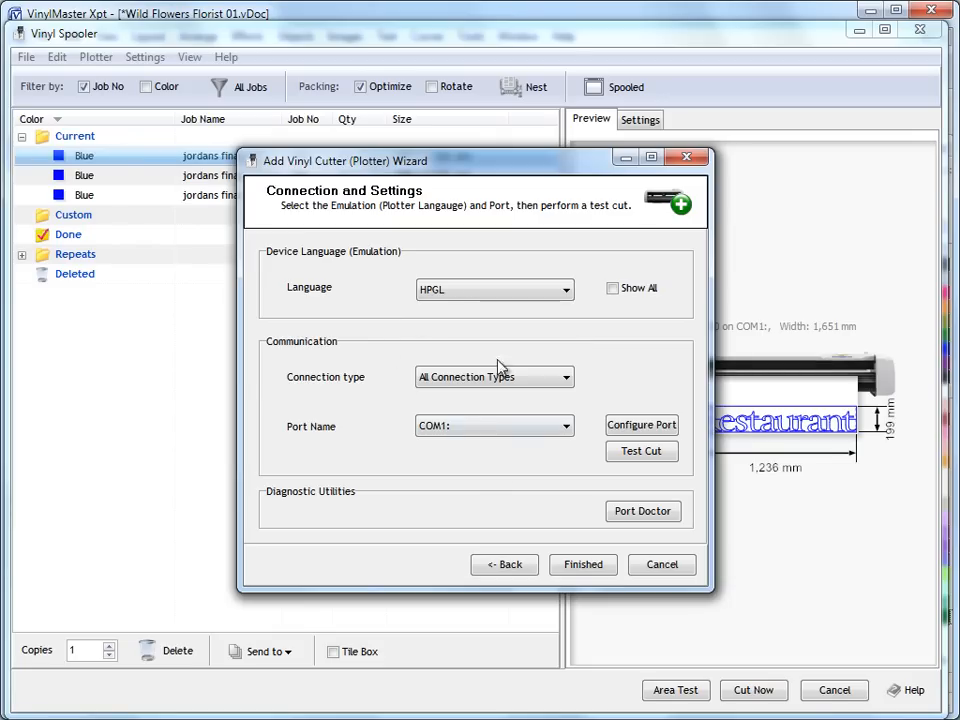
mouse_move(358, 399)
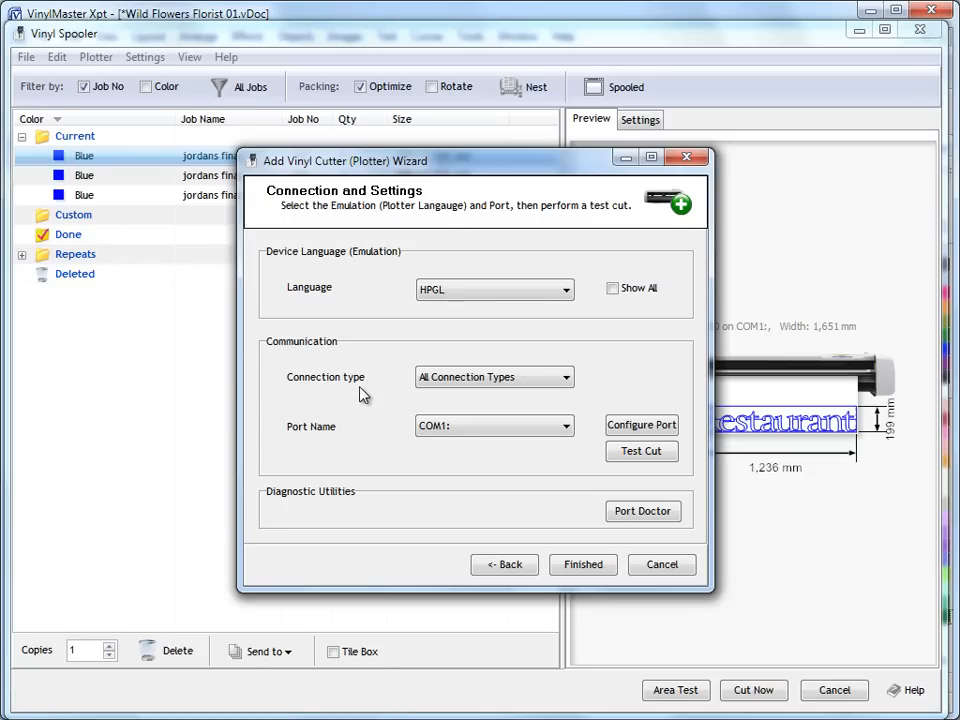
mouse_move(407, 500)
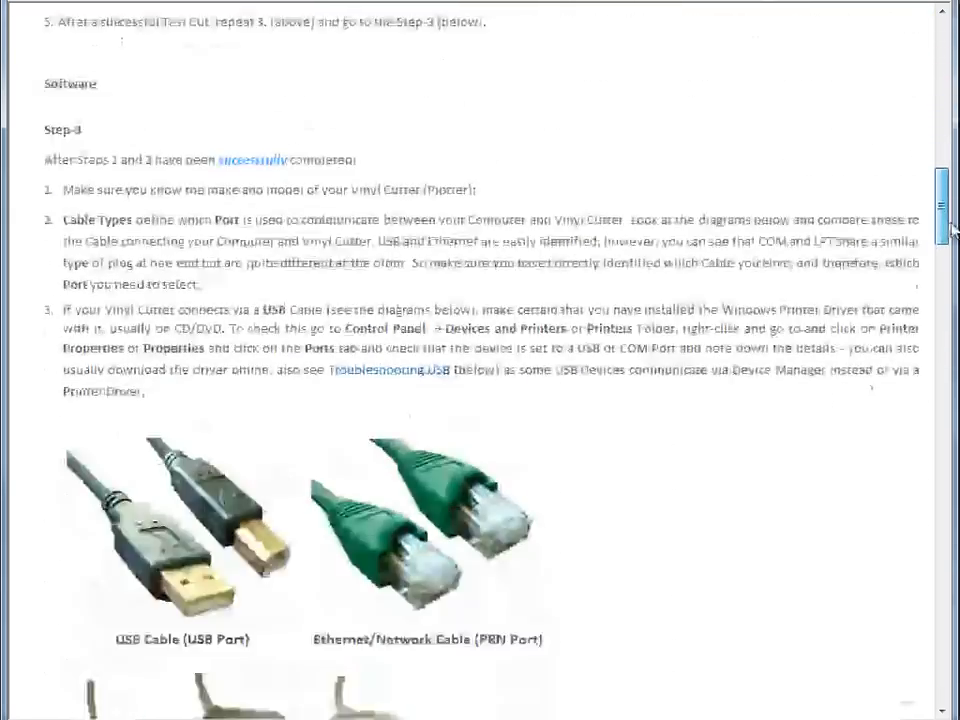
Step: Scroll the troubleshooting help down to the USB, Ethernet, serial COM and LPT cable diagrams
scroll("down", 3)
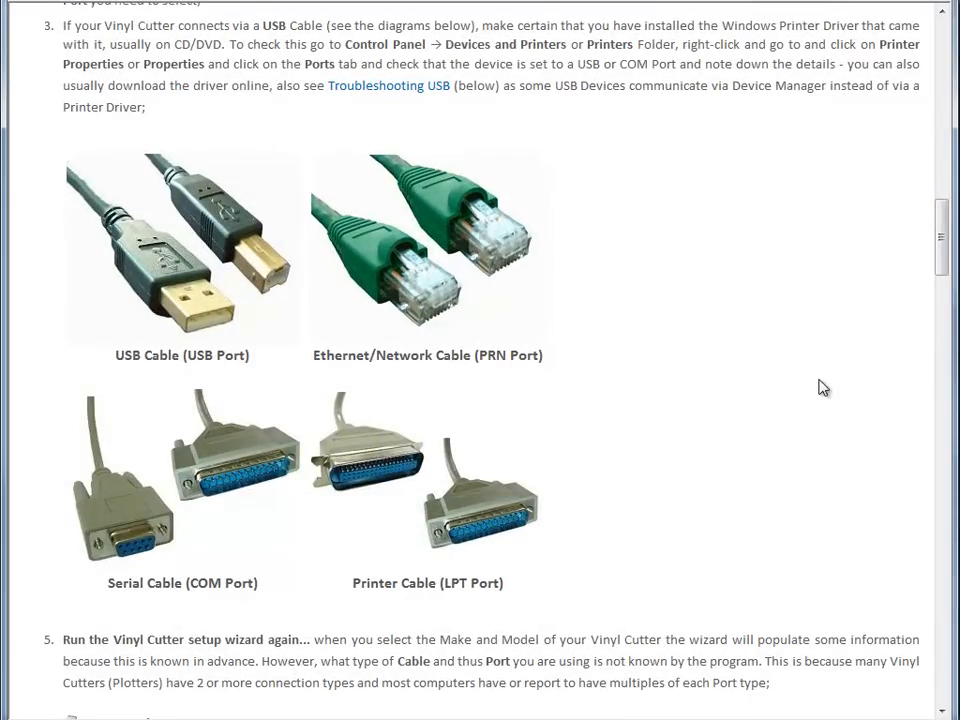
mouse_move(218, 479)
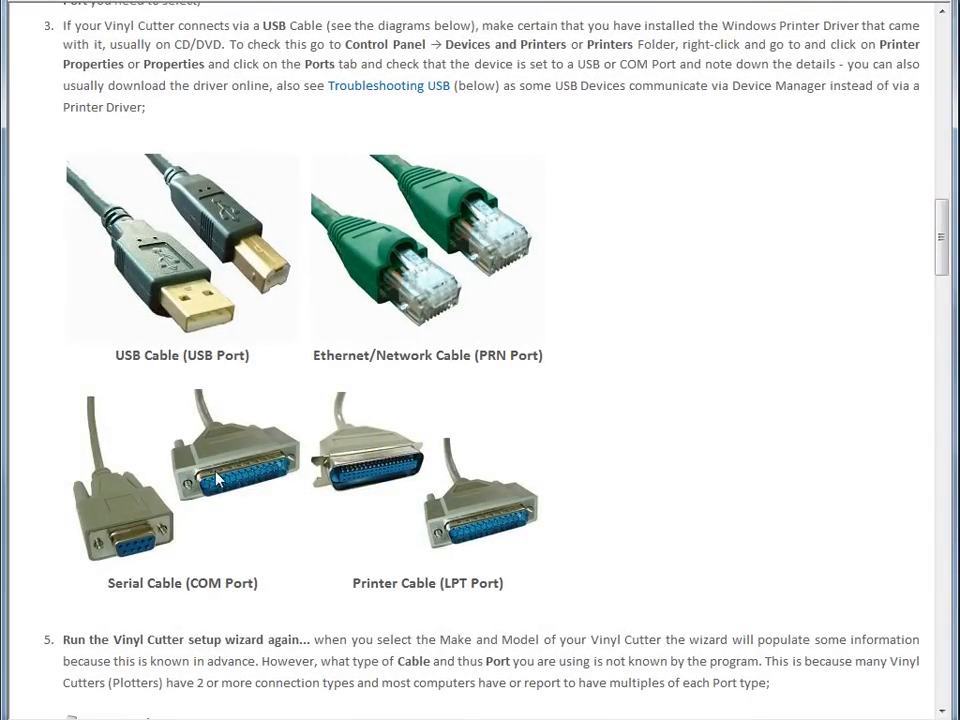
mouse_move(432, 486)
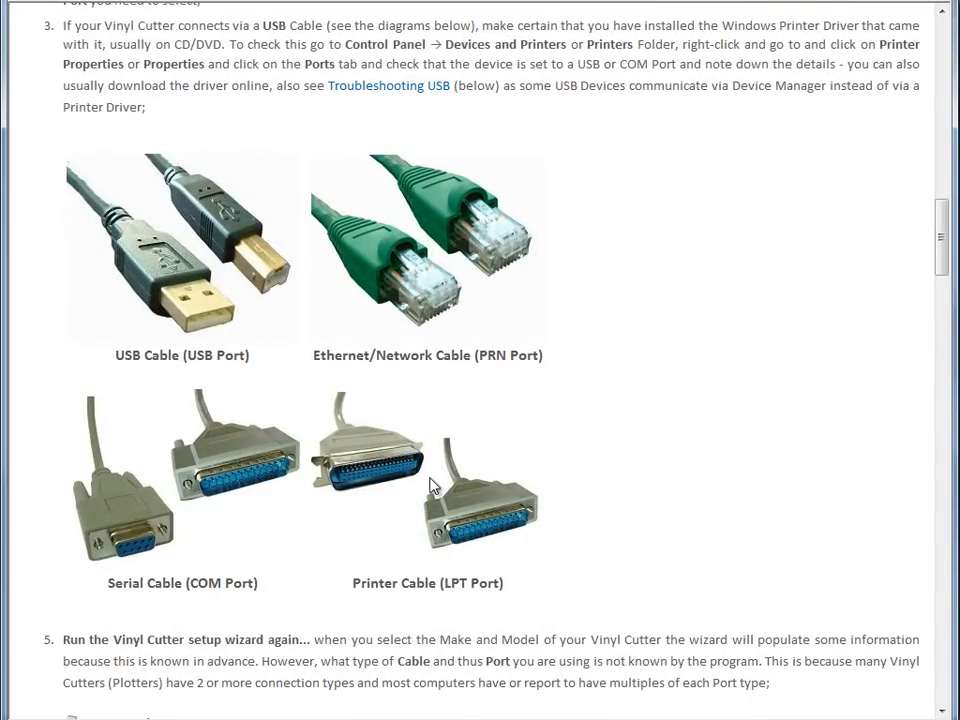
mouse_move(418, 270)
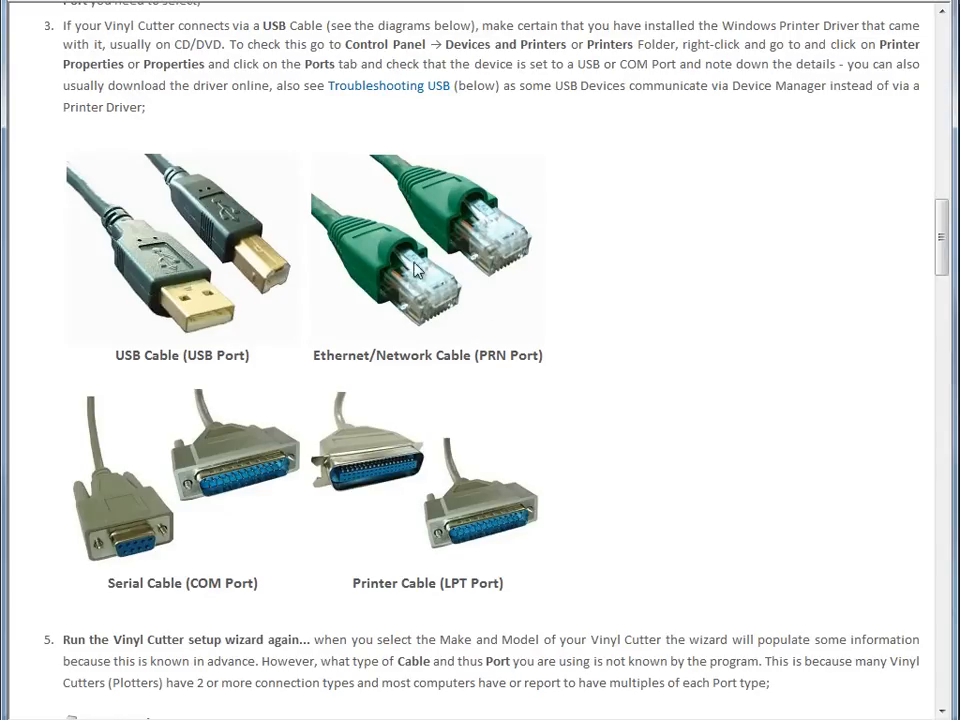
mouse_move(313, 296)
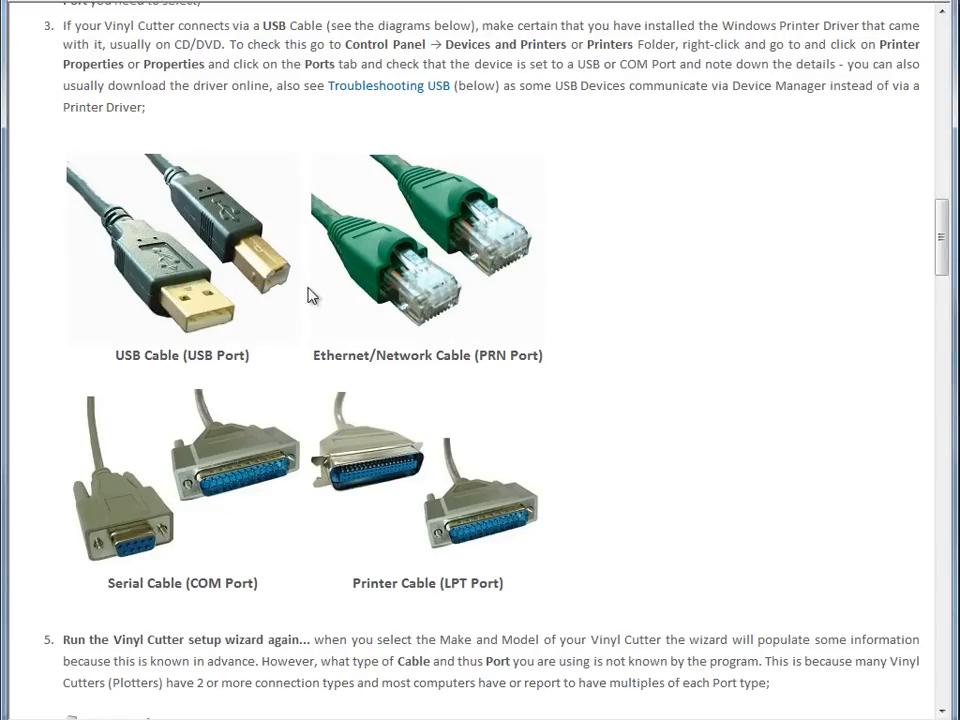
mouse_move(258, 330)
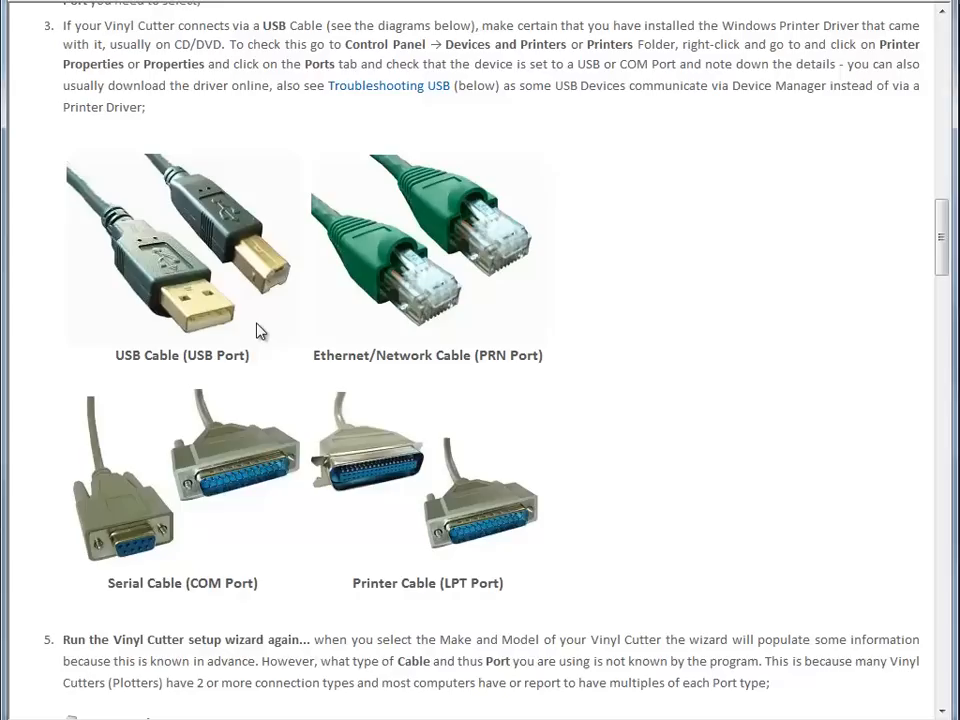
mouse_move(228, 450)
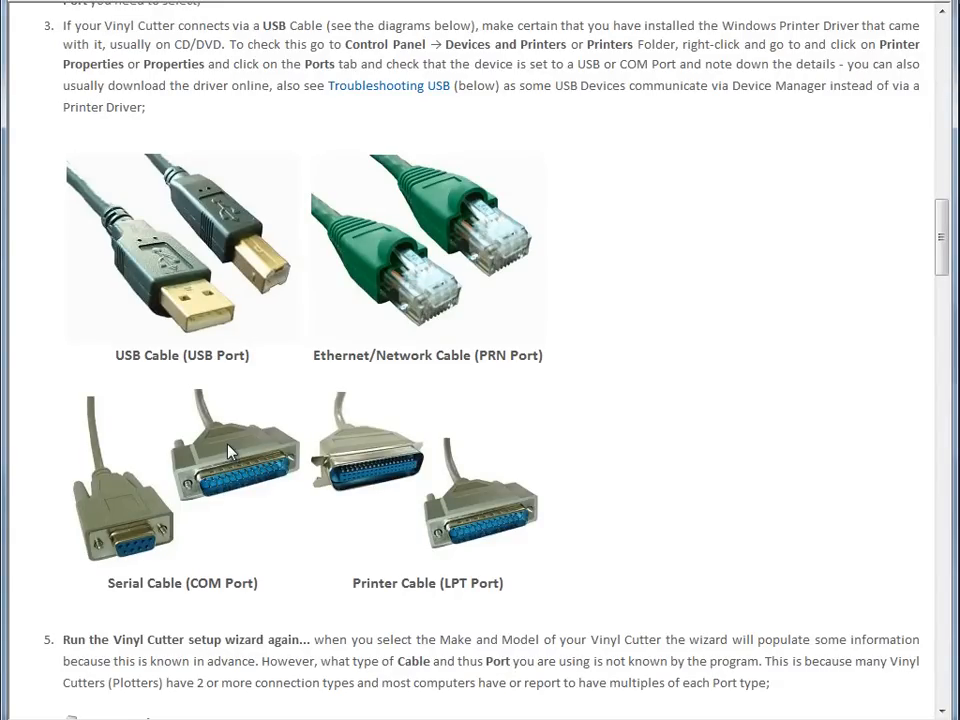
mouse_move(630, 372)
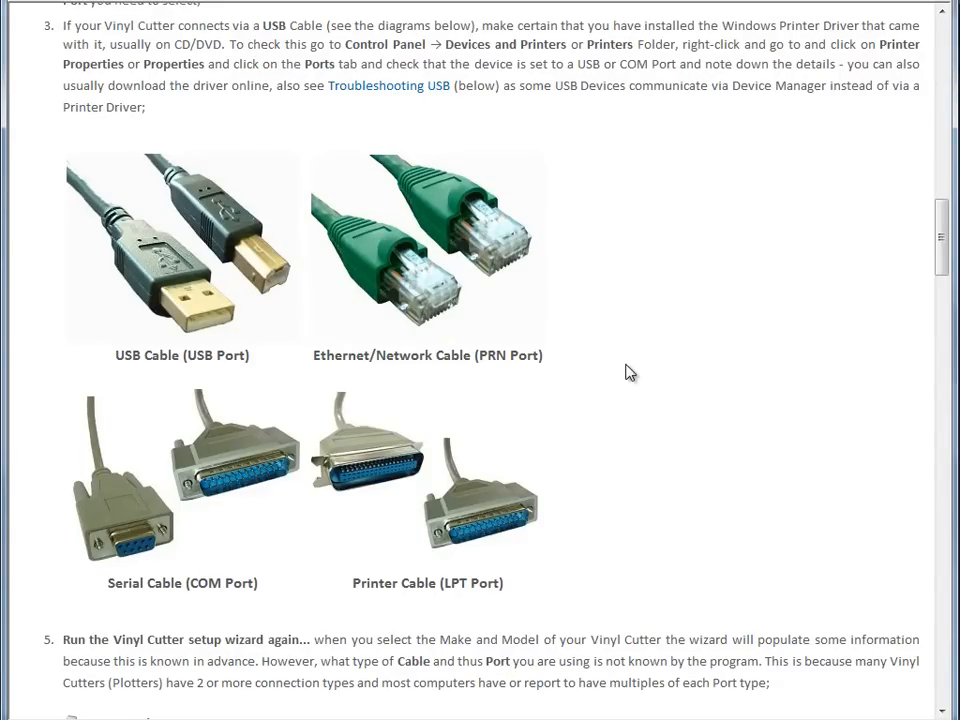
mouse_move(251, 344)
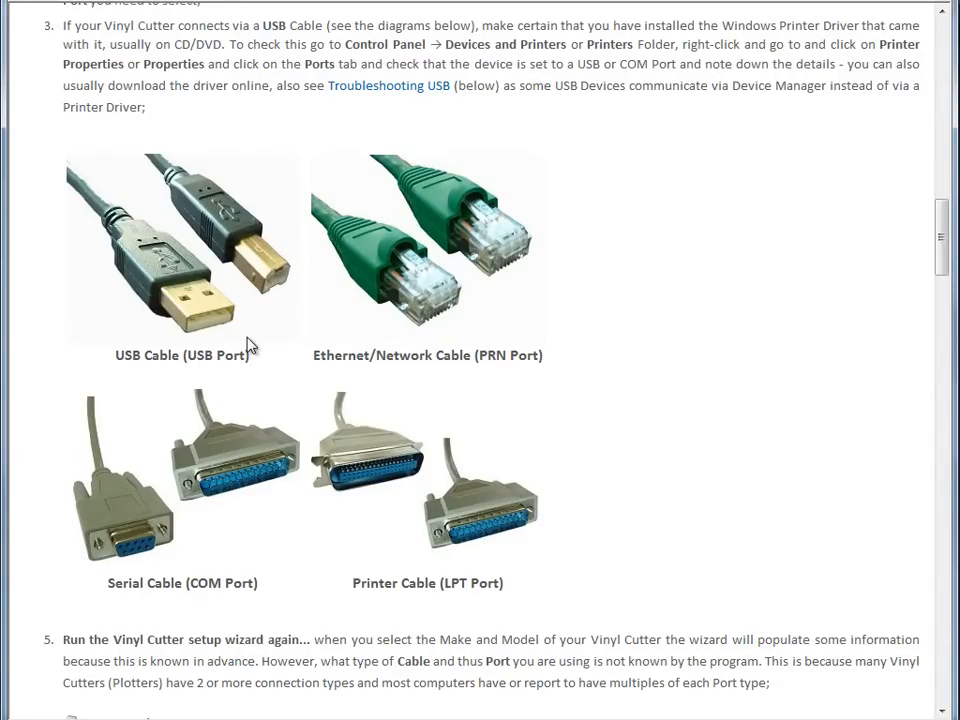
mouse_move(637, 425)
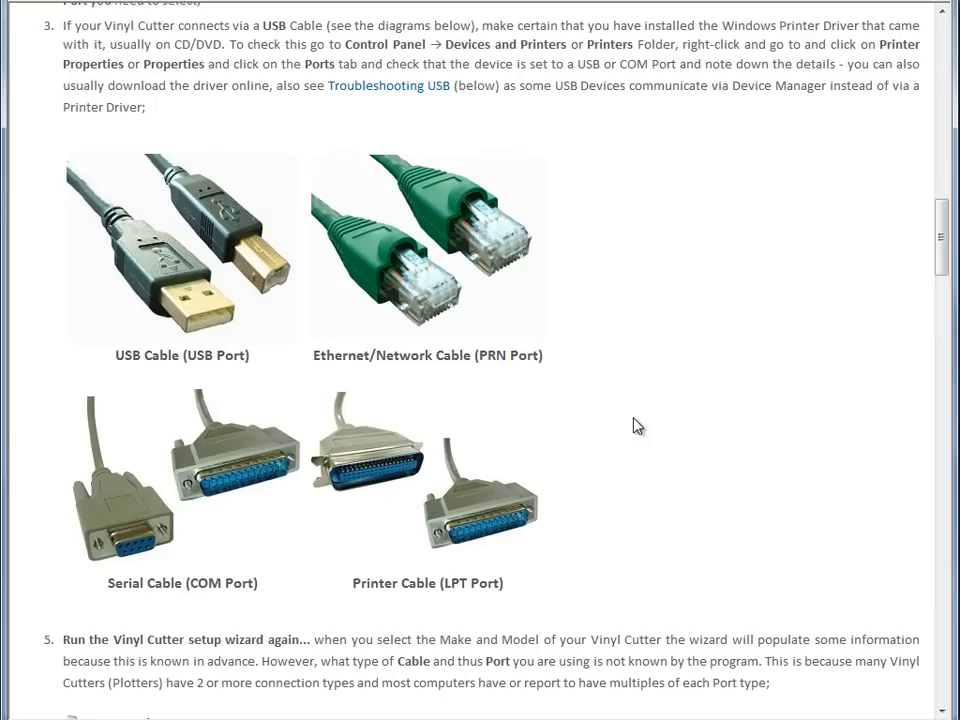
mouse_move(222, 480)
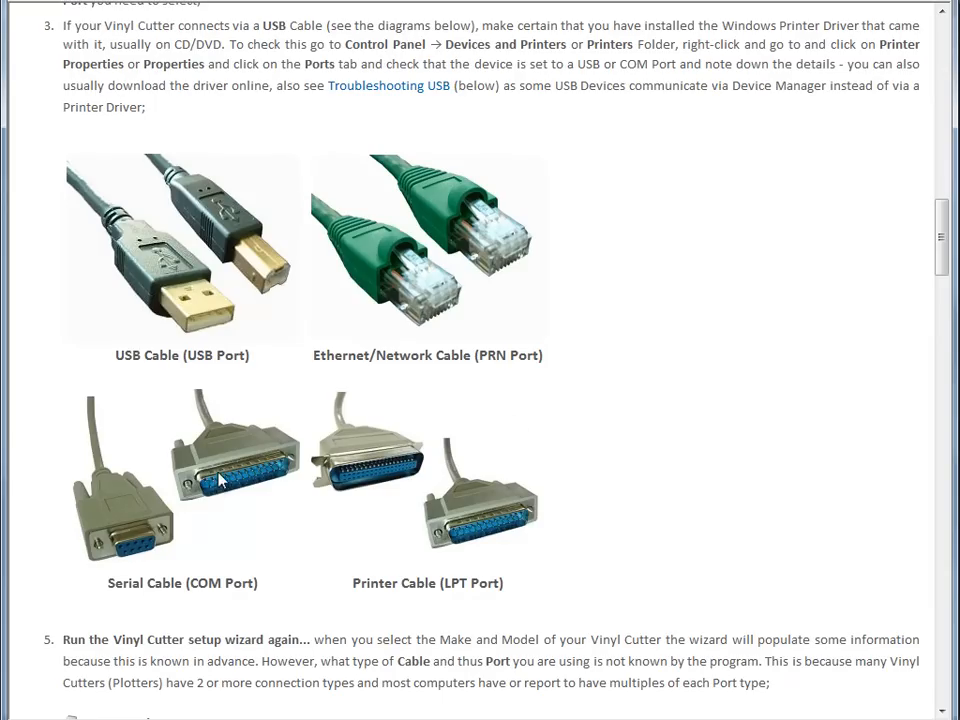
mouse_move(237, 513)
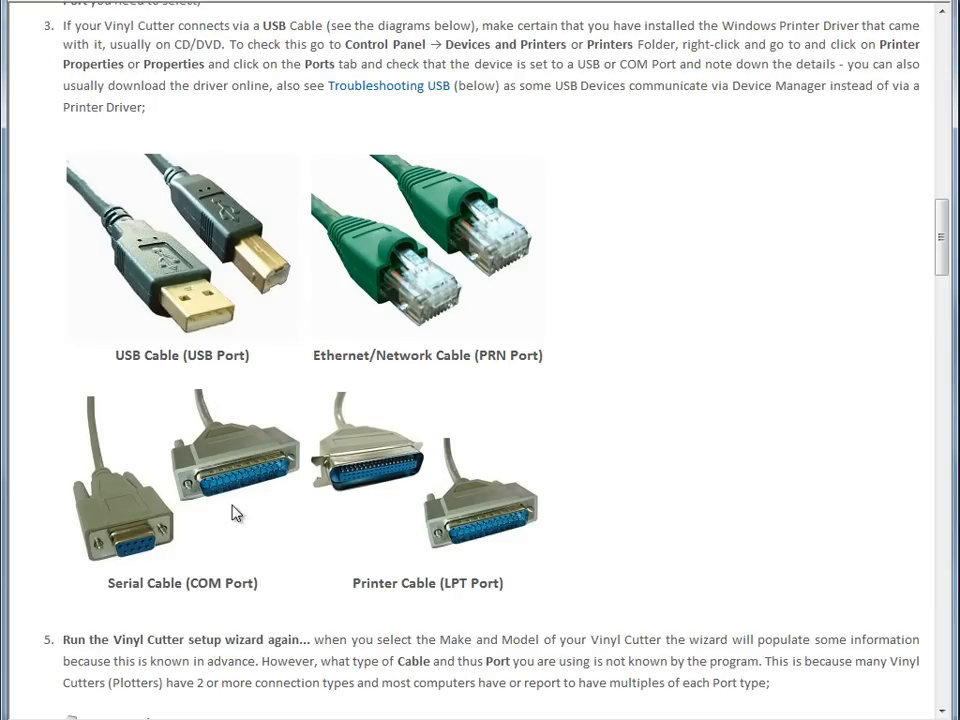
mouse_move(308, 560)
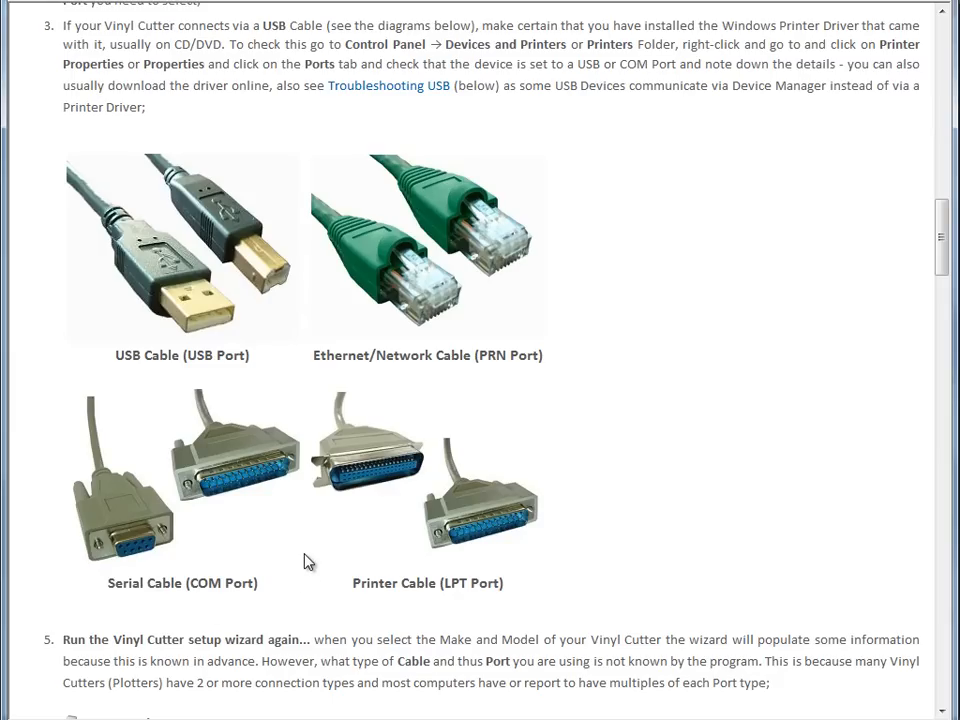
mouse_move(463, 573)
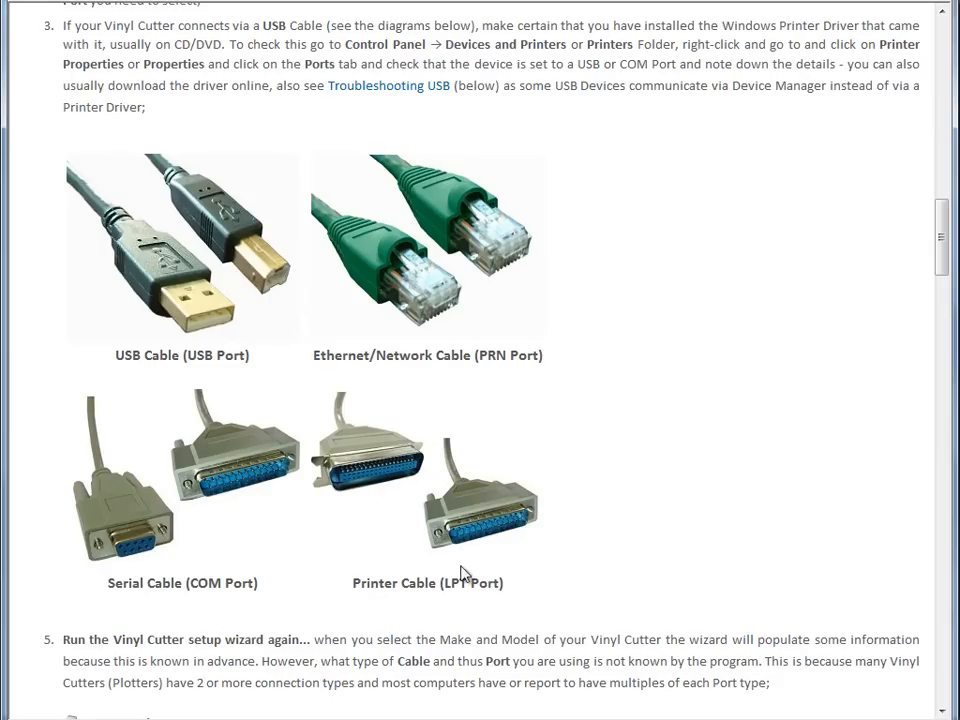
mouse_move(632, 356)
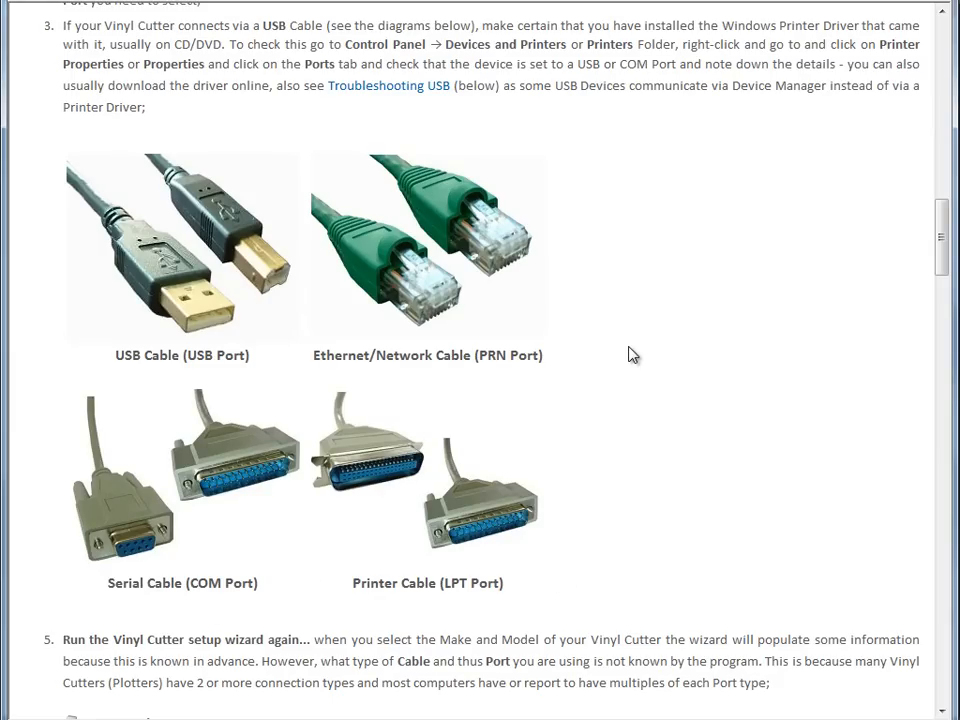
mouse_move(185, 420)
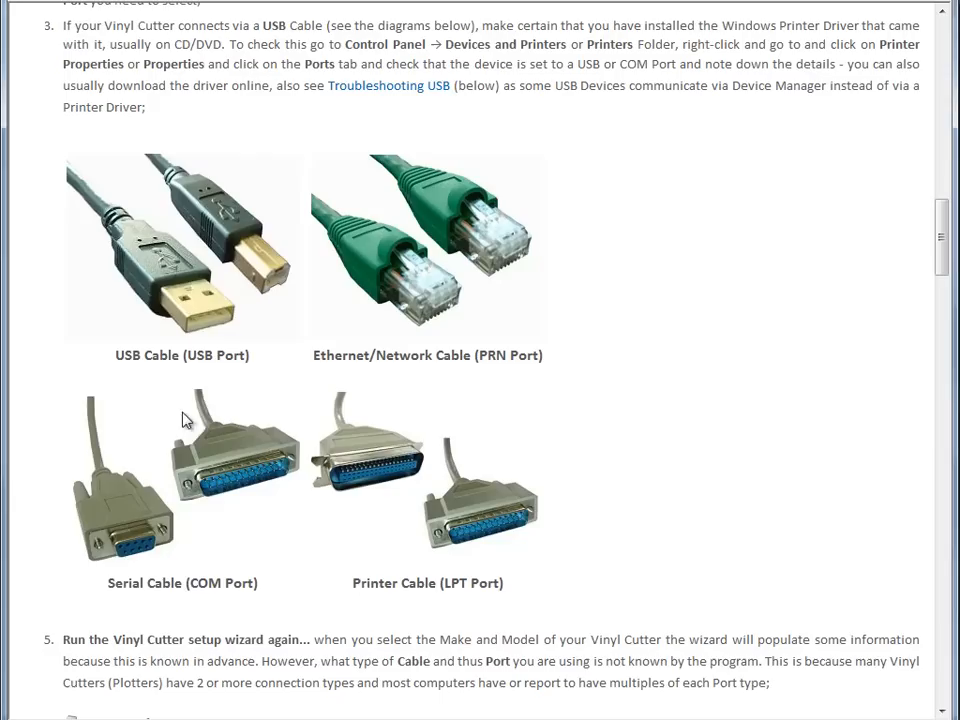
mouse_move(560, 393)
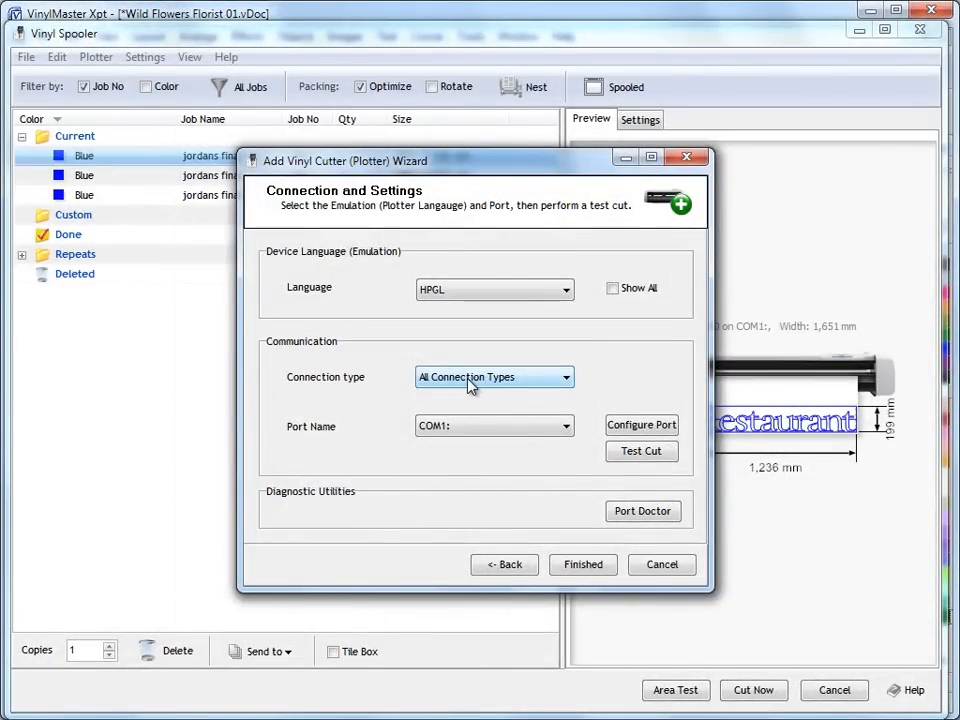
Step: Set connection type to USB (Universal Serial Bus) and port name to USB001
left_click(564, 377)
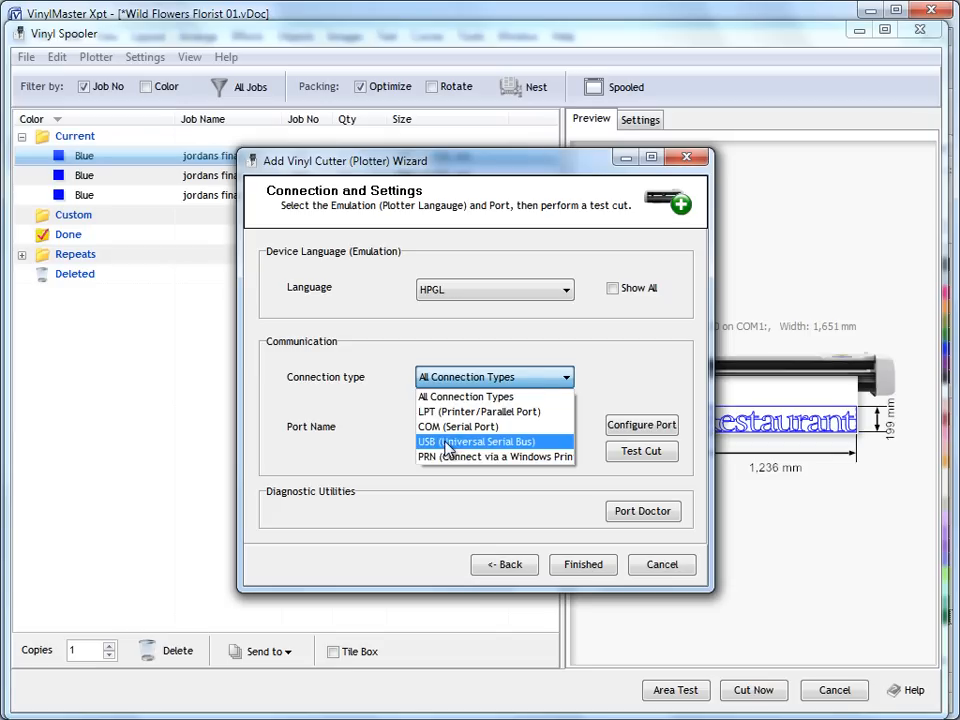
left_click(478, 441)
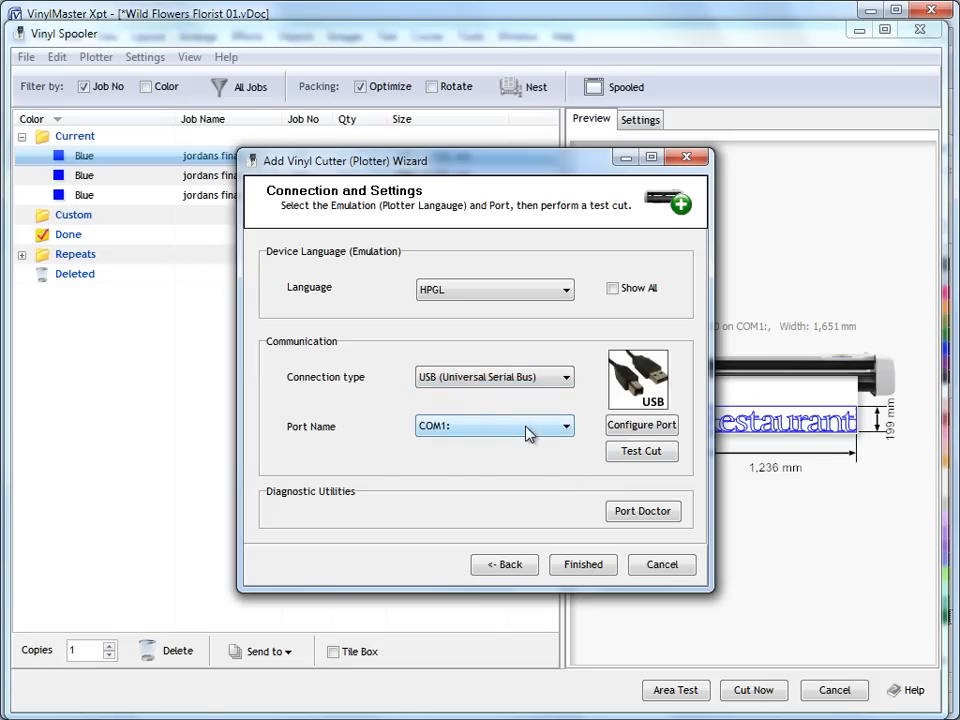
left_click(563, 426)
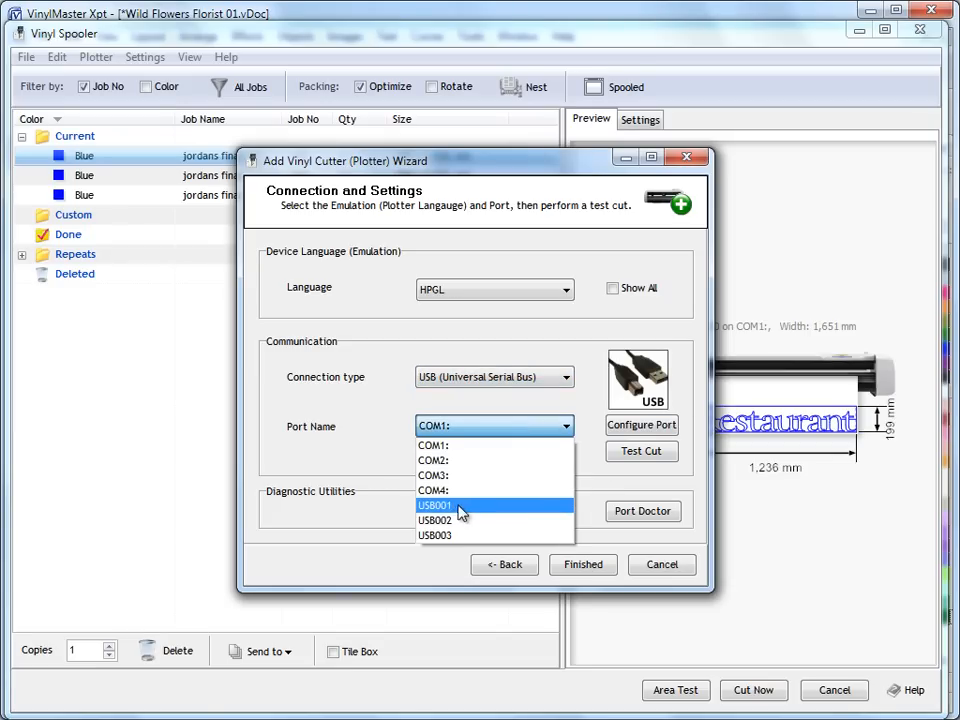
left_click(434, 505)
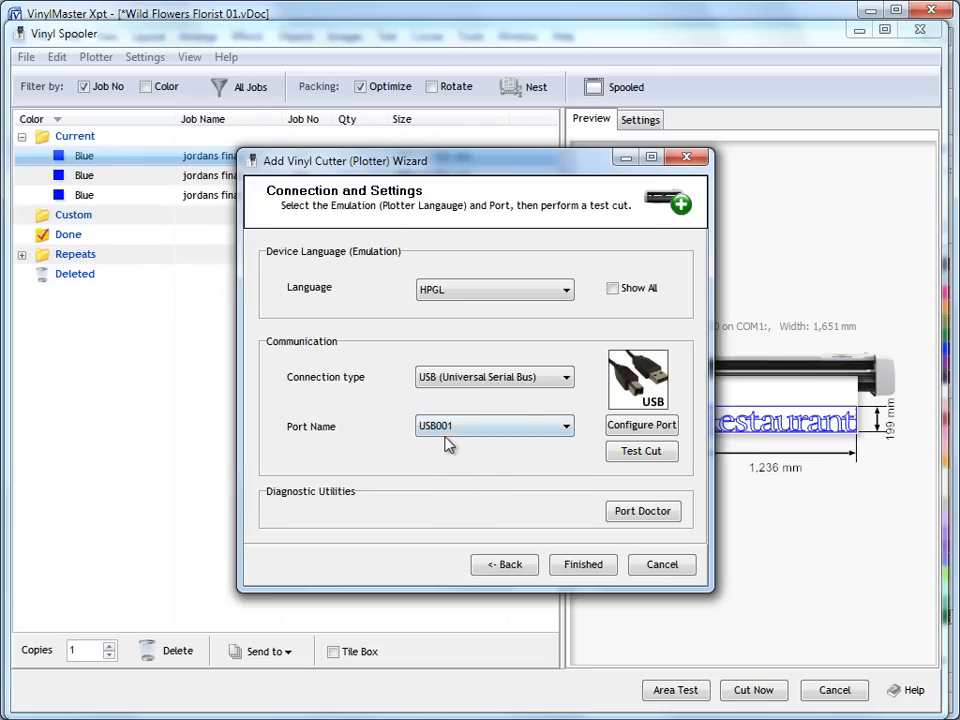
mouse_move(490, 460)
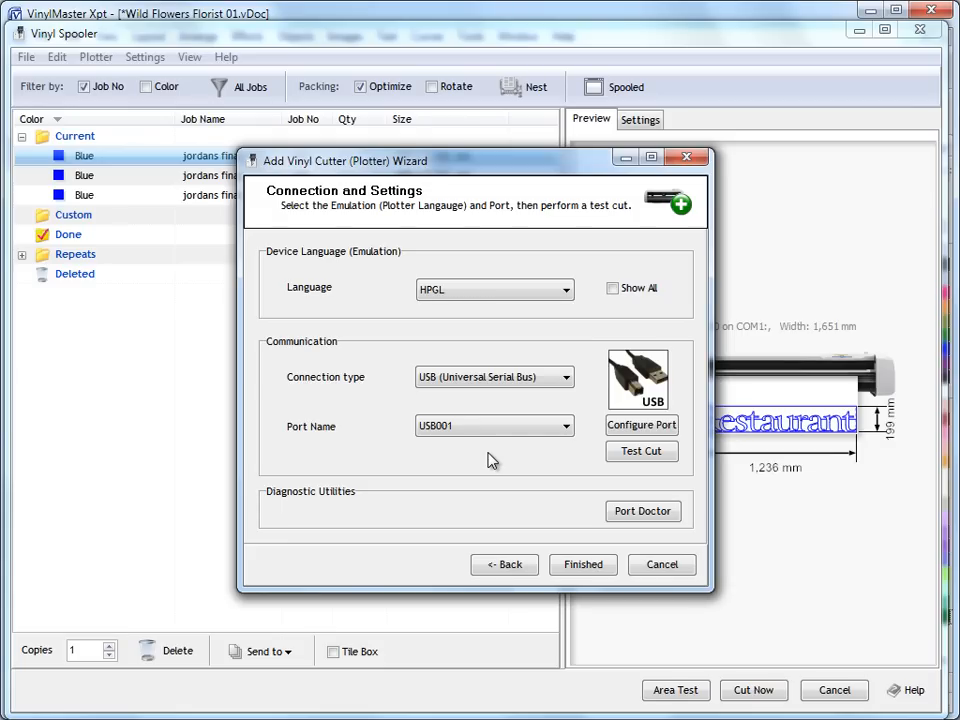
mouse_move(471, 405)
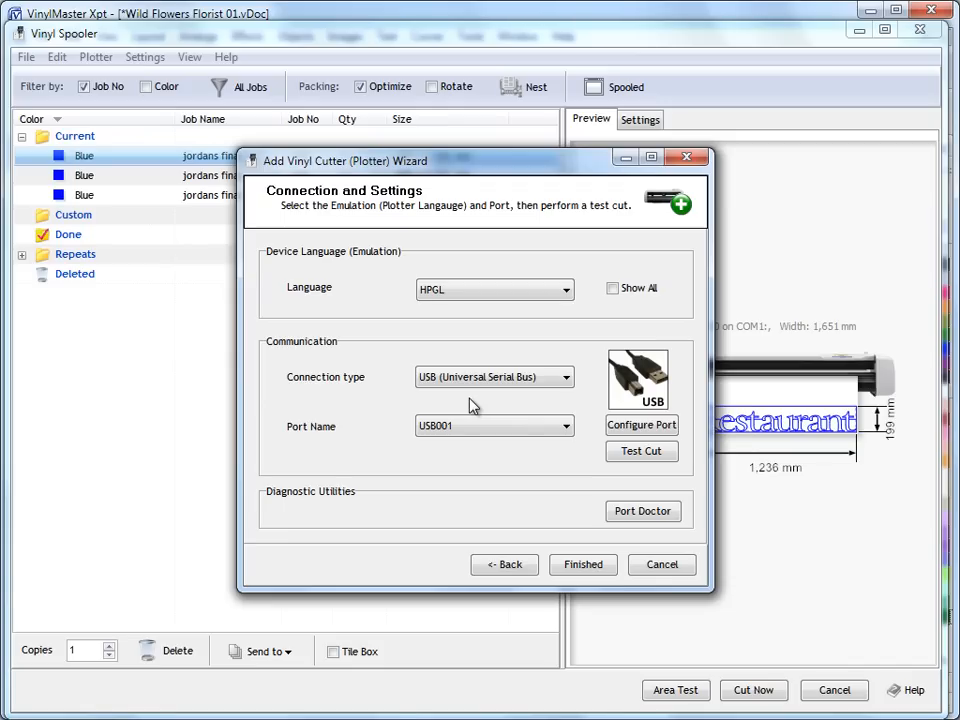
mouse_move(500, 468)
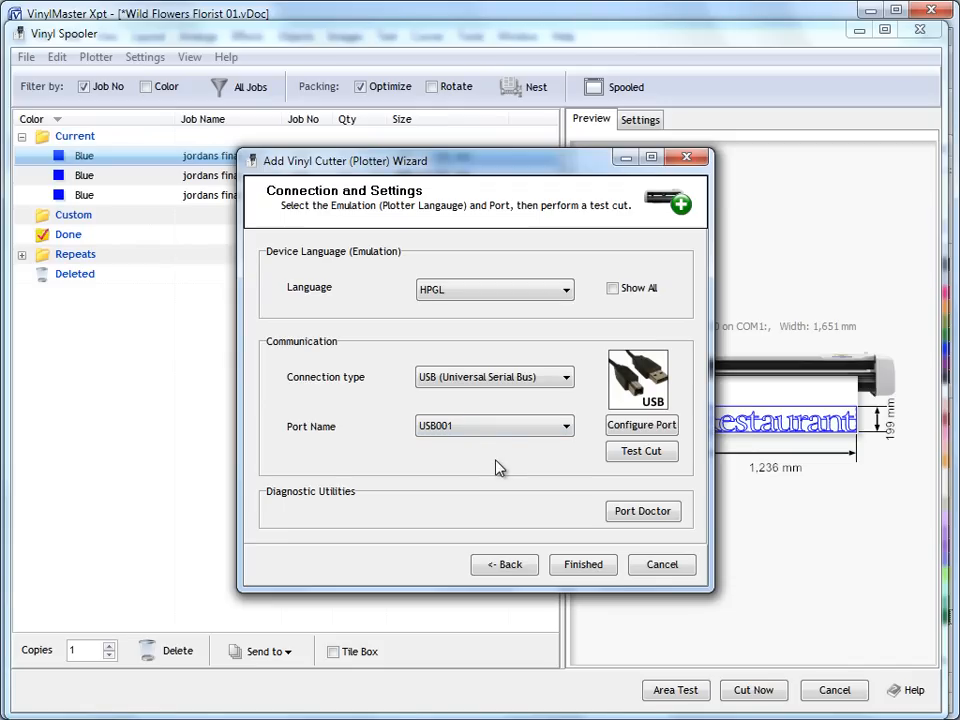
mouse_move(447, 400)
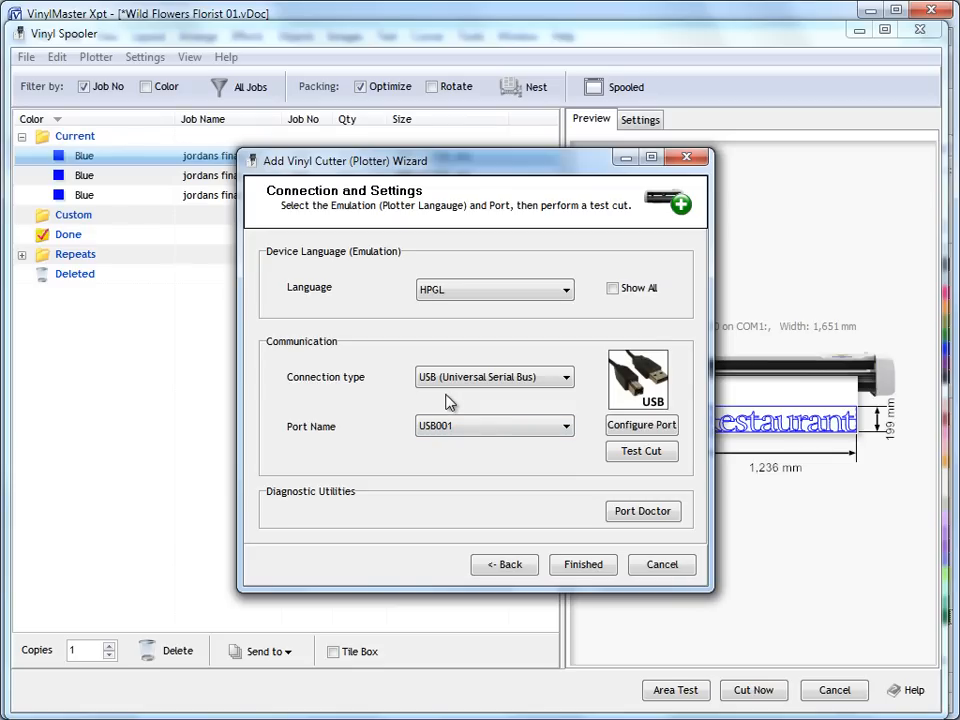
left_click(563, 426)
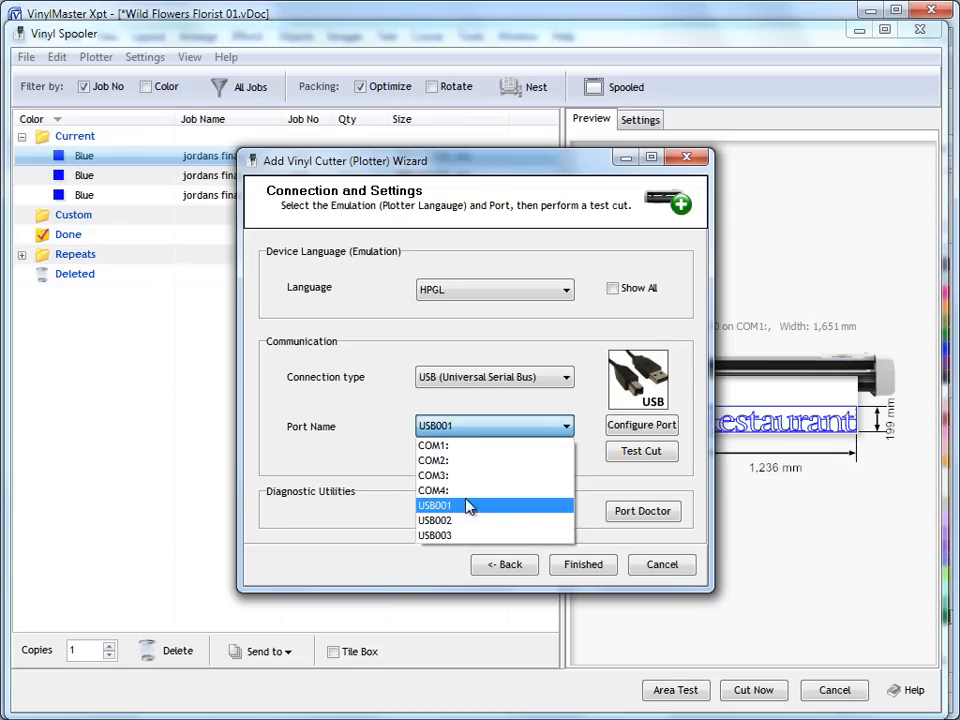
left_click(434, 505)
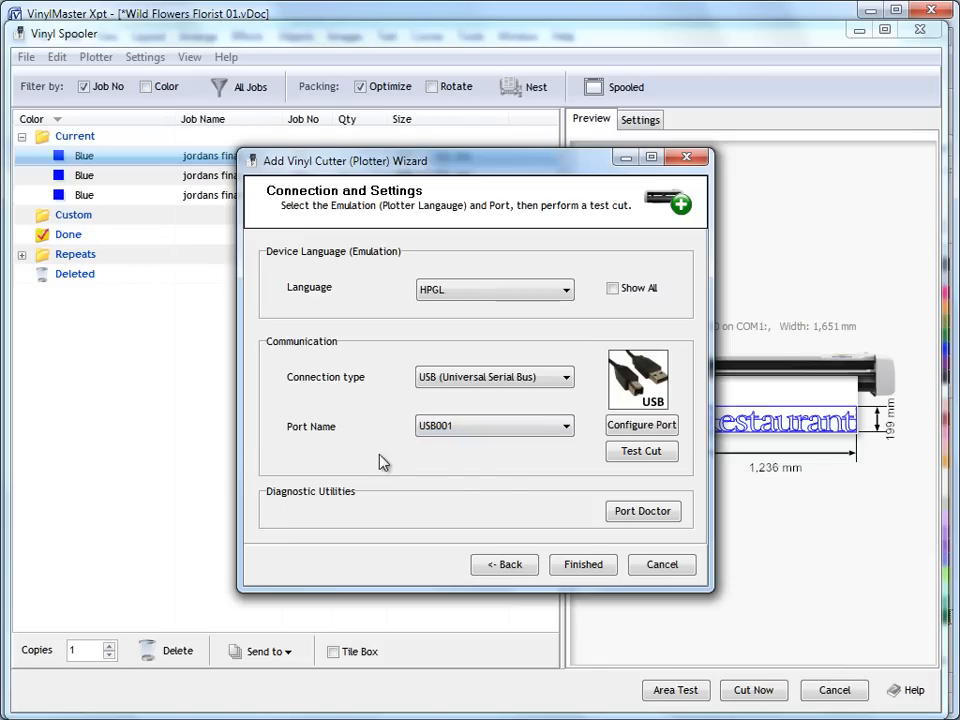
mouse_move(430, 378)
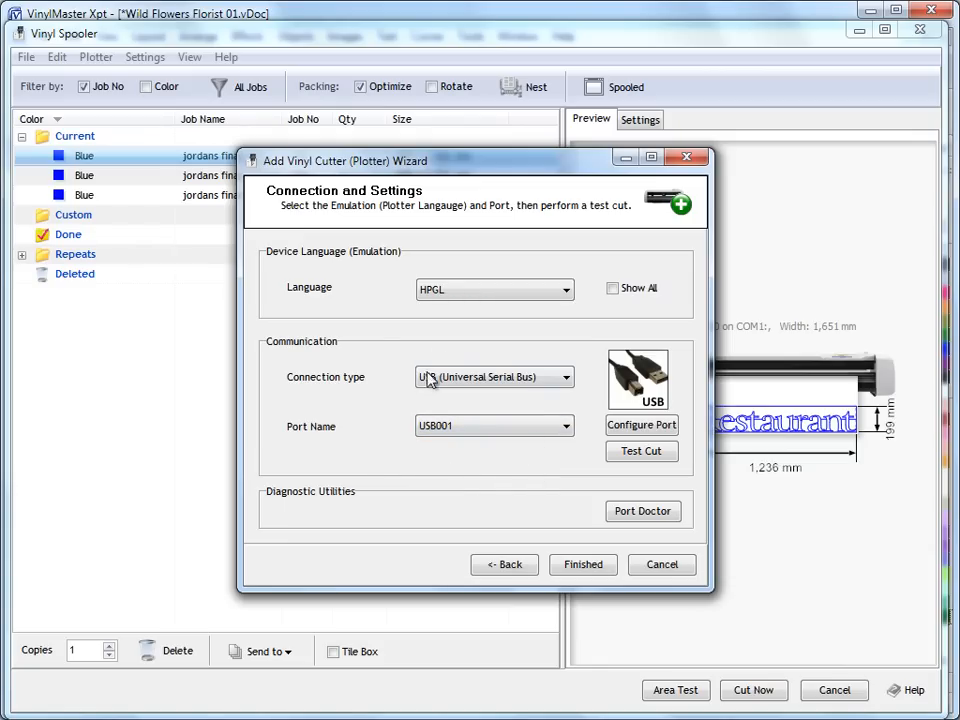
mouse_move(488, 465)
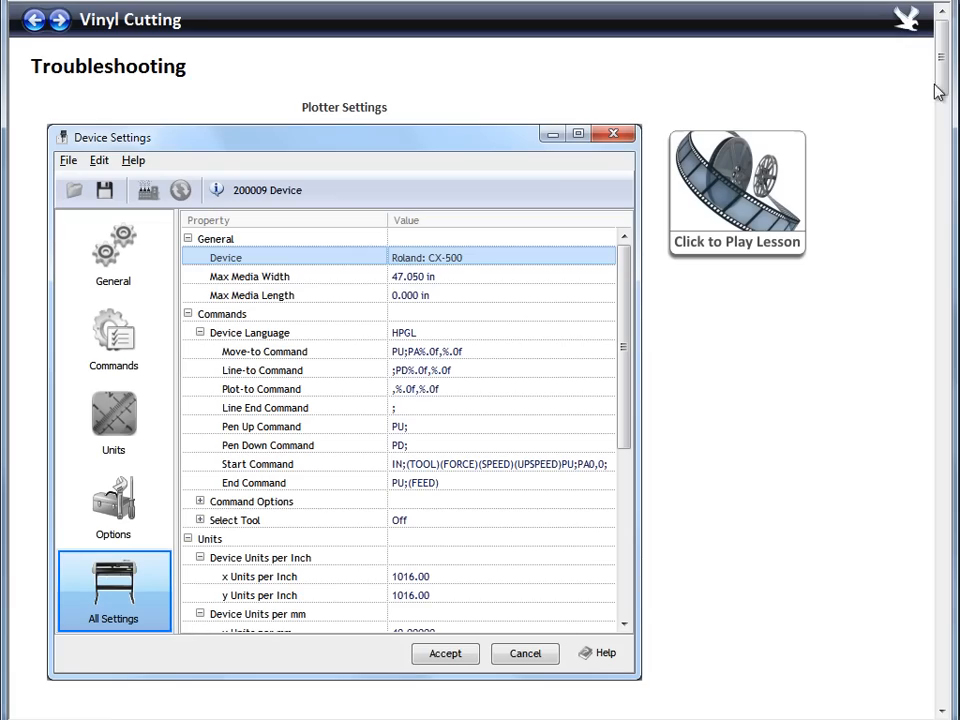
Step: Scroll the port guide past the Device Manager and Port Settings screenshots
scroll("down", 3)
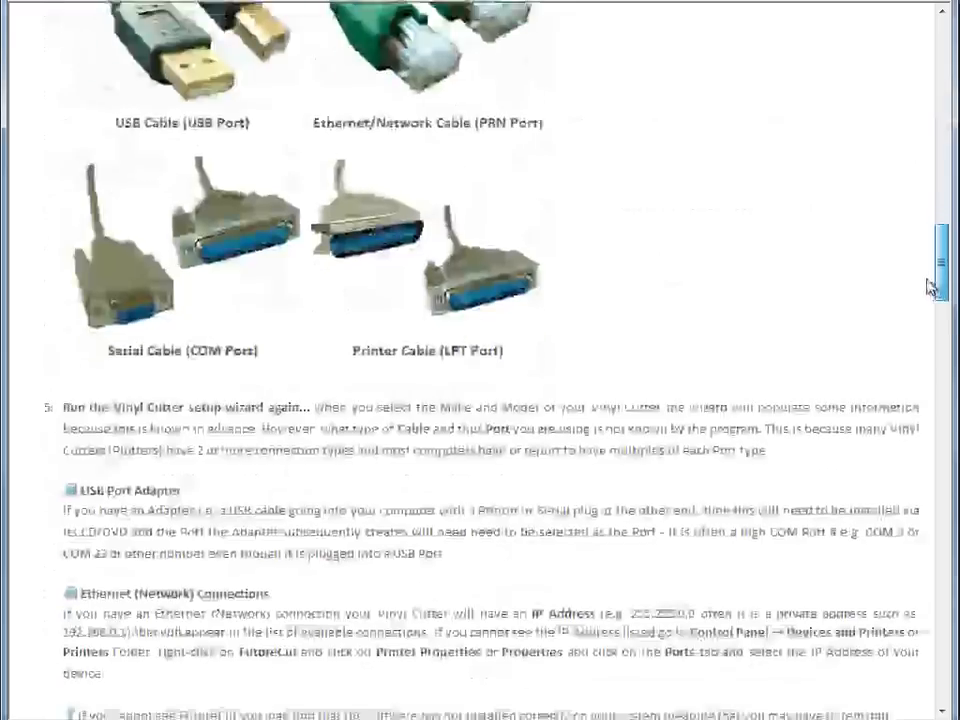
scroll("down", 3)
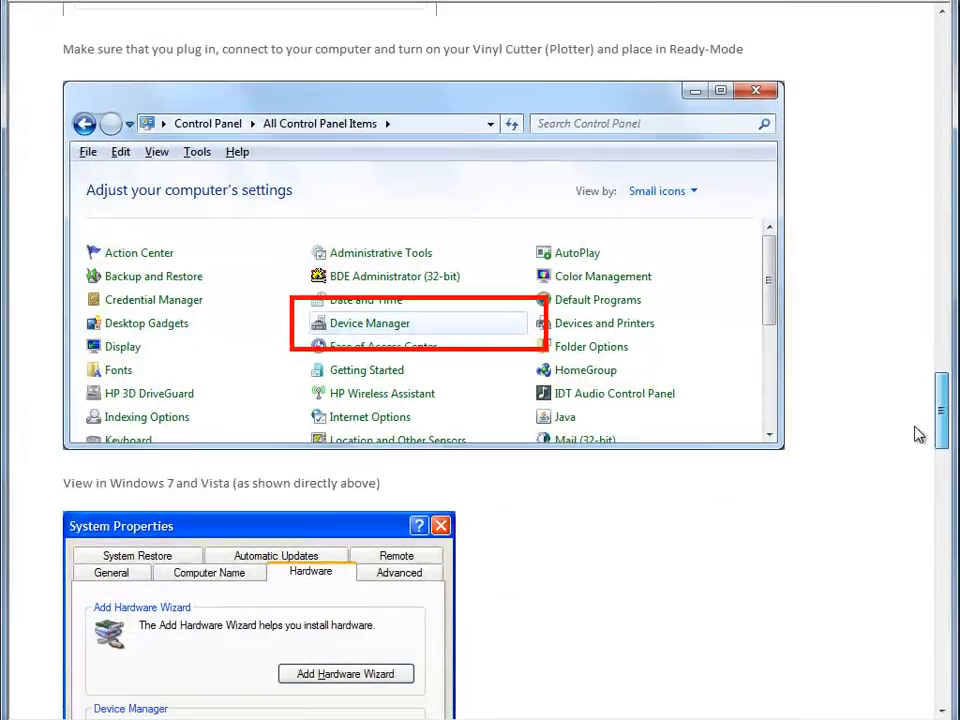
scroll("up", 3)
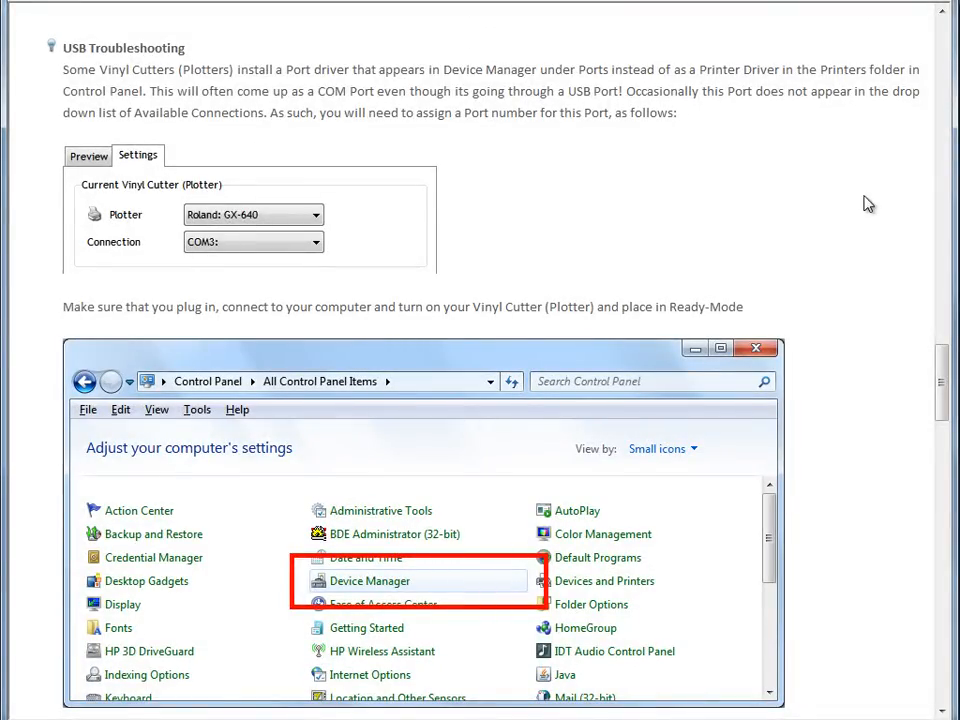
scroll("down", 3)
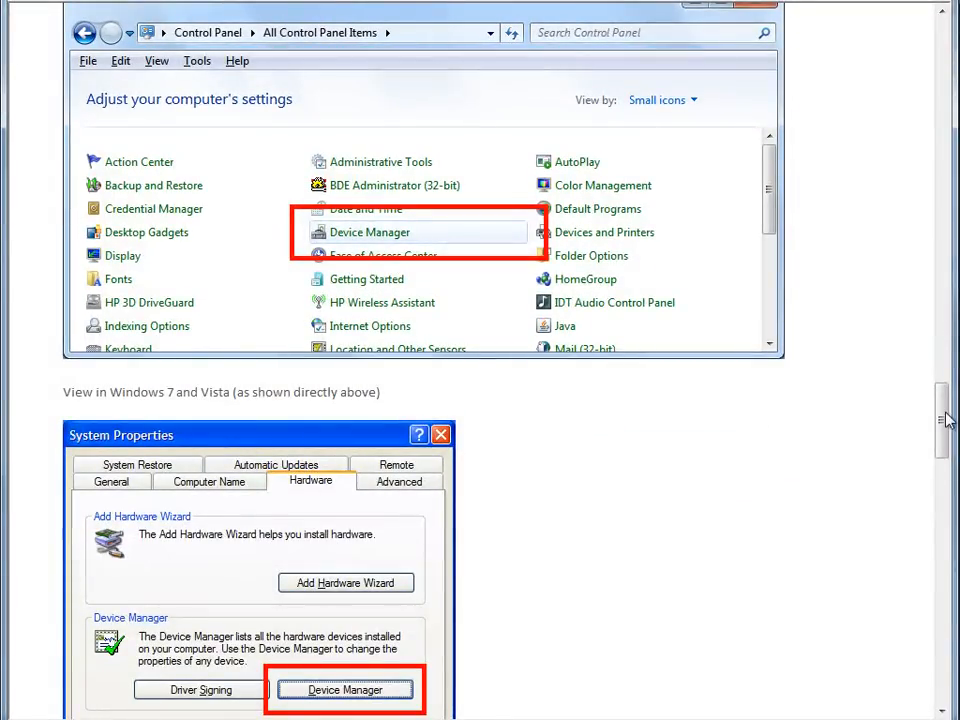
scroll("down", 3)
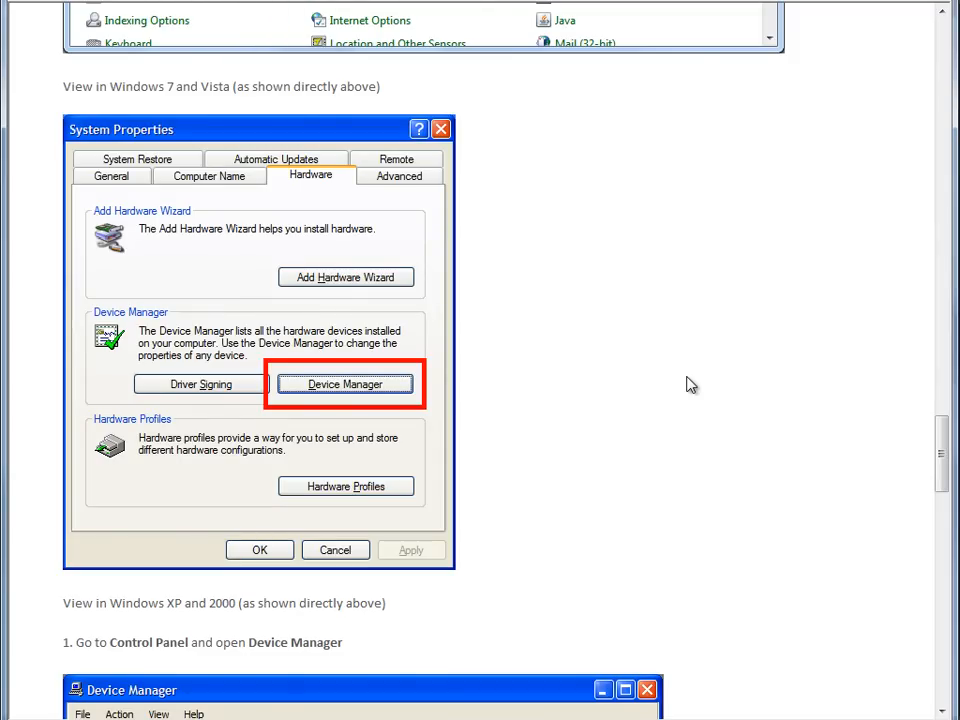
mouse_move(537, 349)
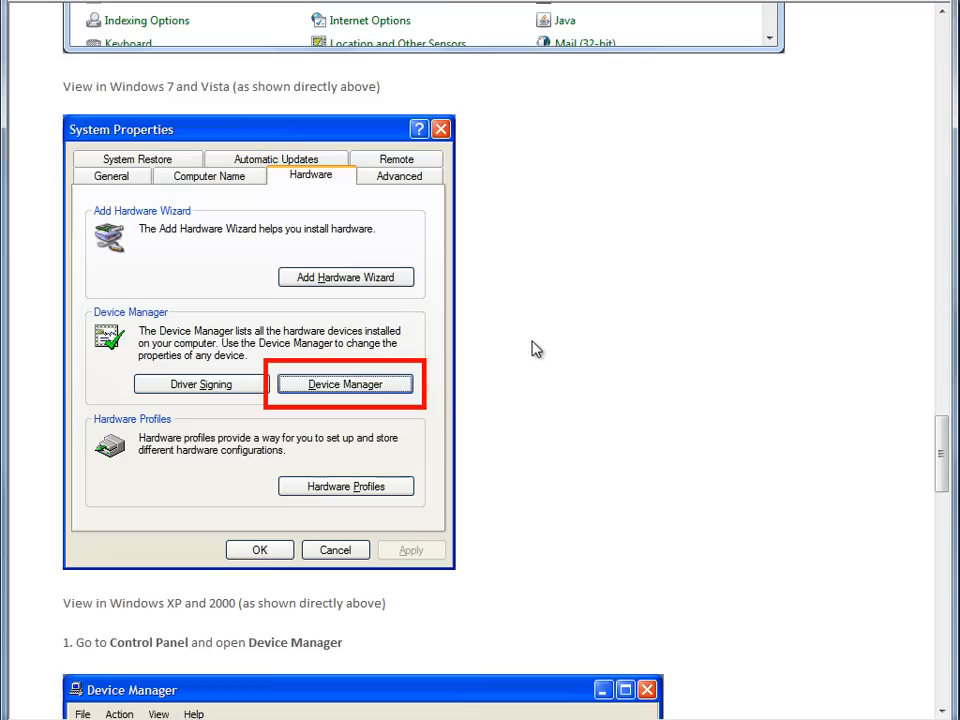
mouse_move(323, 396)
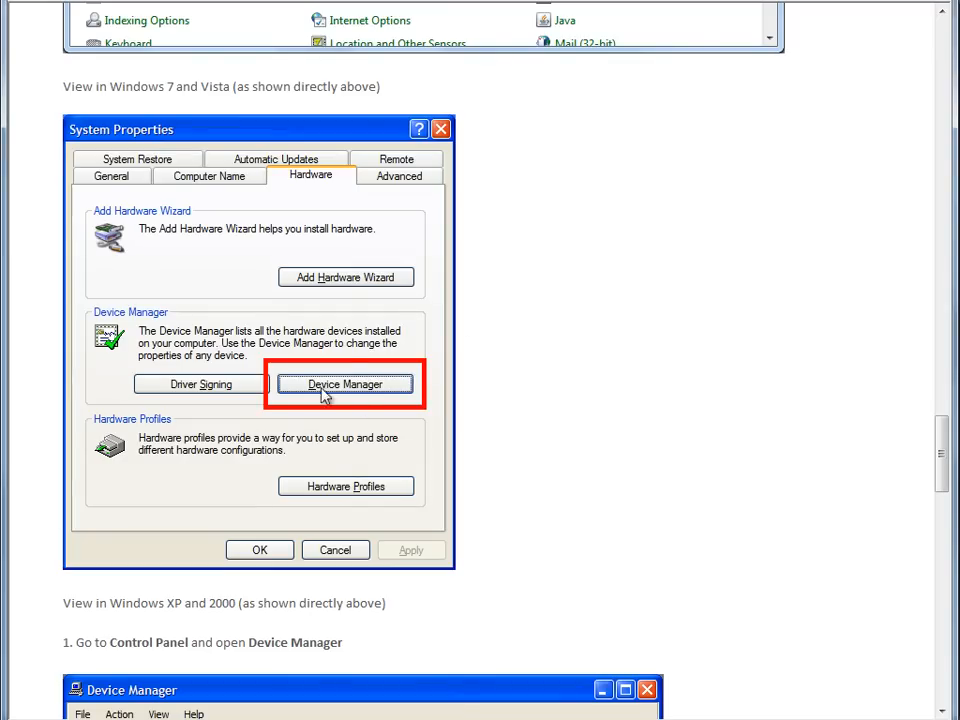
mouse_move(630, 402)
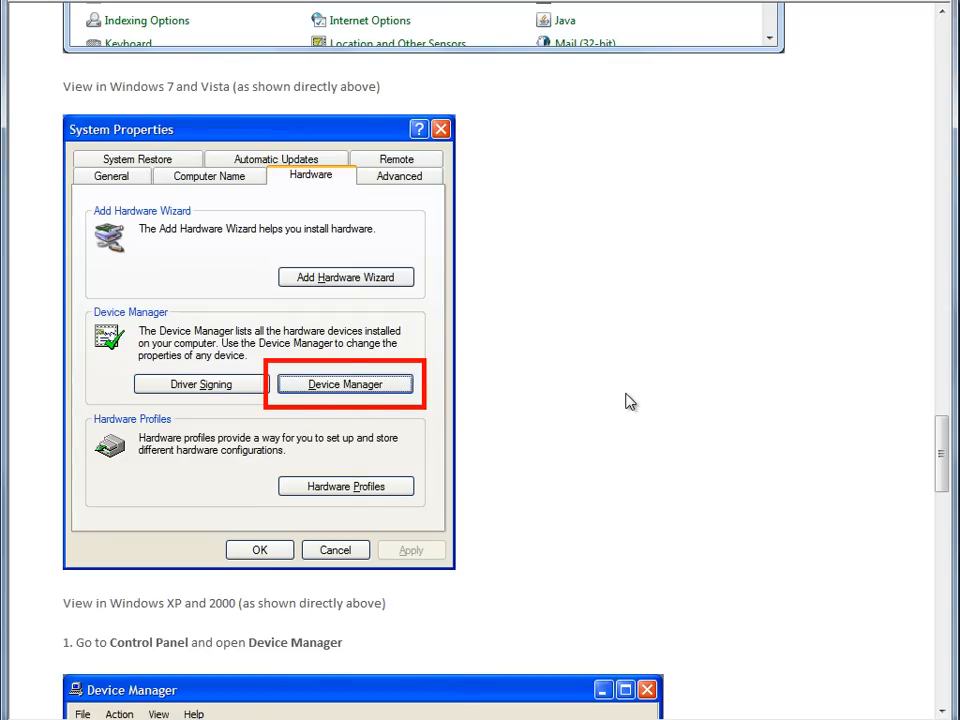
Step: Scroll further to the Advanced Settings COM Port Number and steps 6–10
scroll("down", 3)
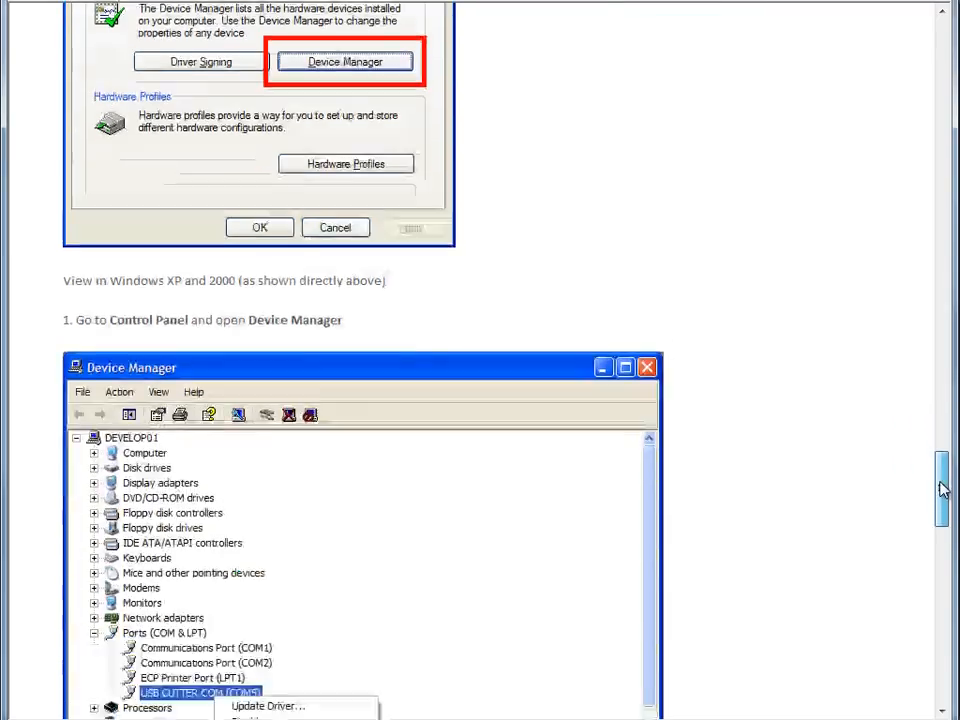
scroll("down", 3)
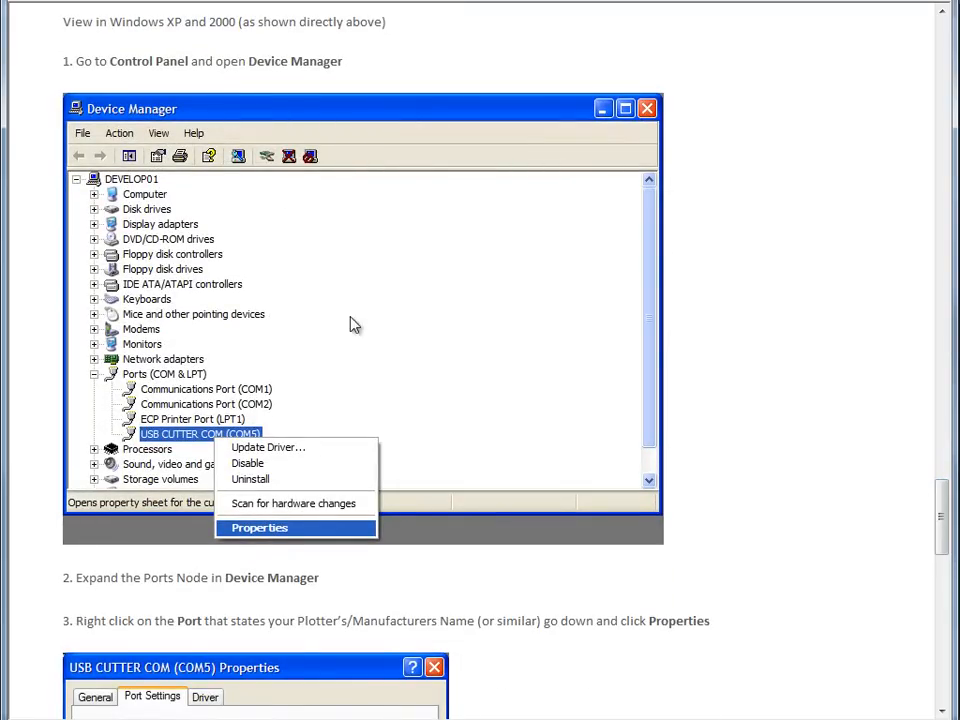
mouse_move(265, 279)
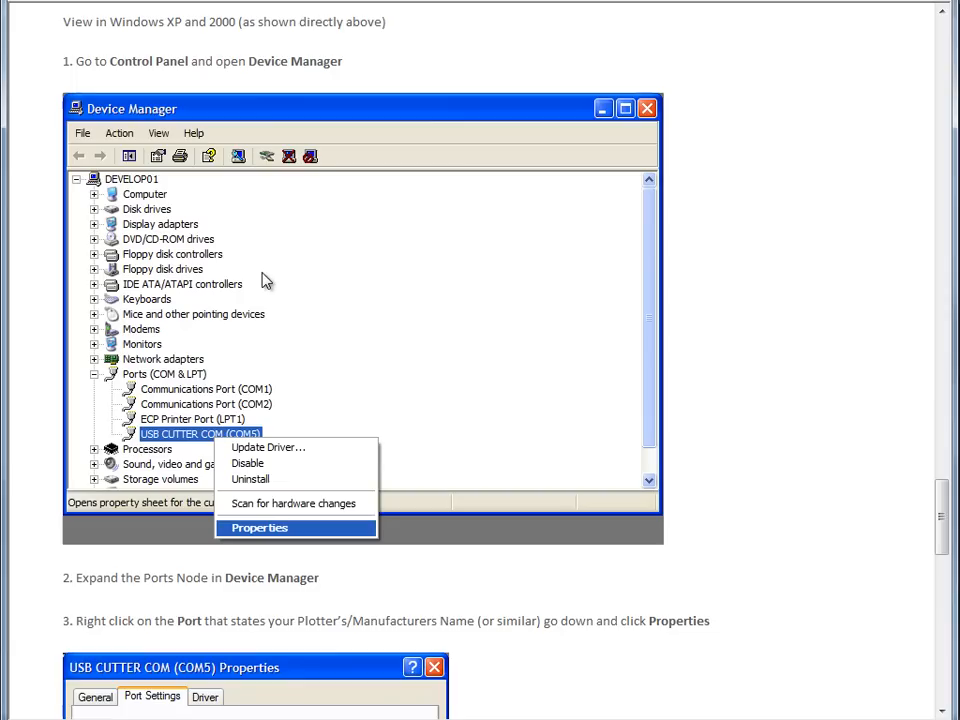
mouse_move(367, 367)
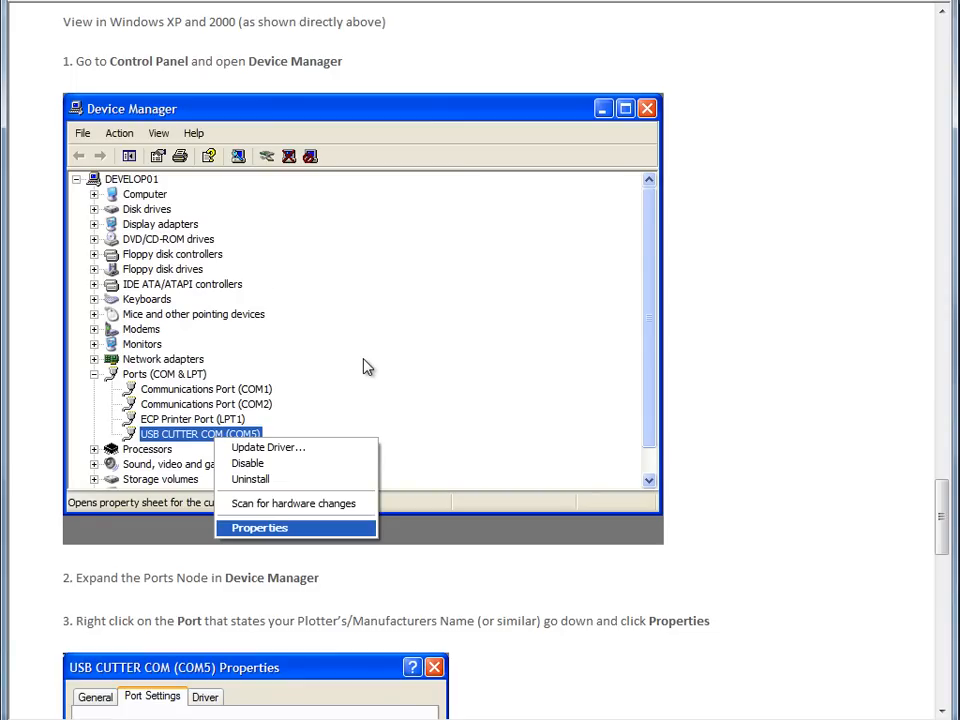
mouse_move(170, 448)
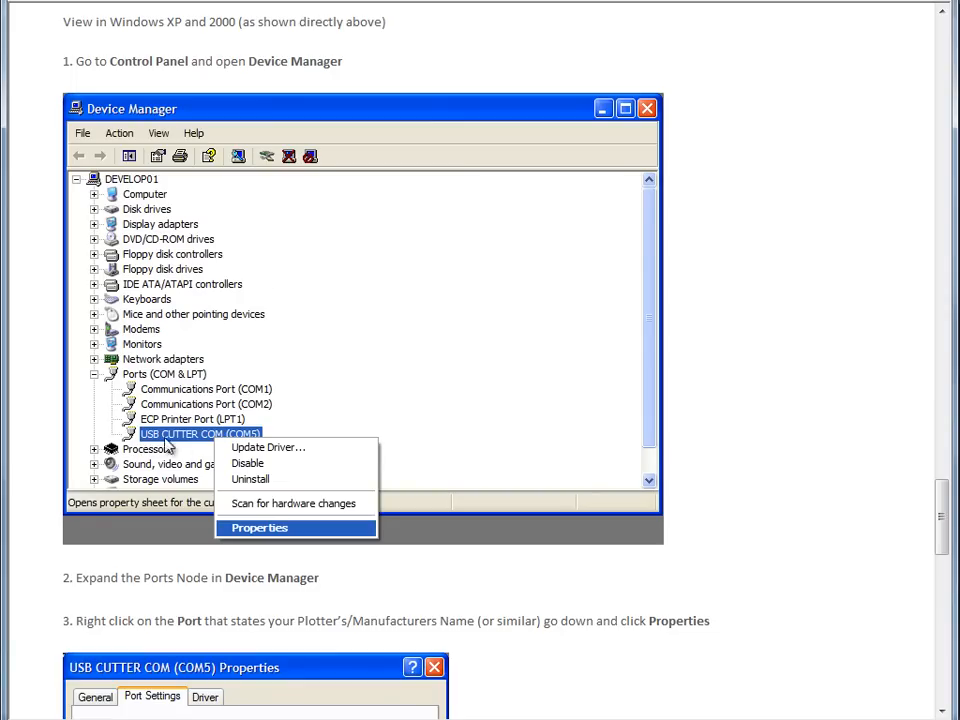
mouse_move(112, 388)
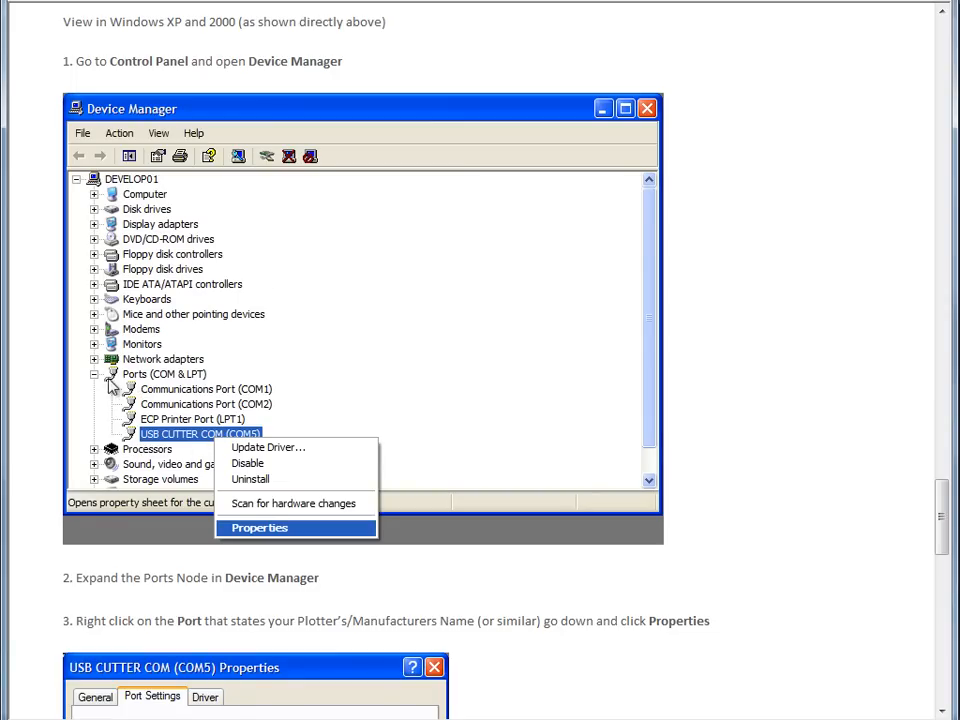
mouse_move(175, 445)
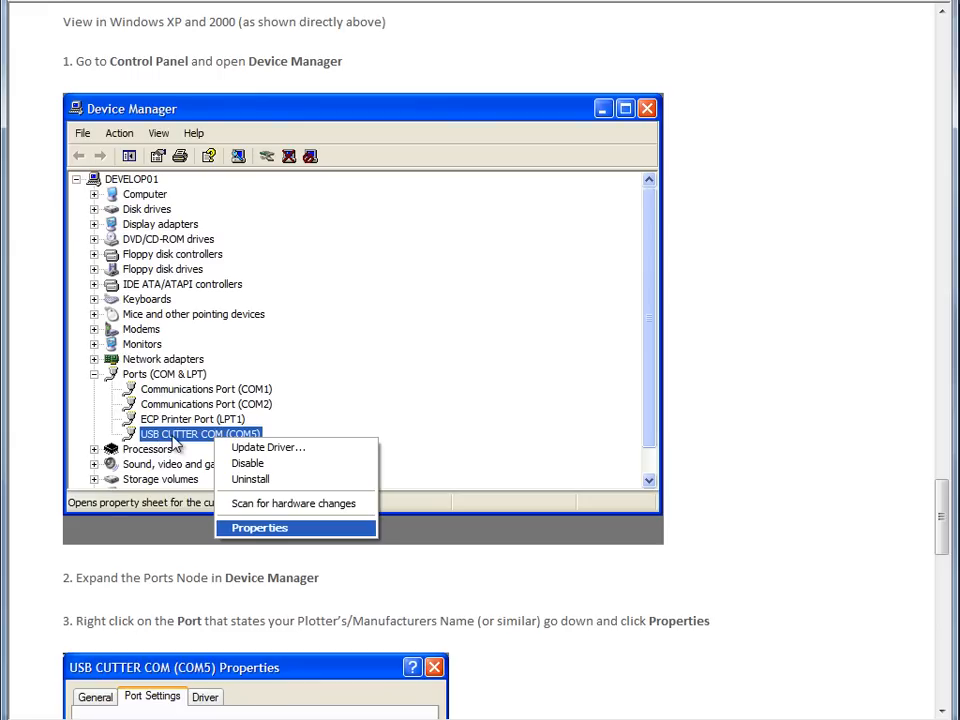
mouse_move(150, 448)
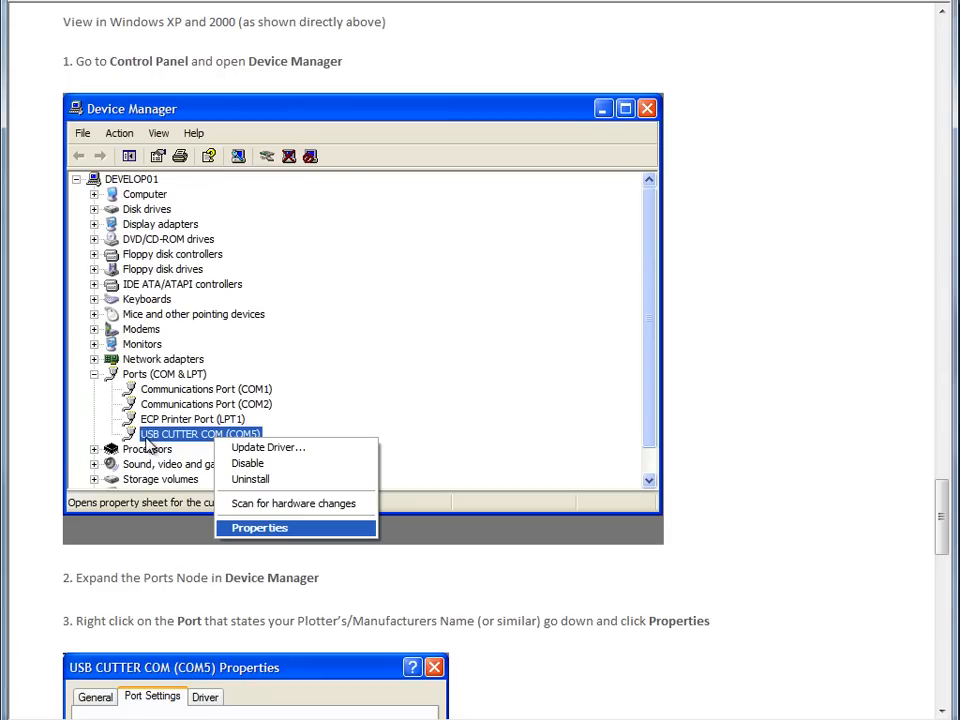
mouse_move(218, 444)
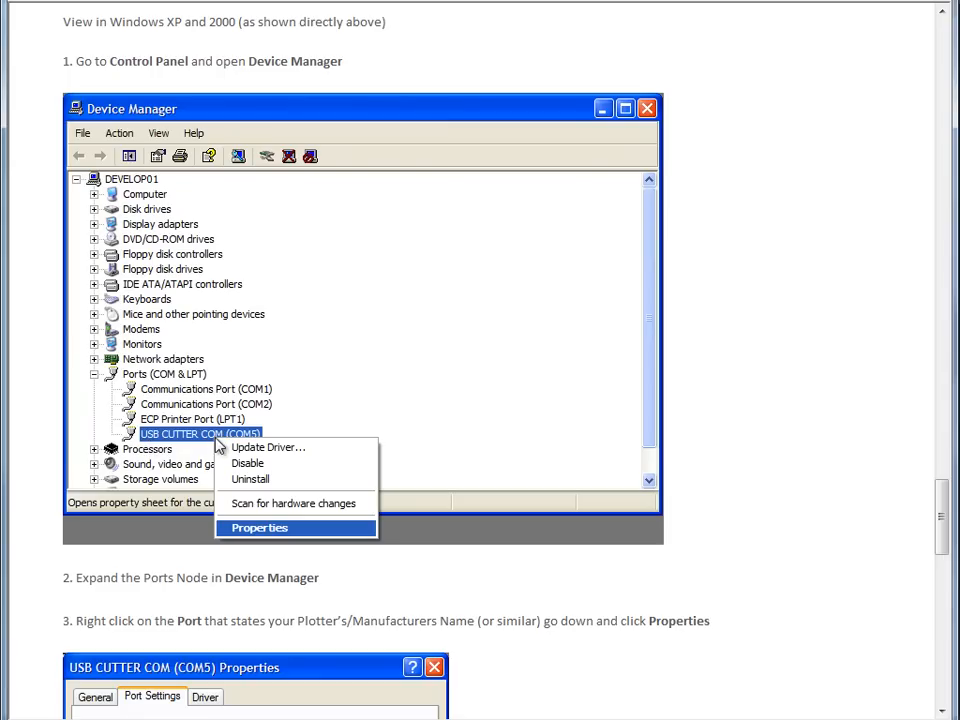
mouse_move(260, 531)
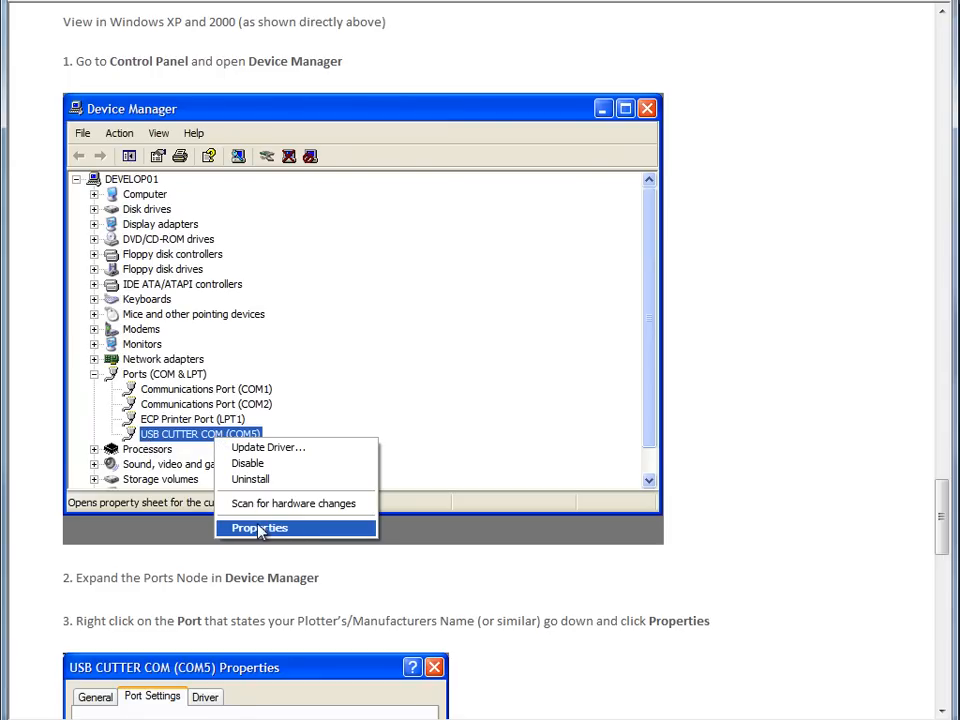
scroll("down", 3)
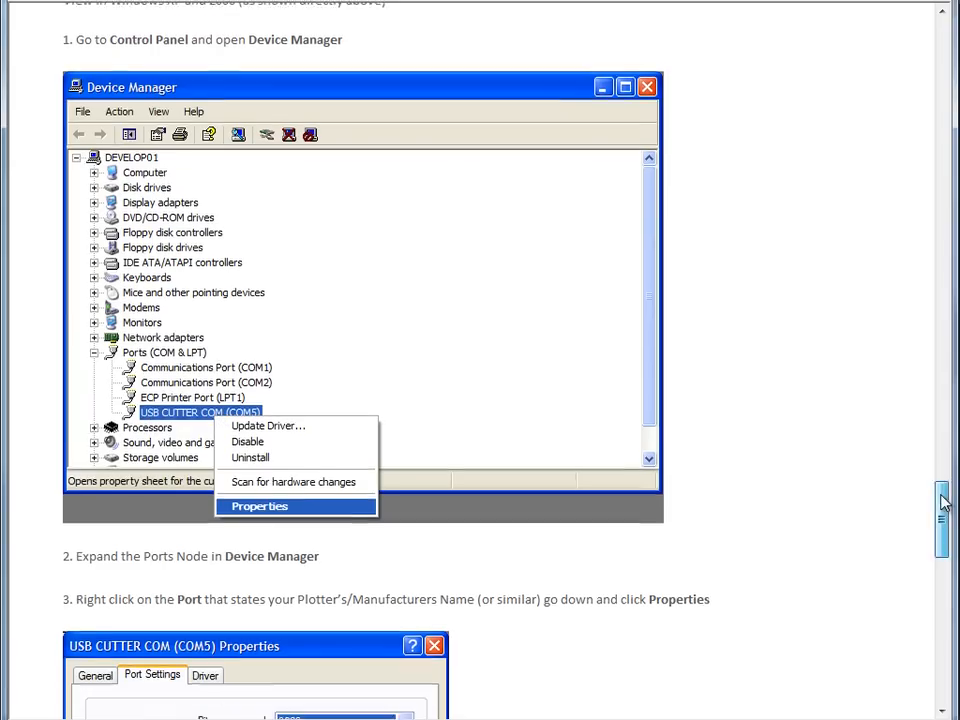
scroll("down", 3)
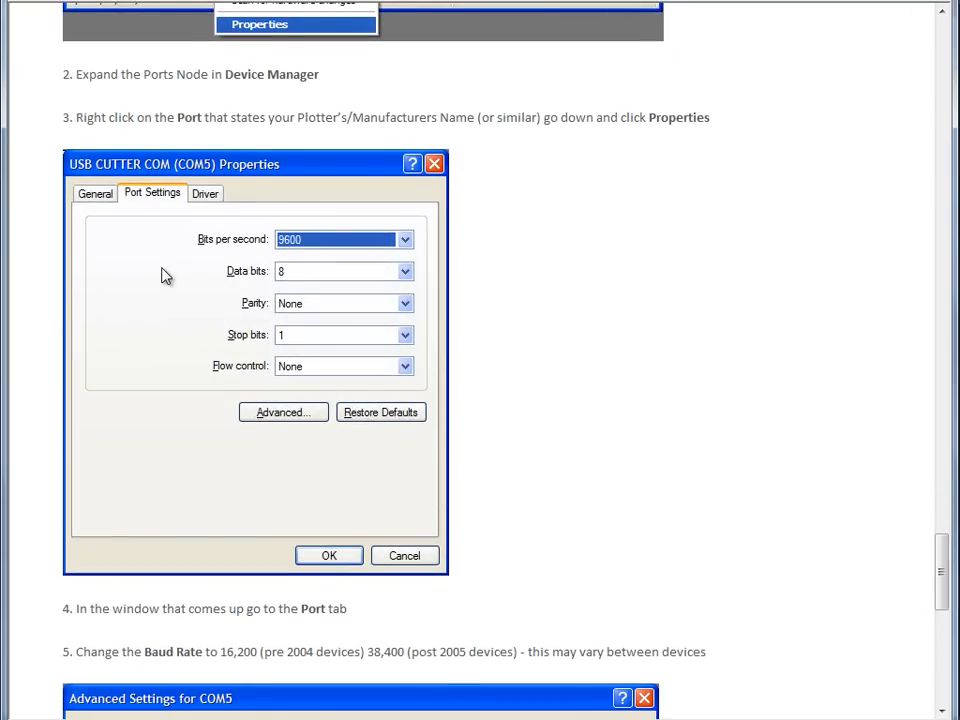
mouse_move(290, 655)
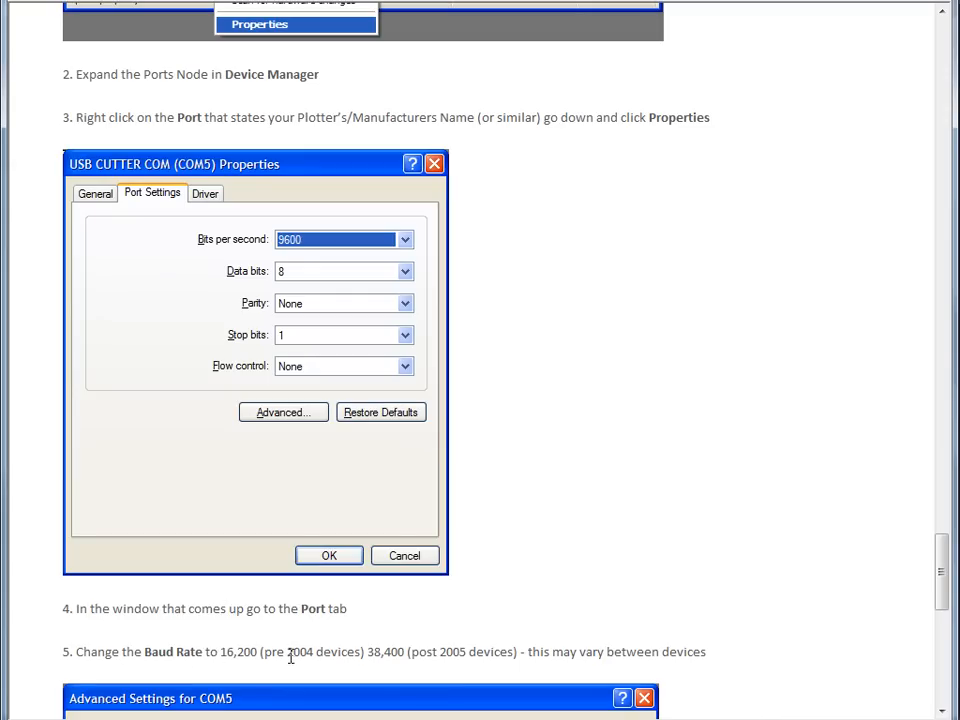
mouse_move(275, 391)
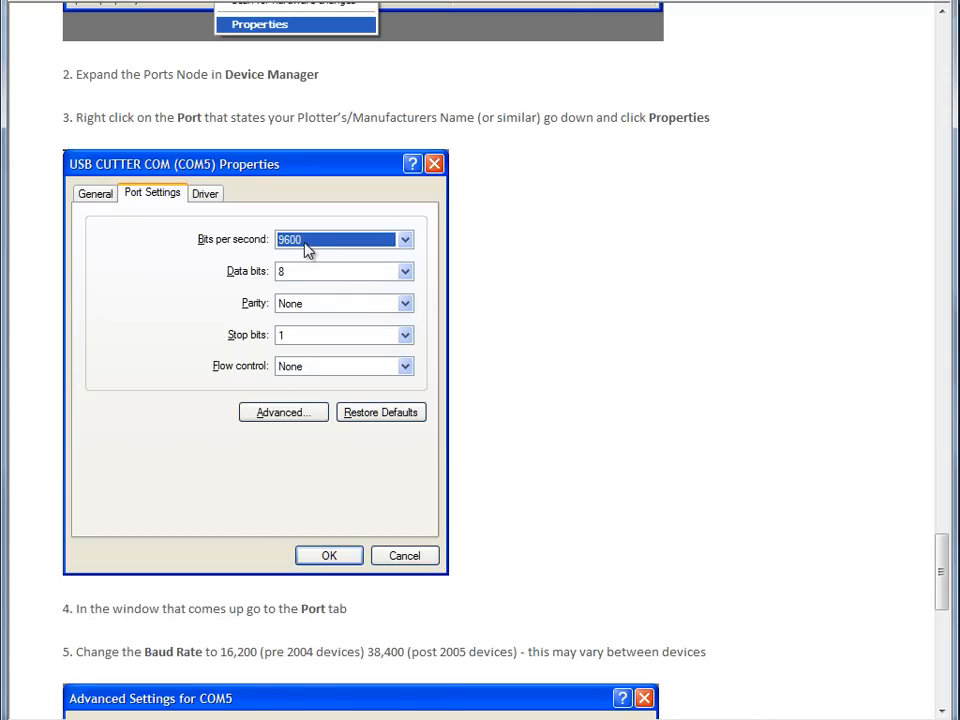
mouse_move(470, 672)
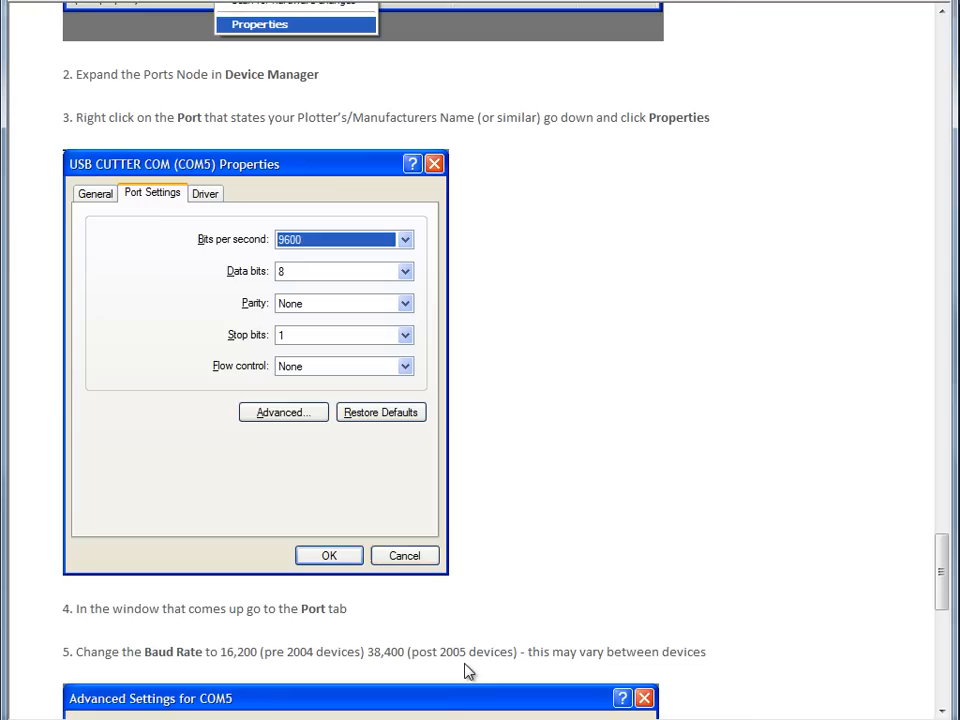
mouse_move(405, 670)
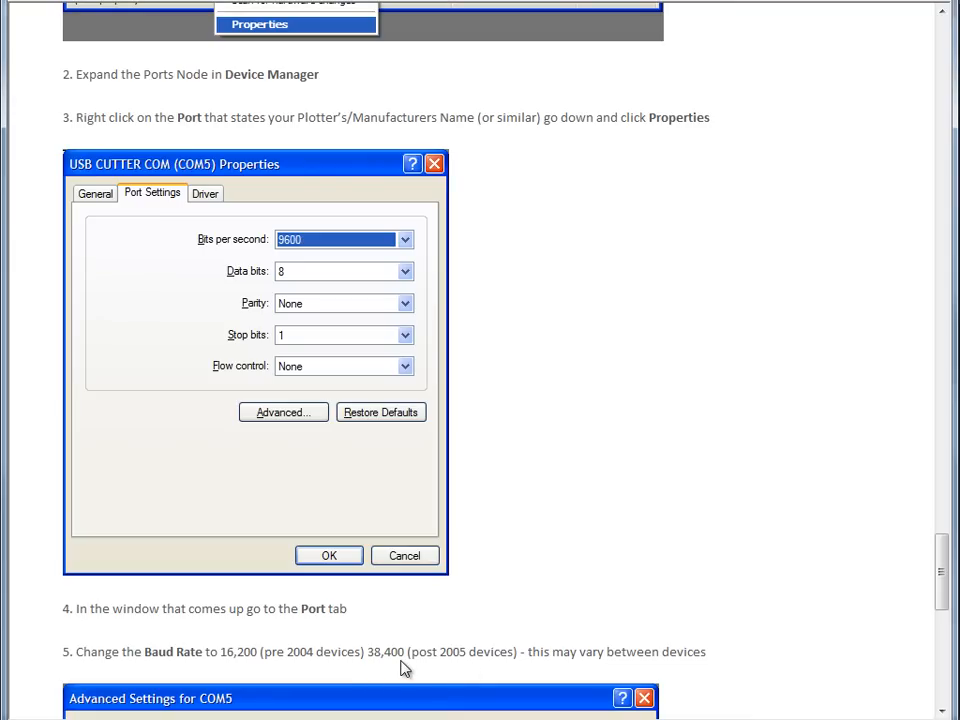
mouse_move(295, 228)
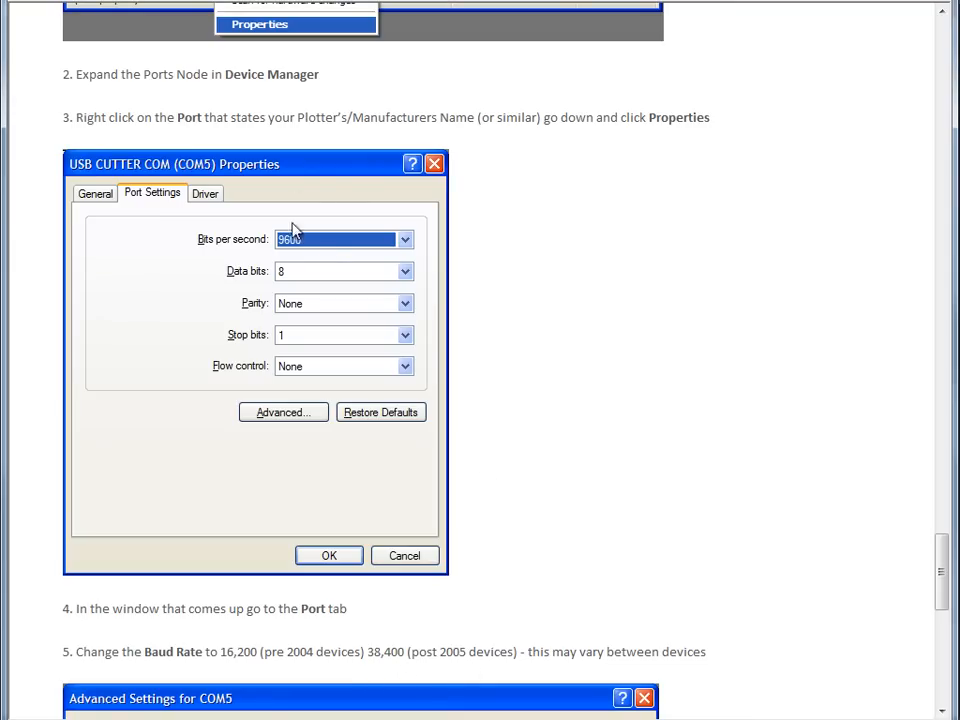
mouse_move(502, 310)
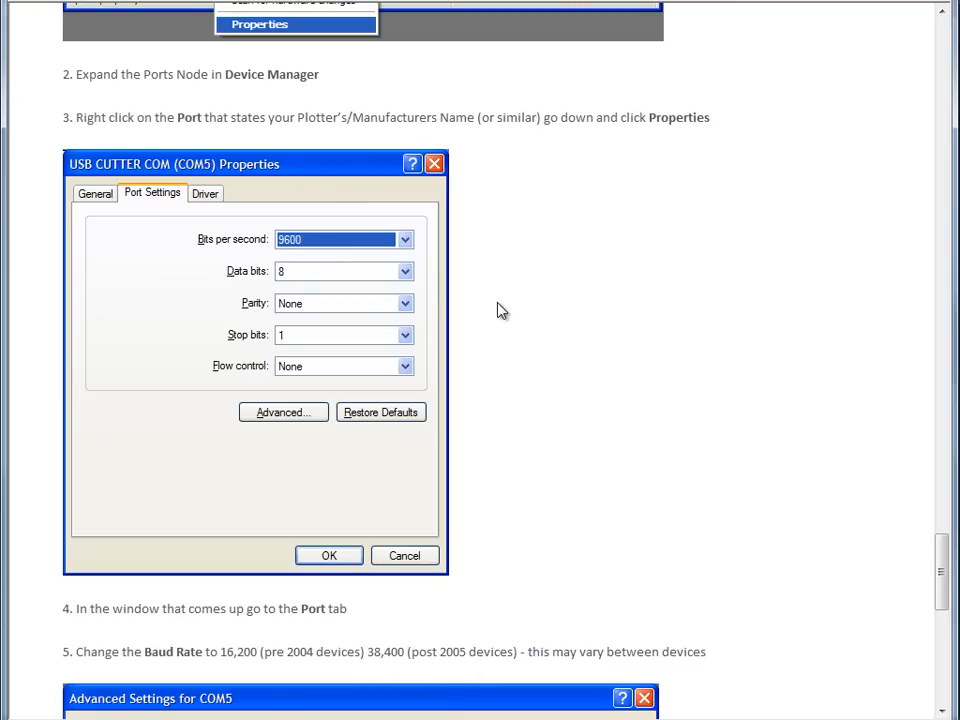
mouse_move(370, 258)
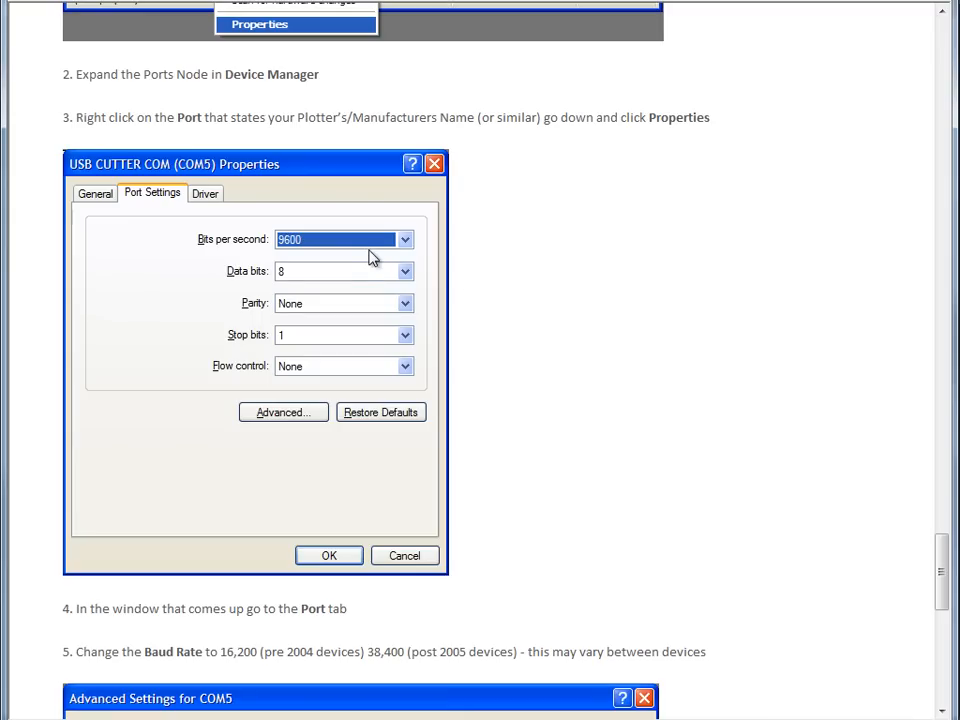
mouse_move(368, 258)
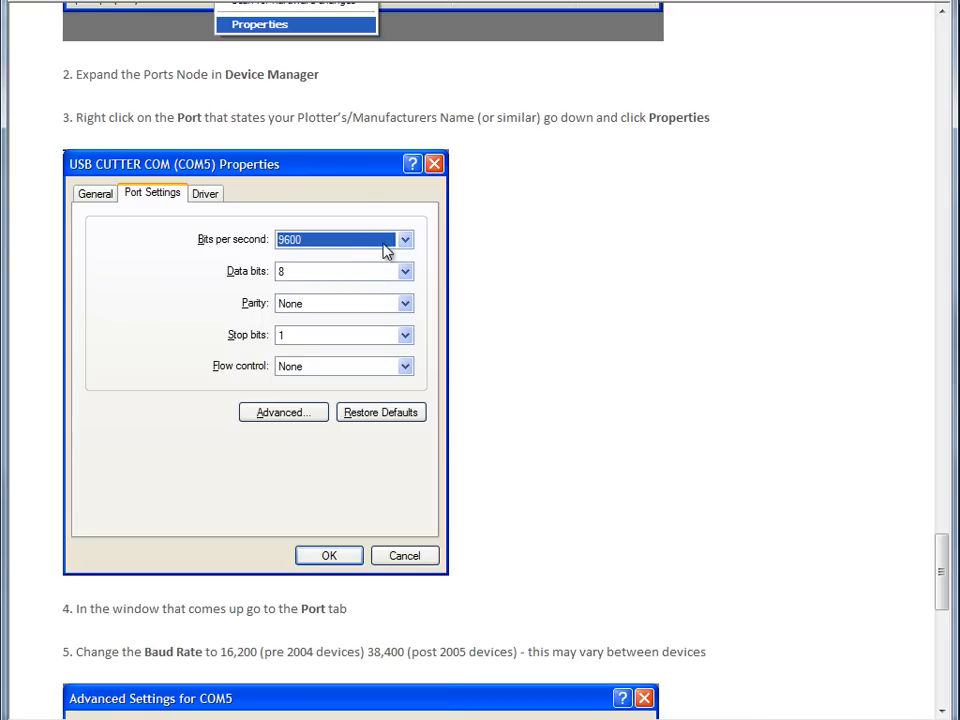
mouse_move(347, 245)
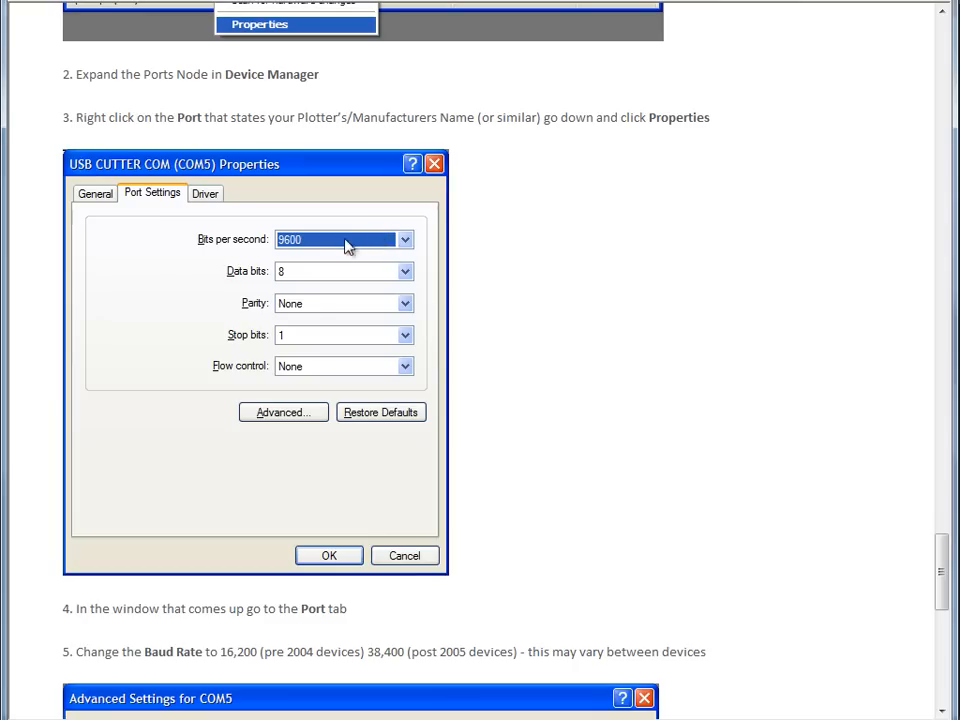
mouse_move(461, 260)
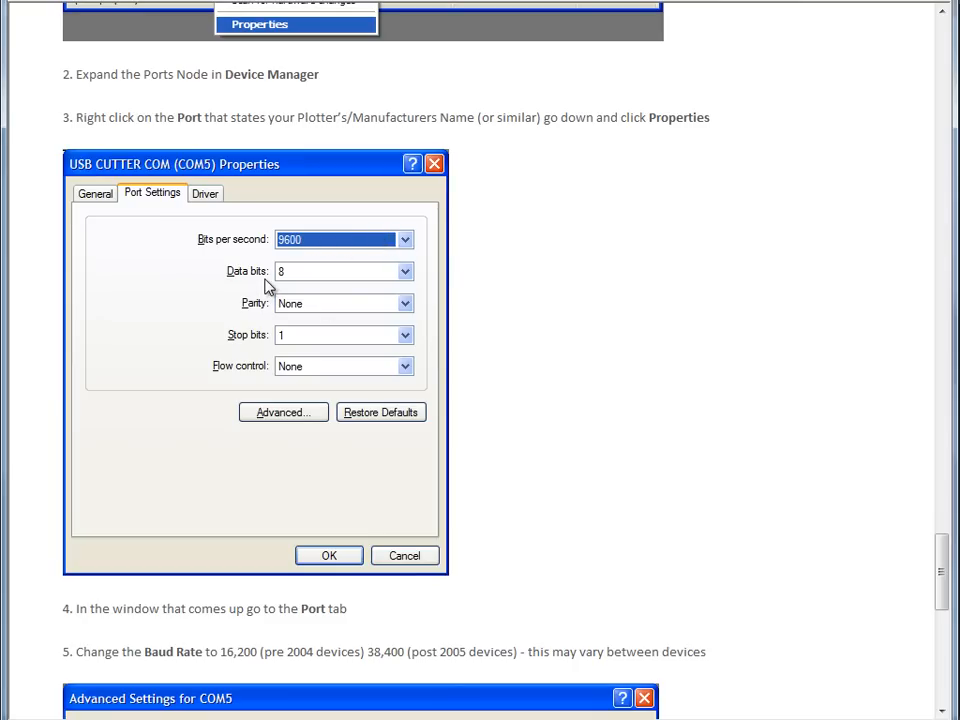
mouse_move(254, 336)
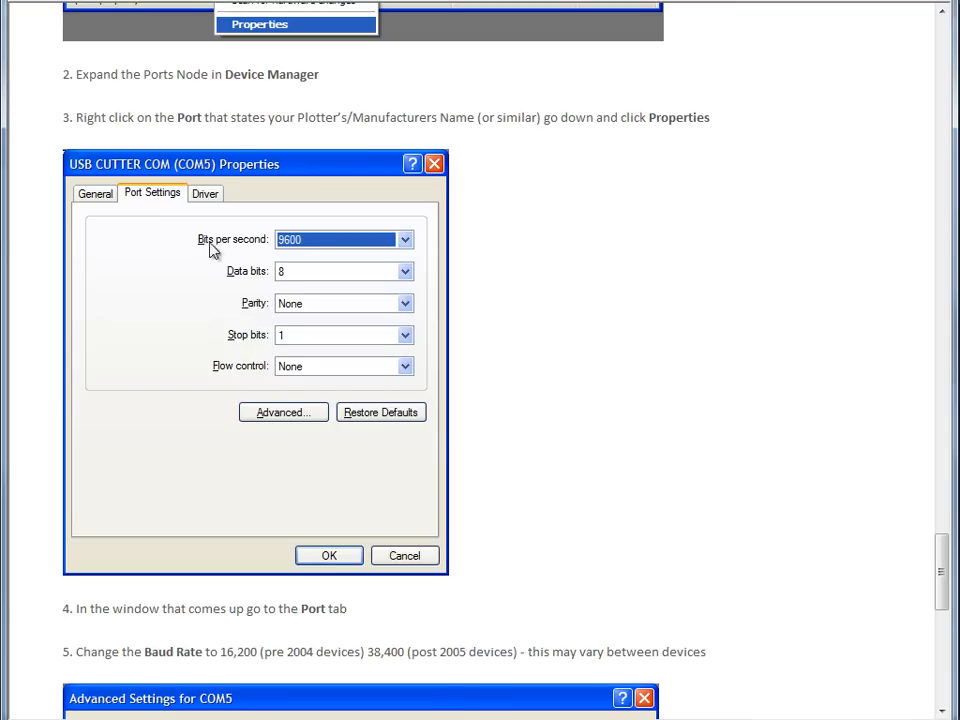
mouse_move(498, 293)
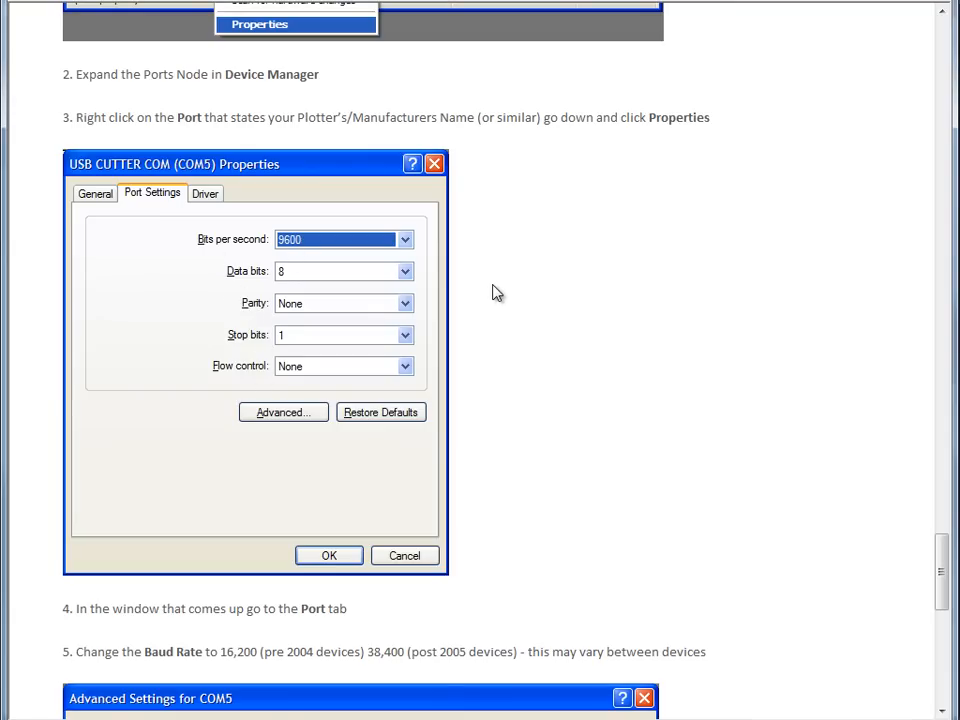
mouse_move(948, 502)
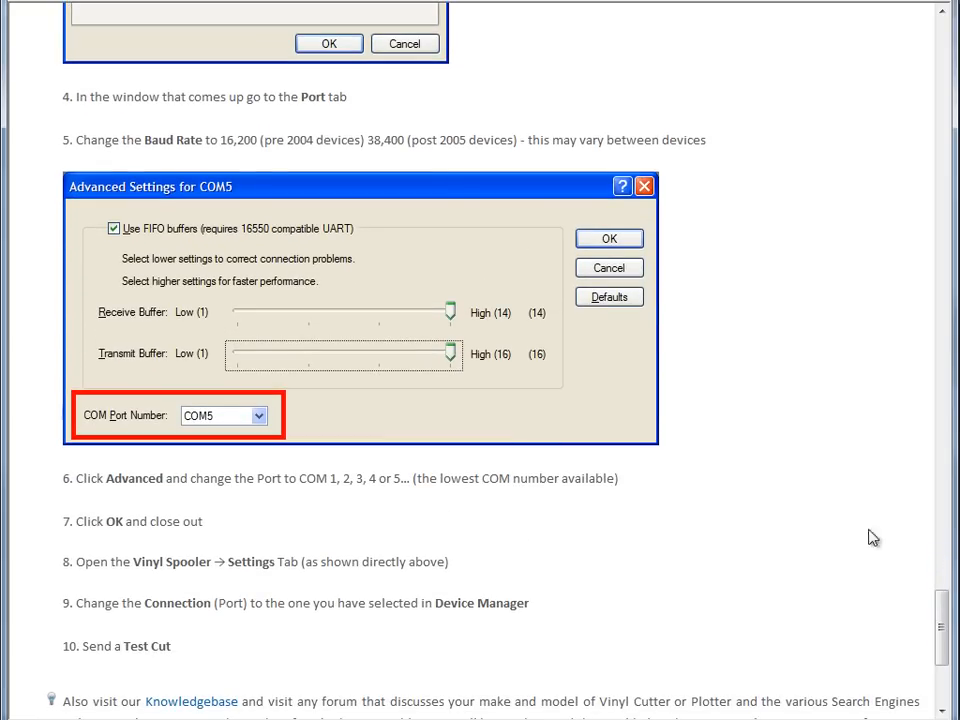
Step: Review the COM5 Advanced Settings and test-cut steps once more
scroll("up", 3)
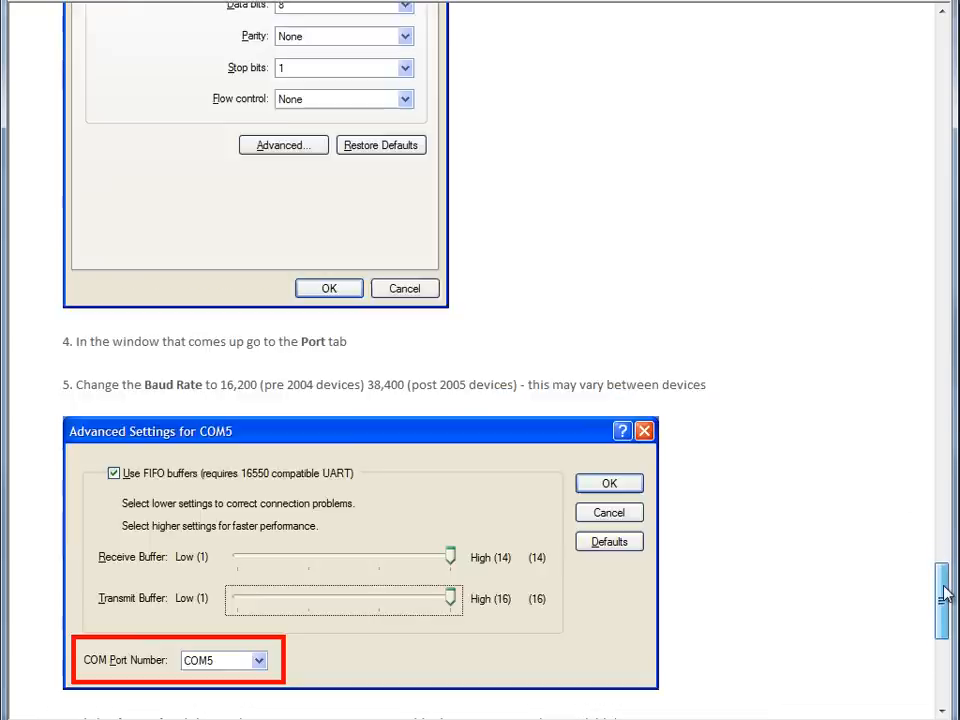
scroll("up", 3)
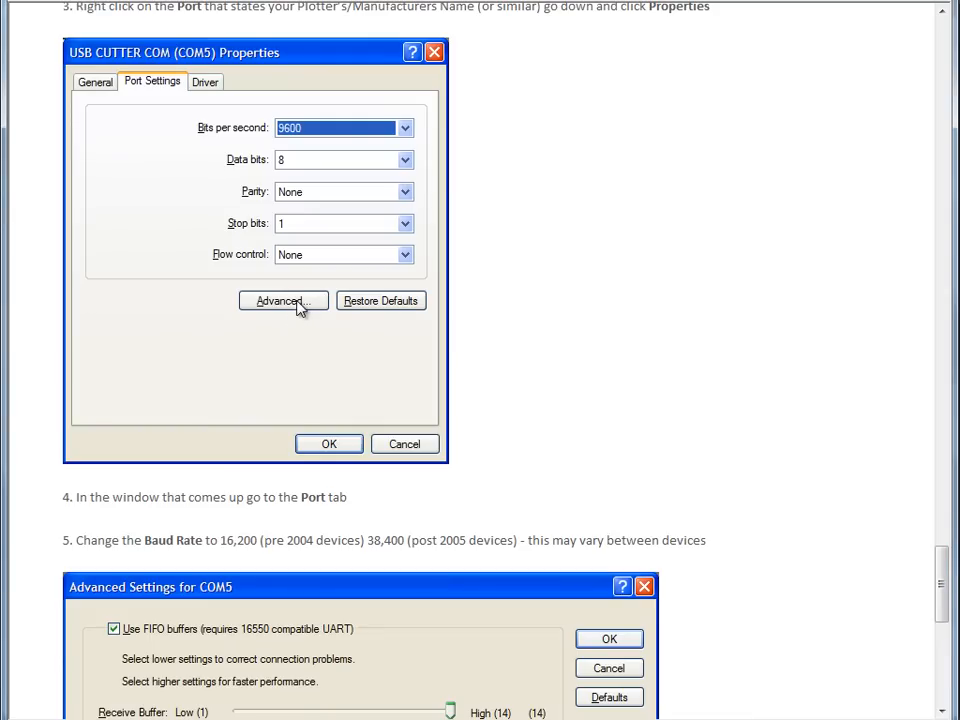
scroll("down", 3)
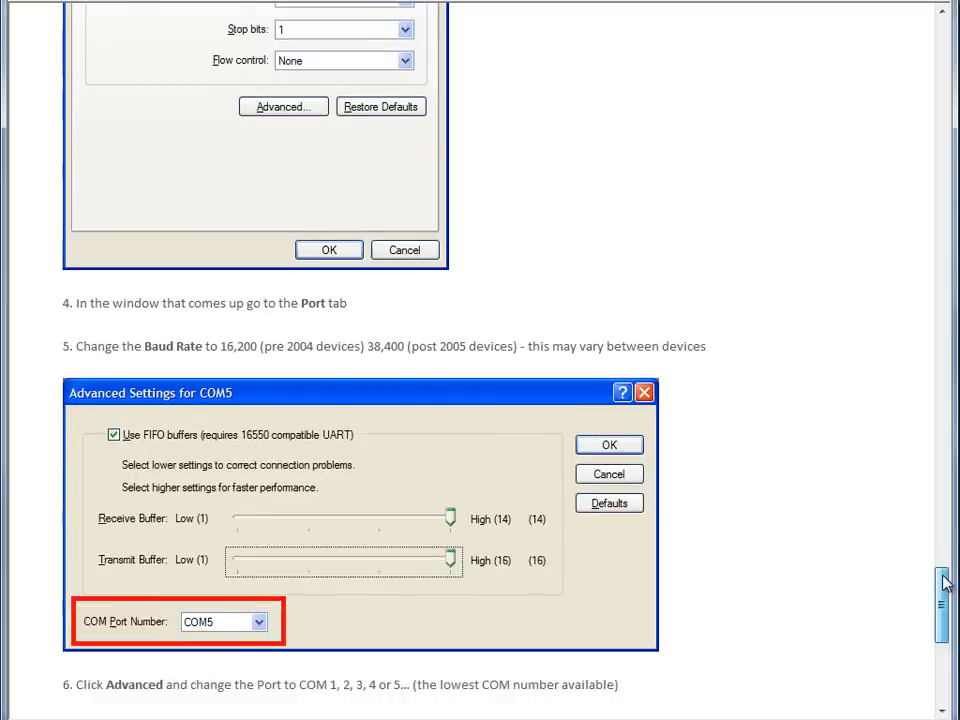
scroll("down", 3)
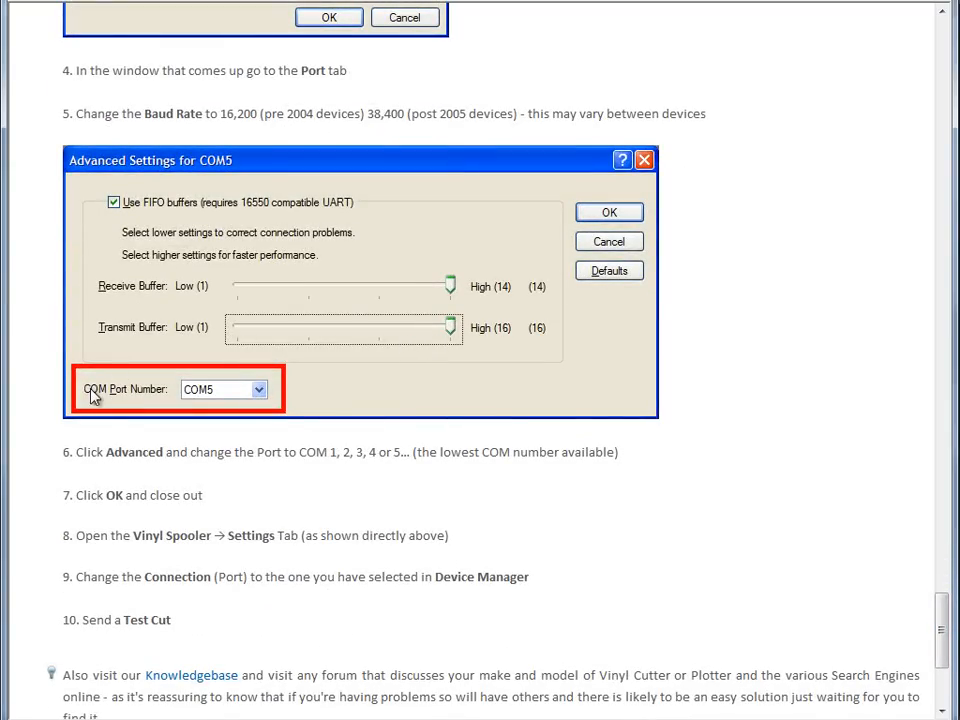
mouse_move(255, 418)
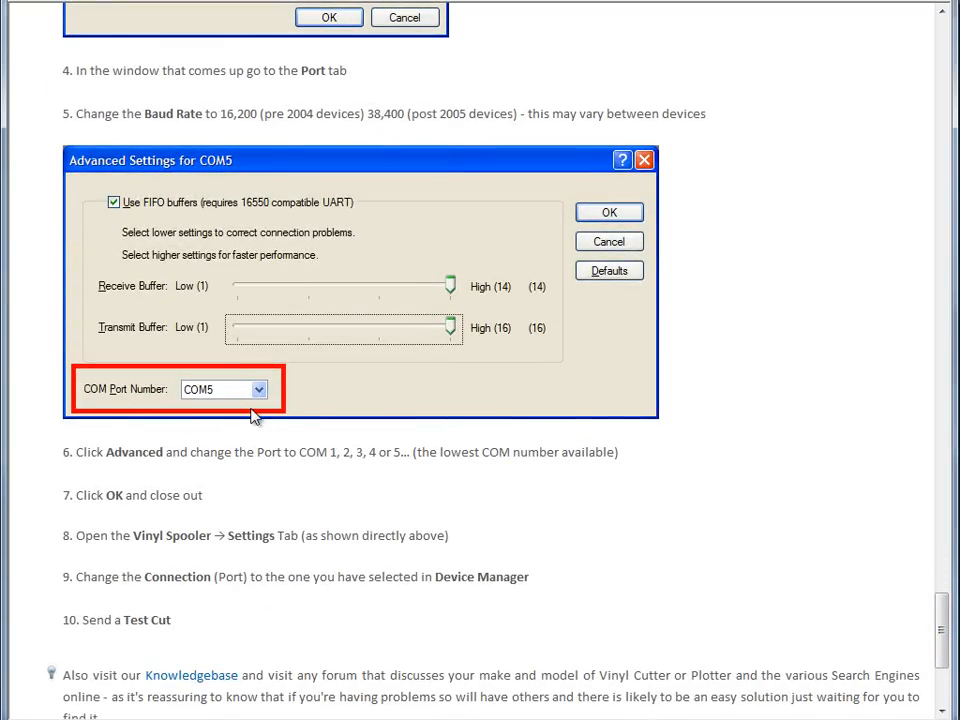
mouse_move(222, 398)
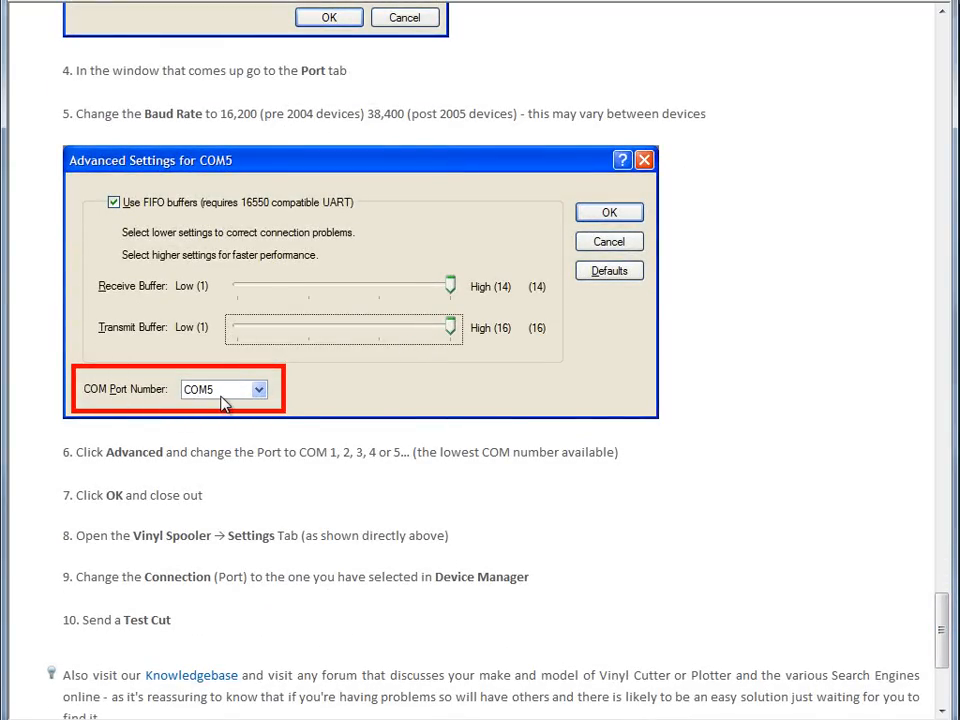
mouse_move(344, 430)
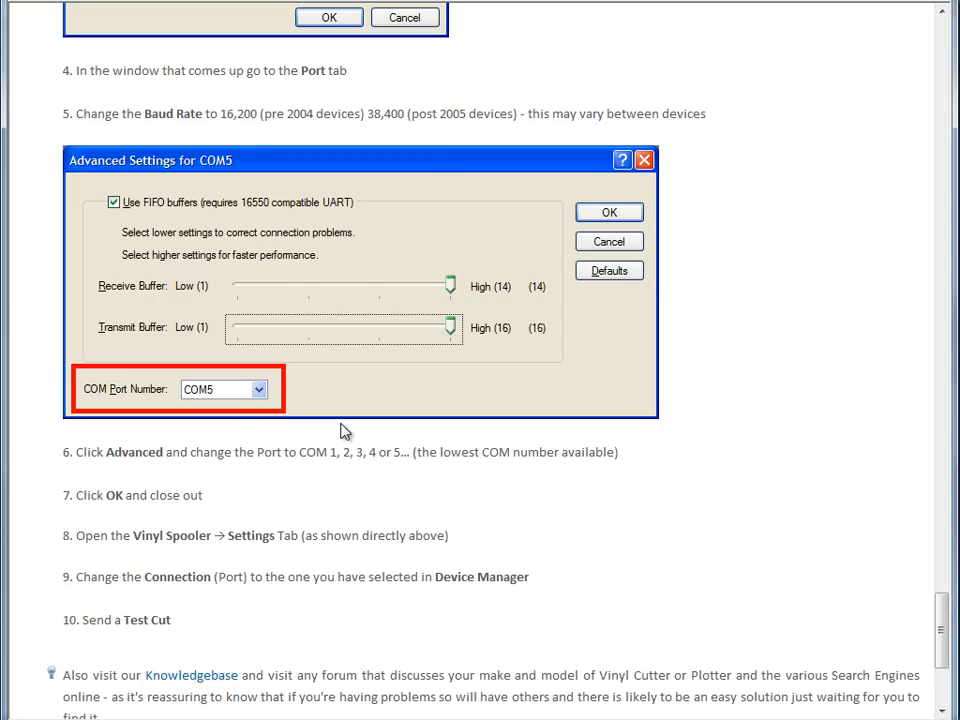
mouse_move(371, 406)
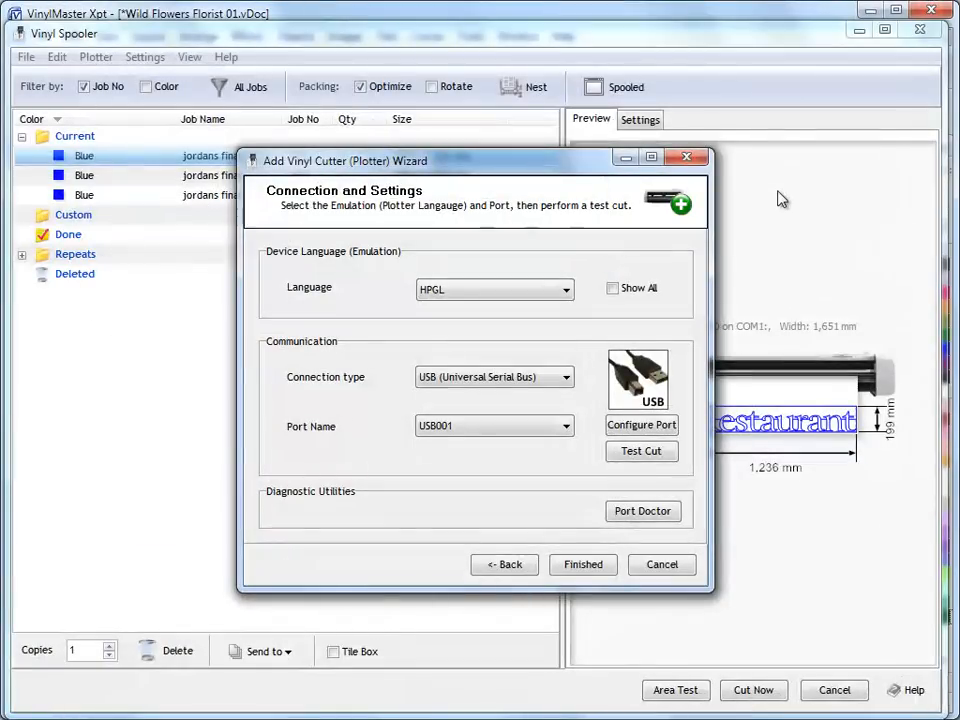
Step: Change the wizard's port name to COM4
left_click(564, 426)
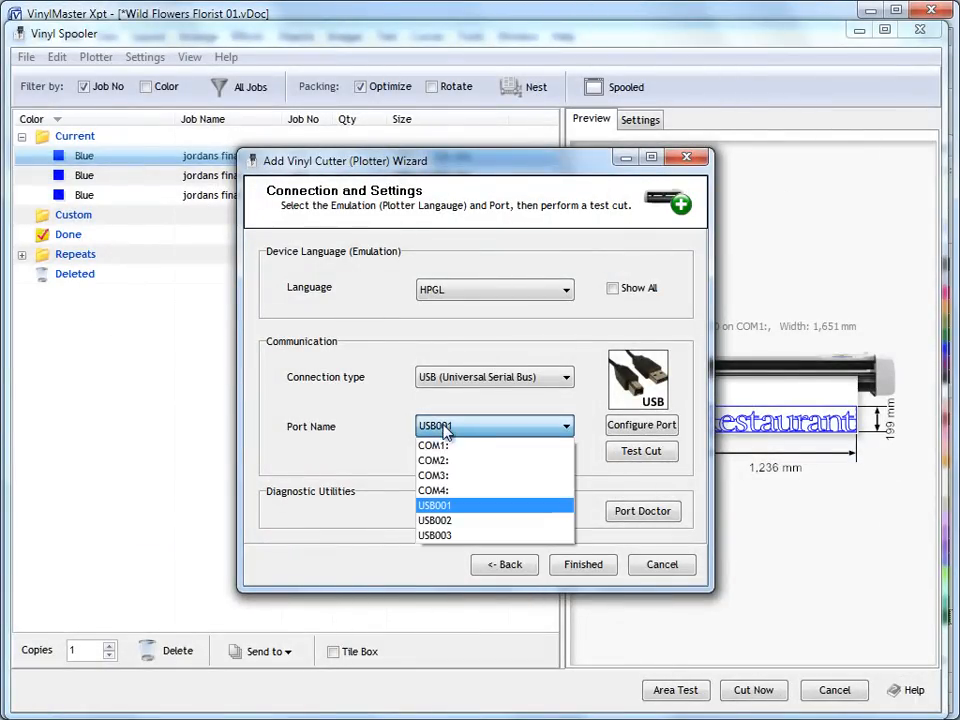
mouse_move(433, 490)
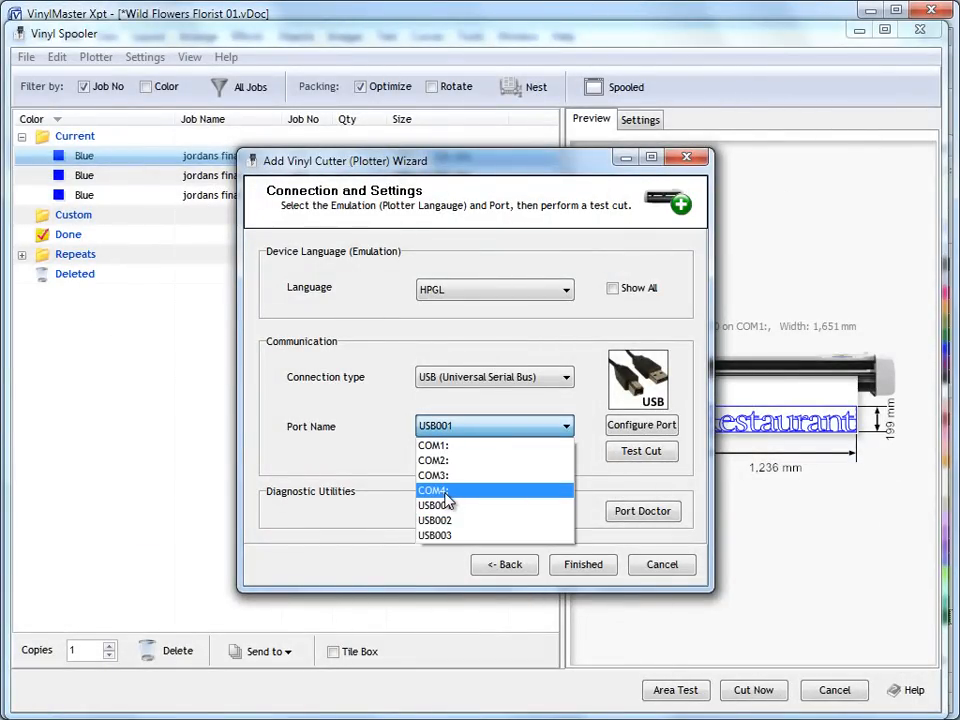
left_click(433, 489)
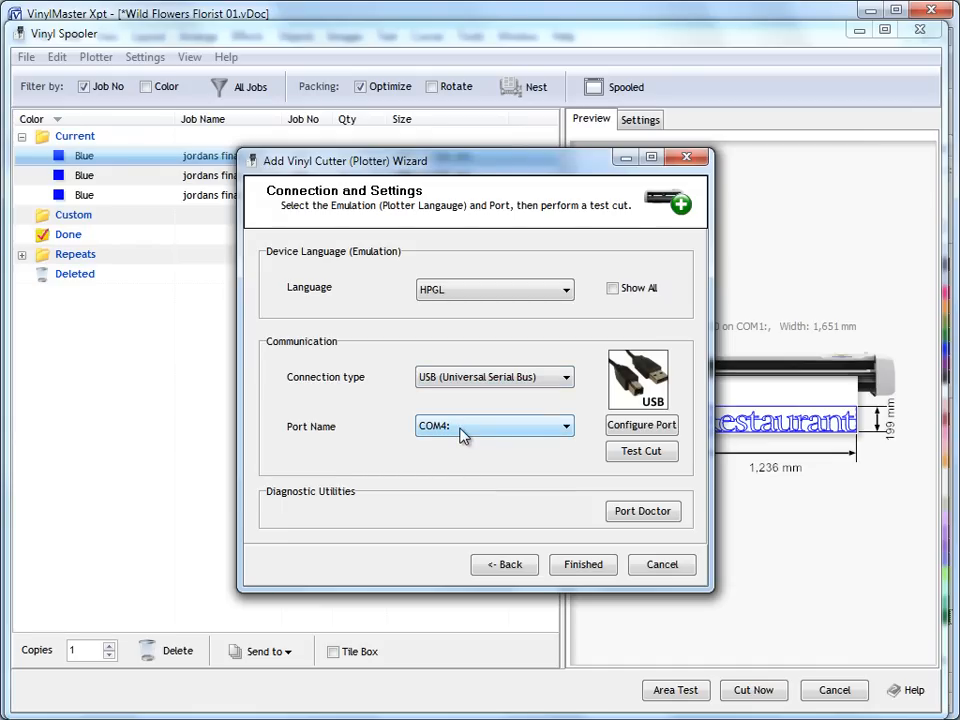
mouse_move(455, 454)
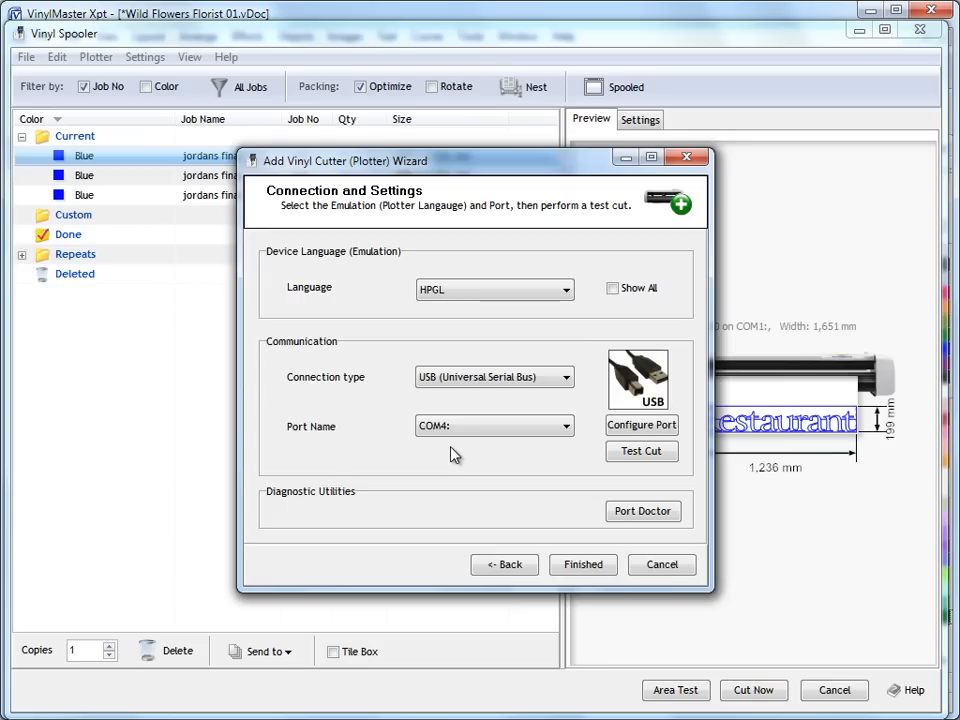
mouse_move(450, 395)
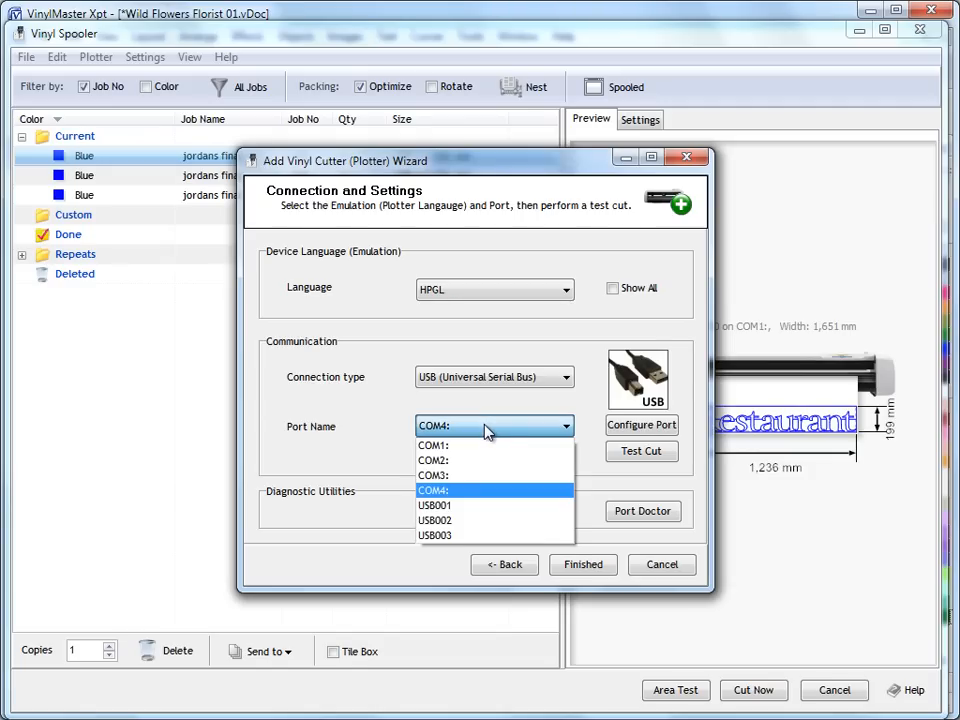
mouse_move(462, 520)
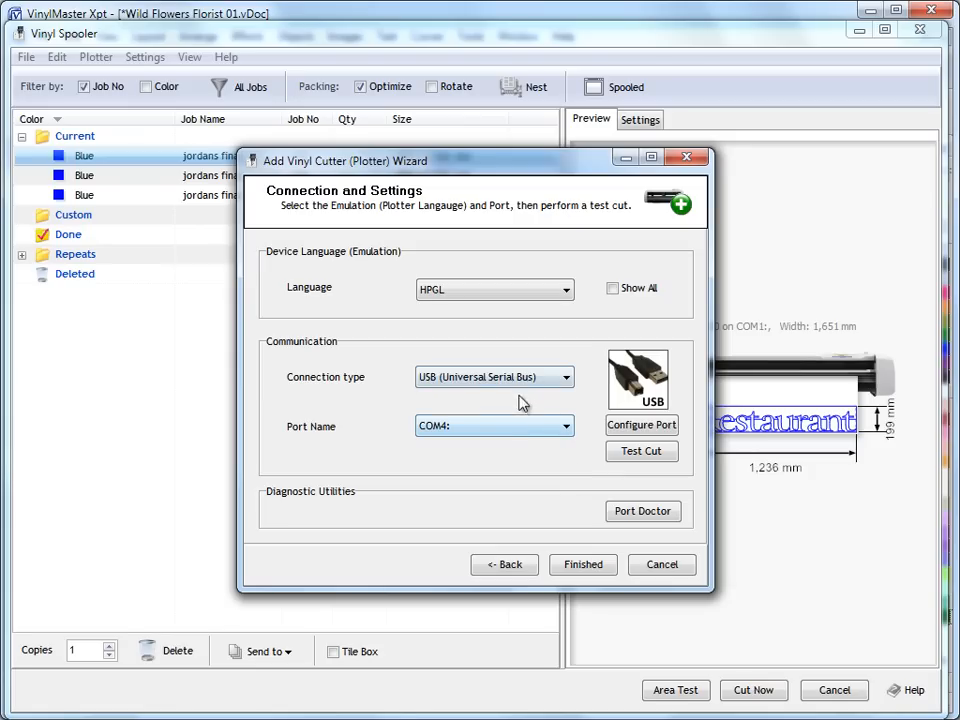
mouse_move(508, 447)
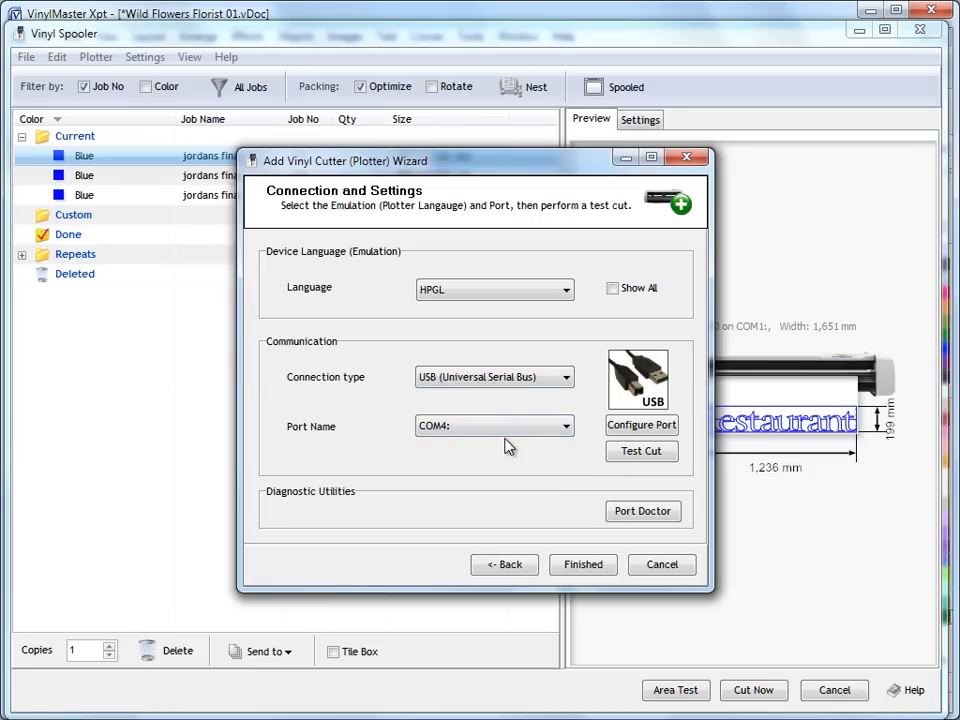
mouse_move(529, 456)
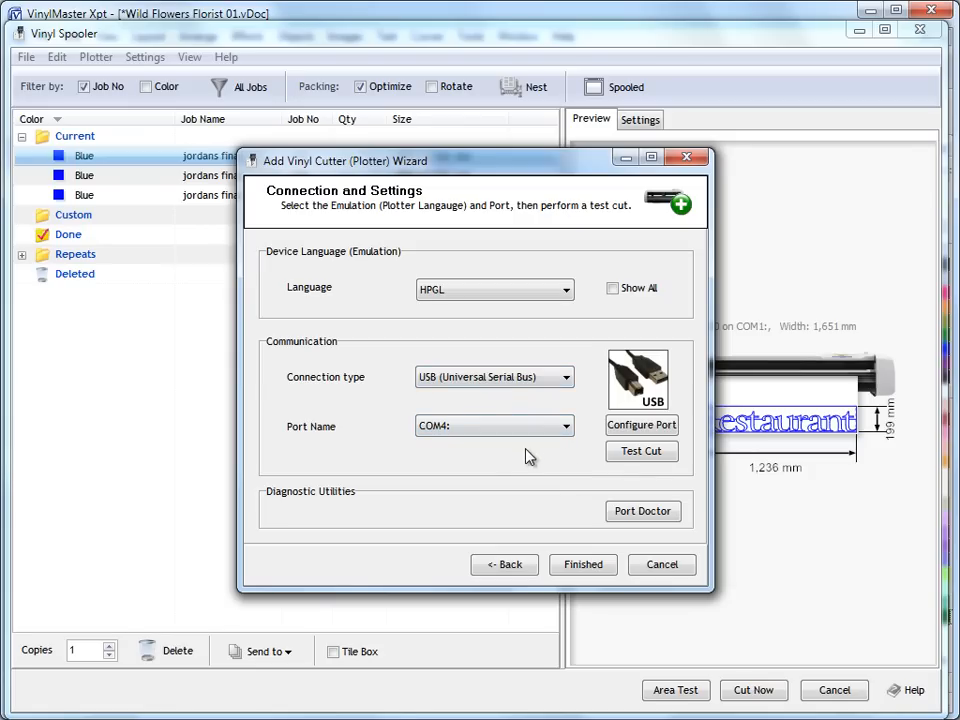
mouse_move(592, 482)
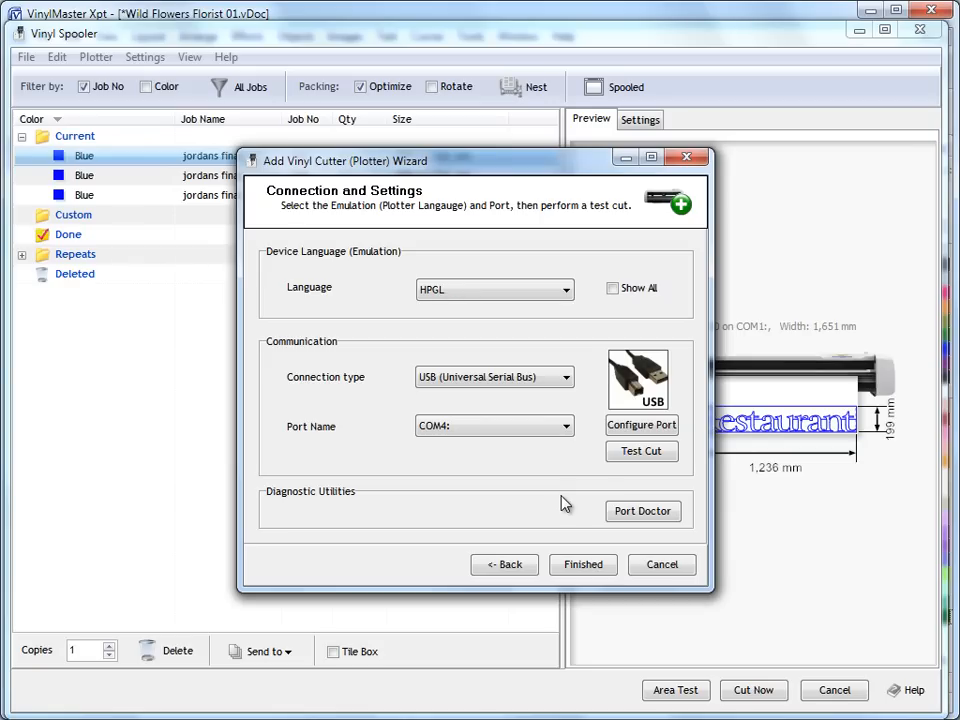
mouse_move(435, 363)
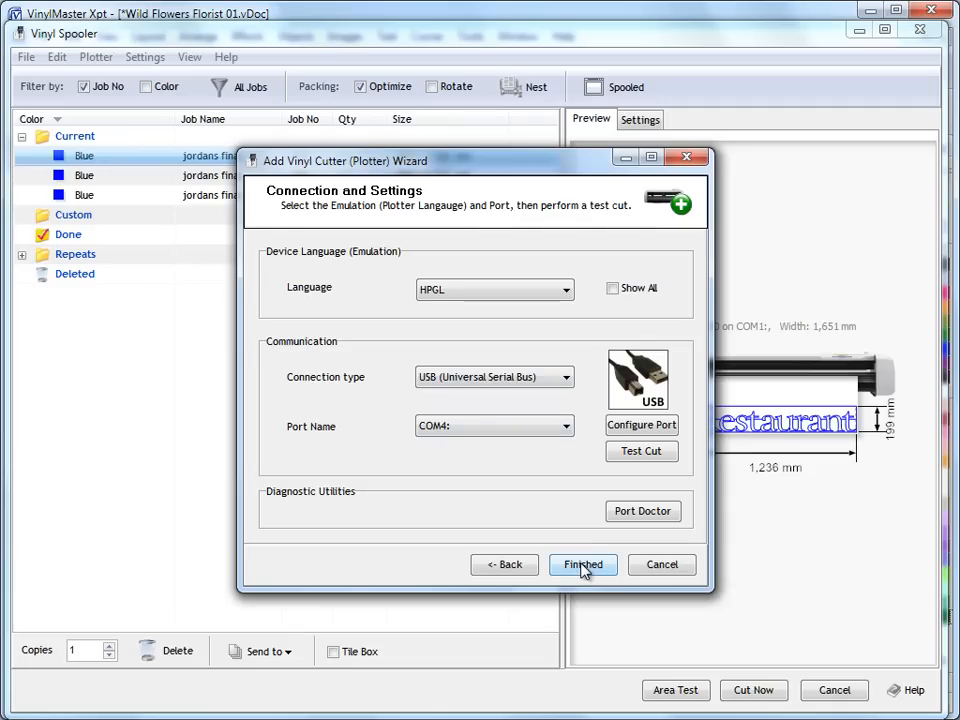
Step: Finish the wizard, keep Roland: GX-24 (2) on COM4 as the plotter, and open its Device Settings
left_click(583, 564)
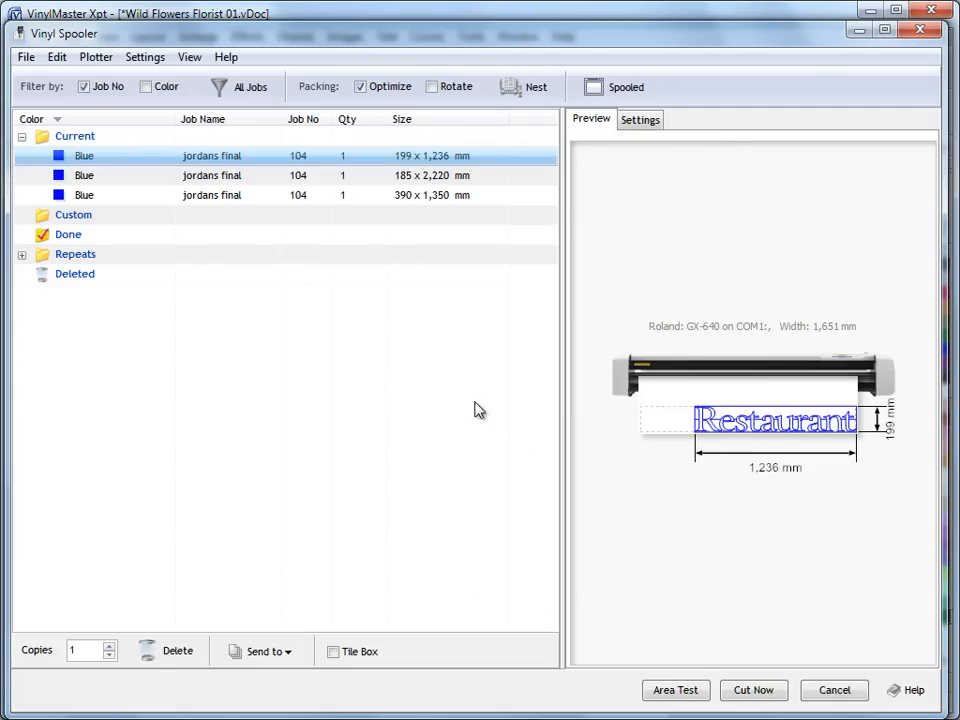
left_click(639, 119)
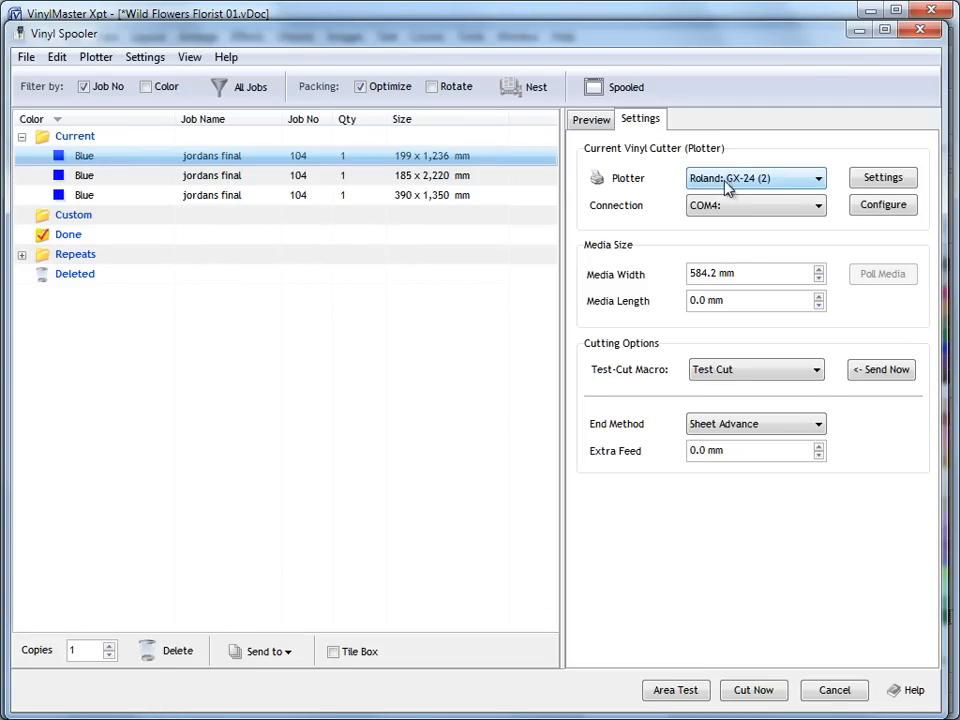
left_click(818, 178)
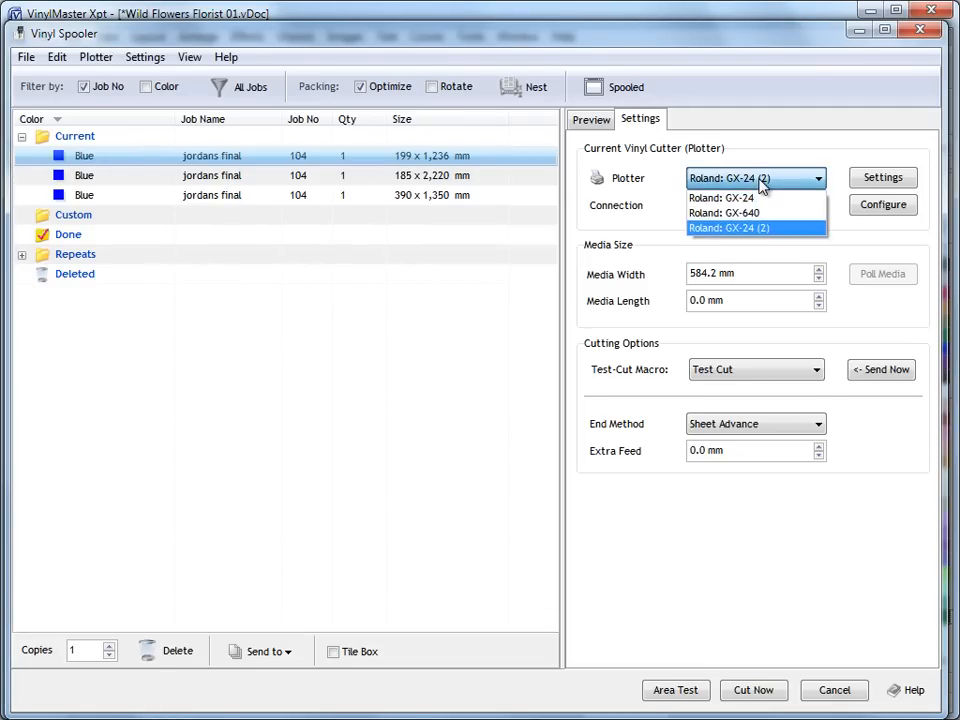
left_click(728, 228)
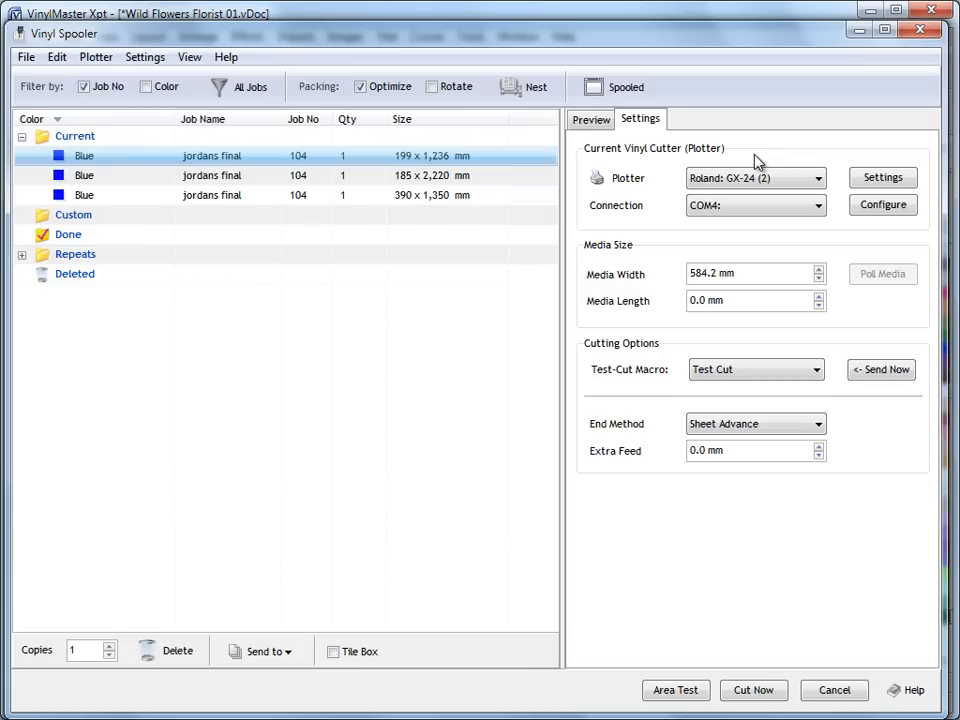
left_click(882, 177)
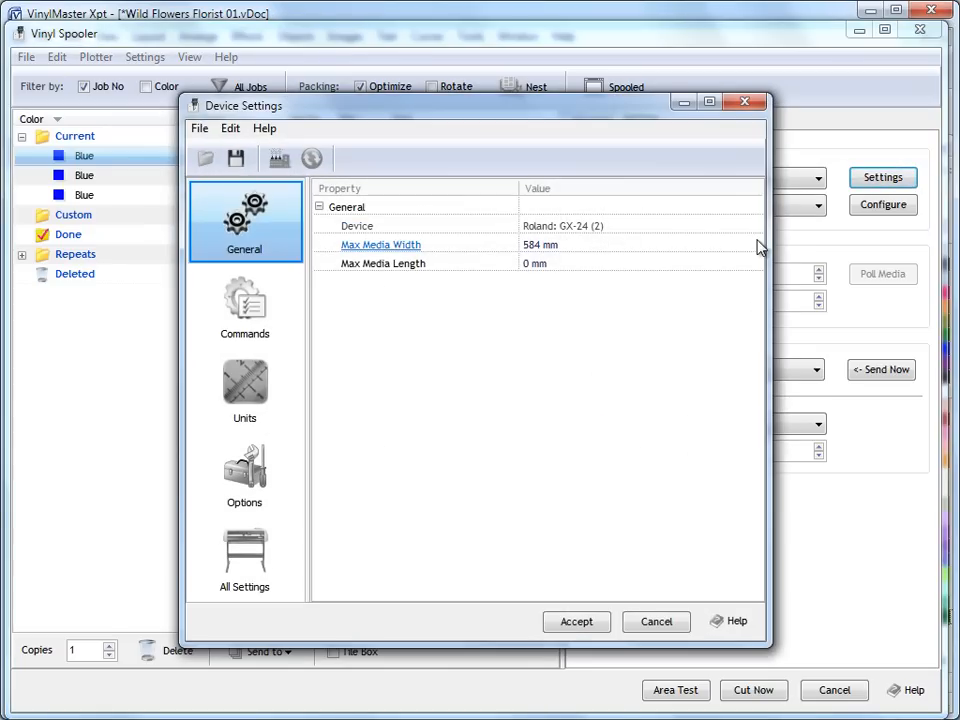
Step: View the Commands settings with Device Language and Command Options expanded
left_click(245, 305)
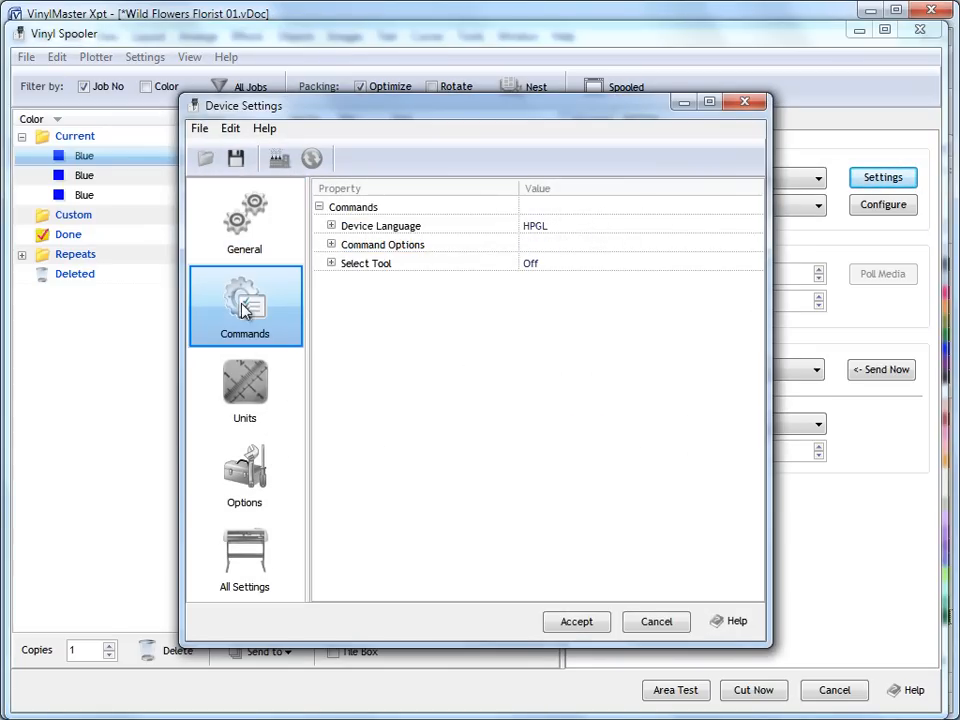
left_click(331, 225)
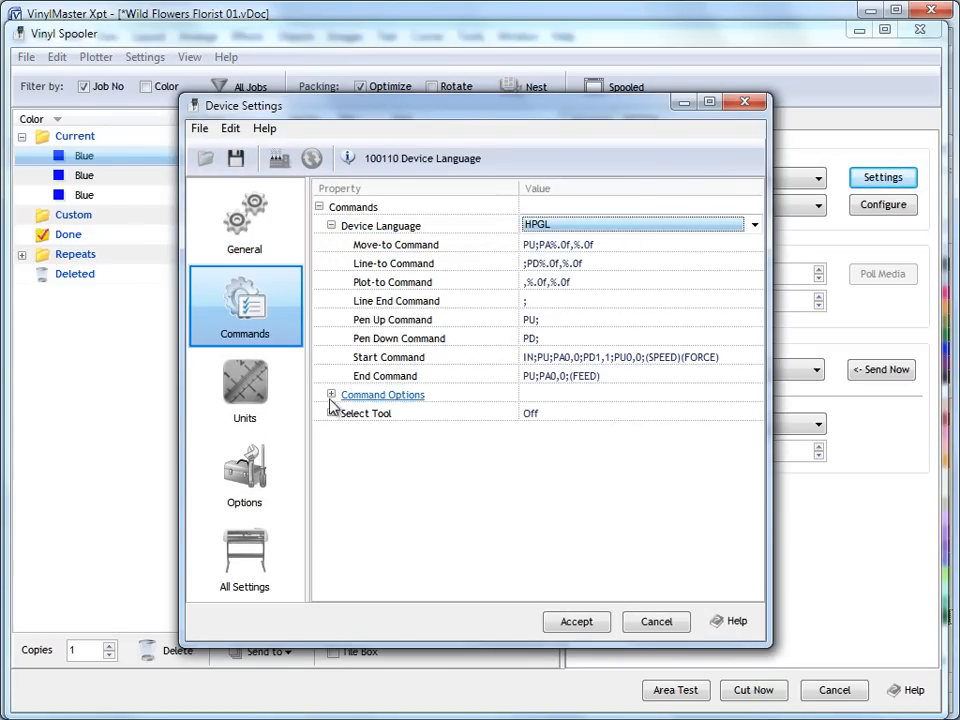
left_click(332, 395)
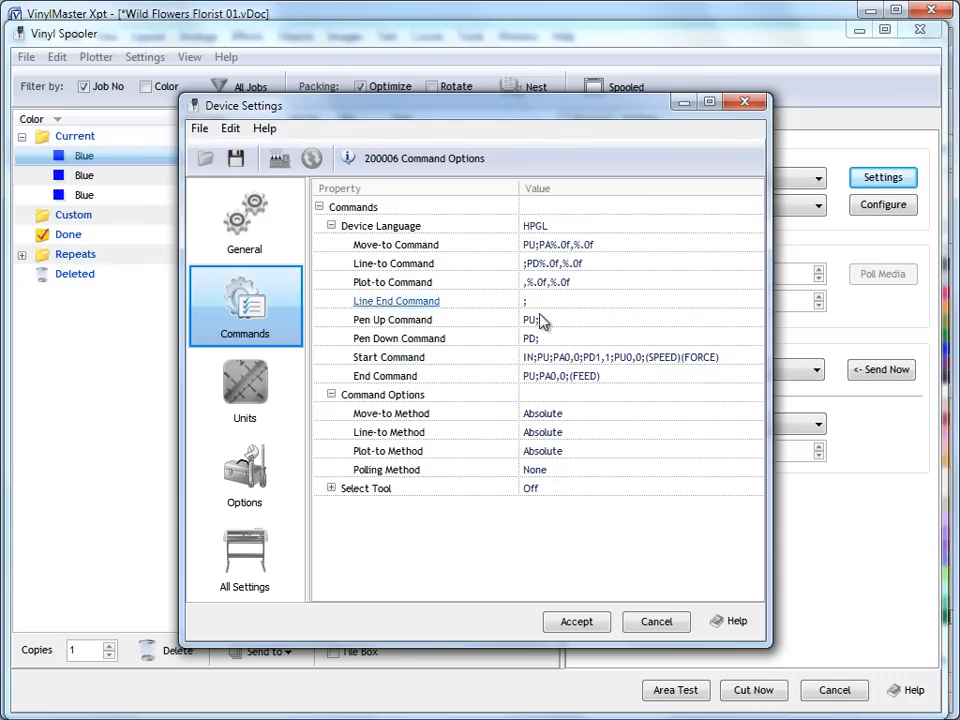
mouse_move(593, 560)
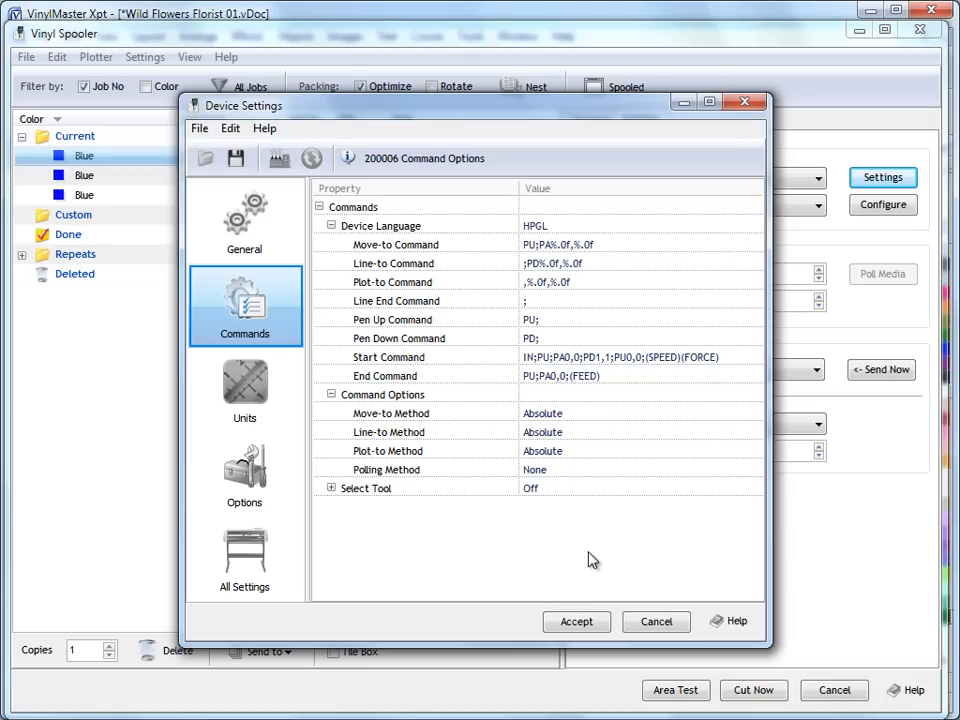
mouse_move(638, 515)
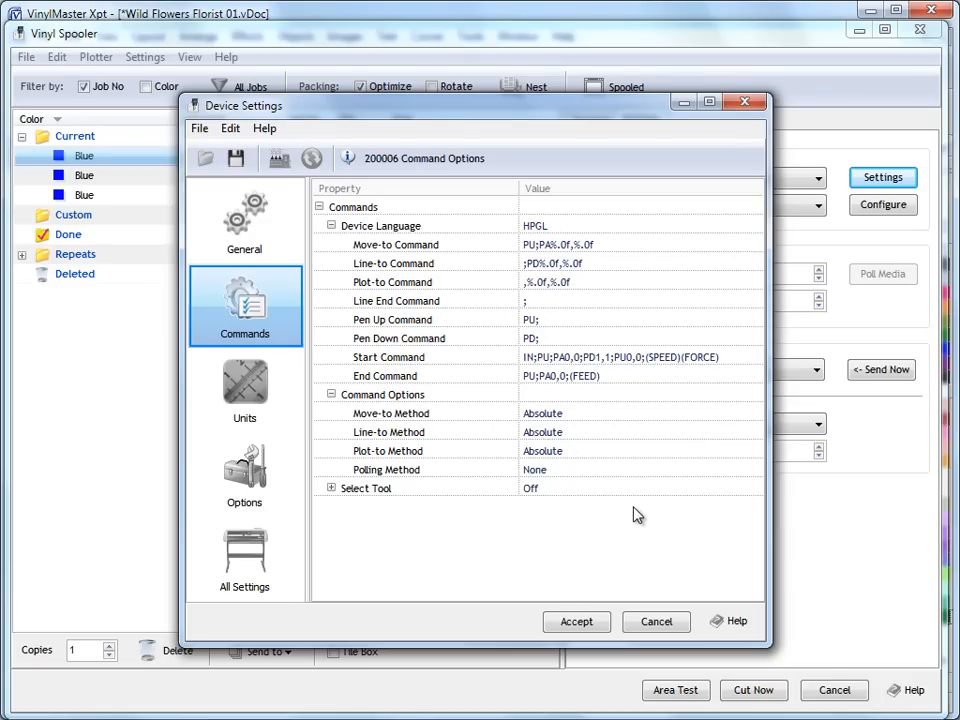
mouse_move(319, 513)
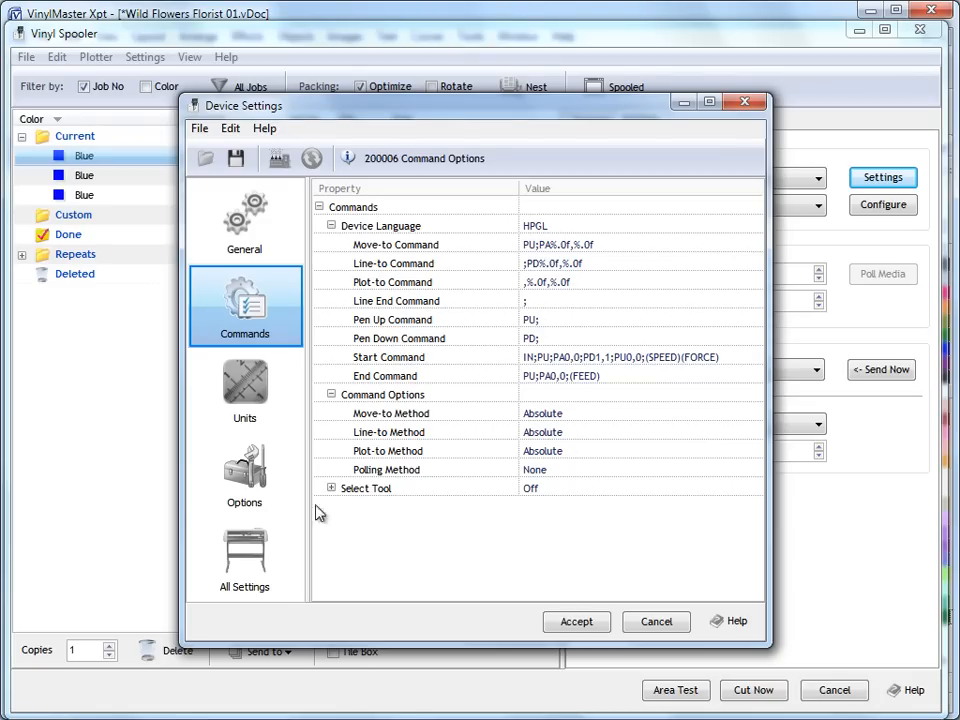
Step: Browse All Settings with Units and Options expanded, then General, Commands and Units pages
left_click(244, 560)
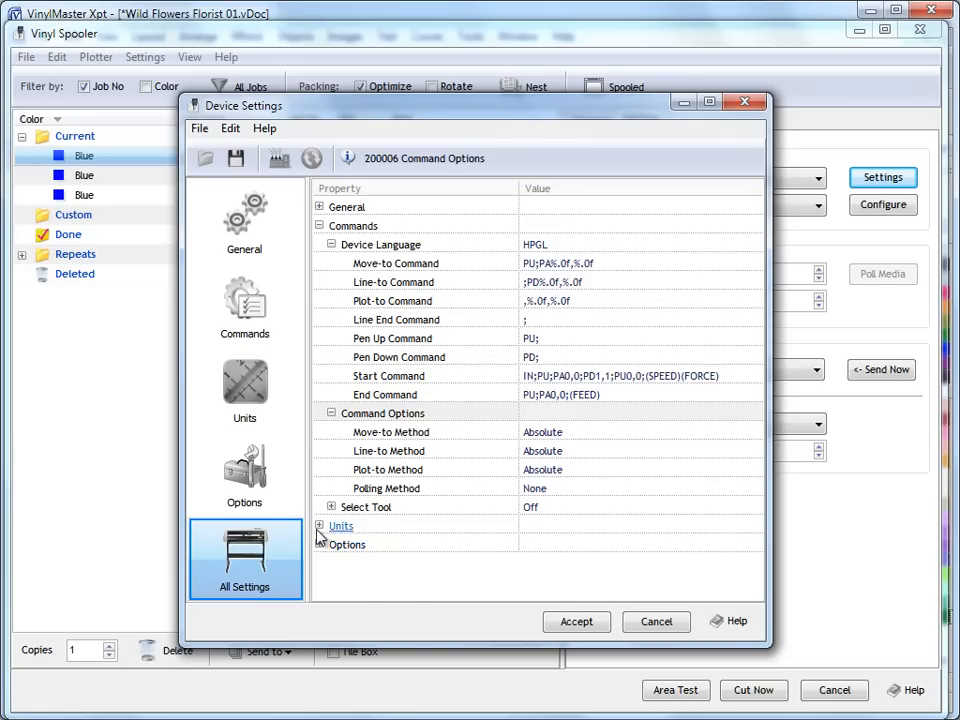
left_click(342, 525)
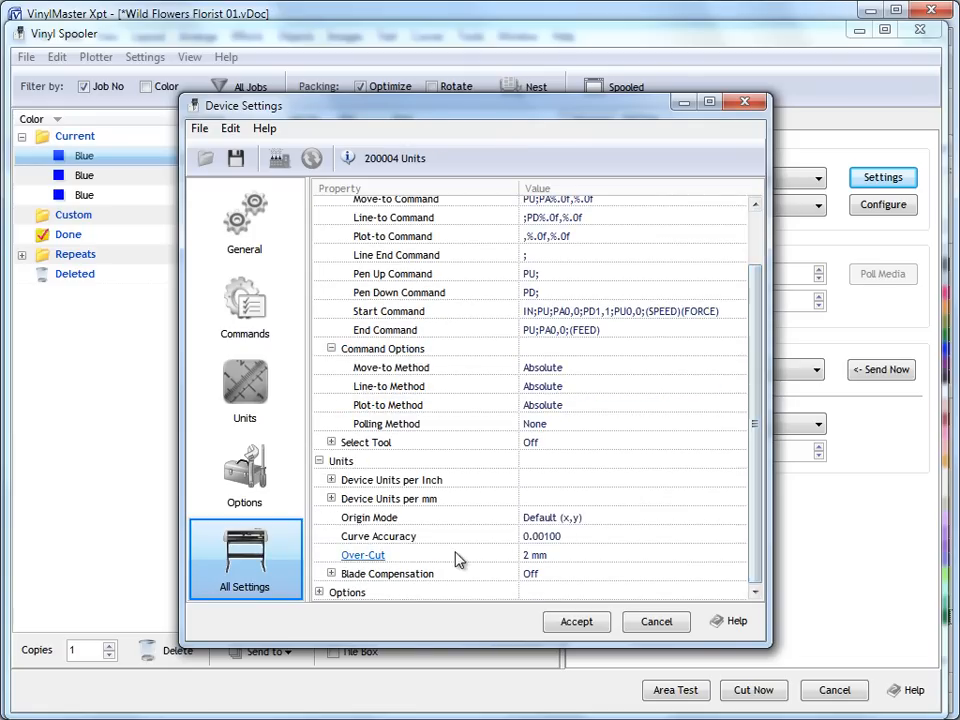
left_click(347, 592)
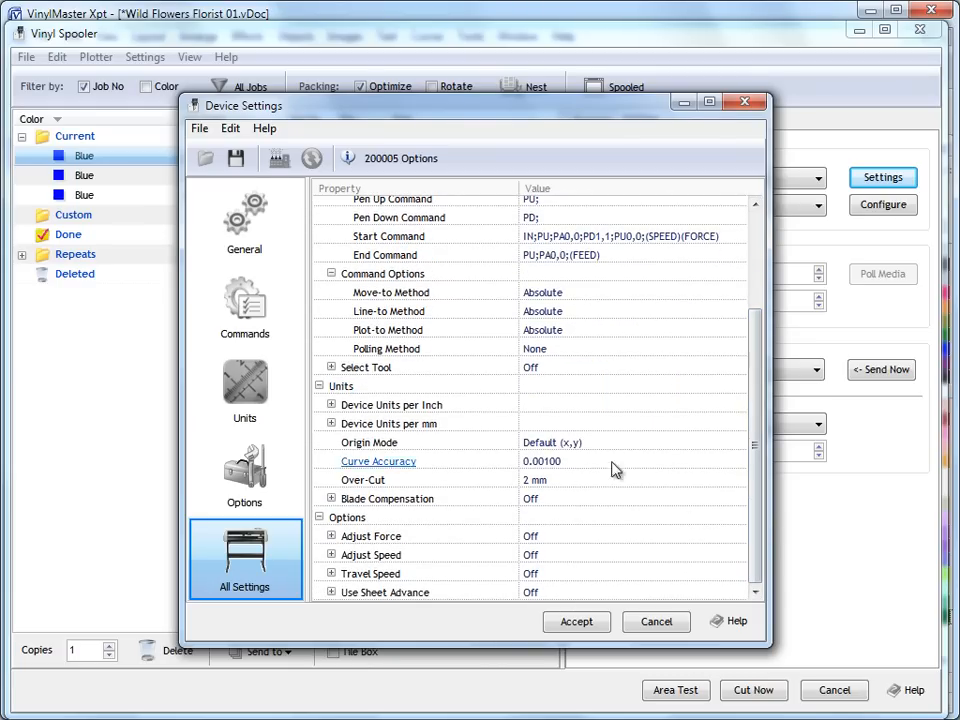
left_click(244, 220)
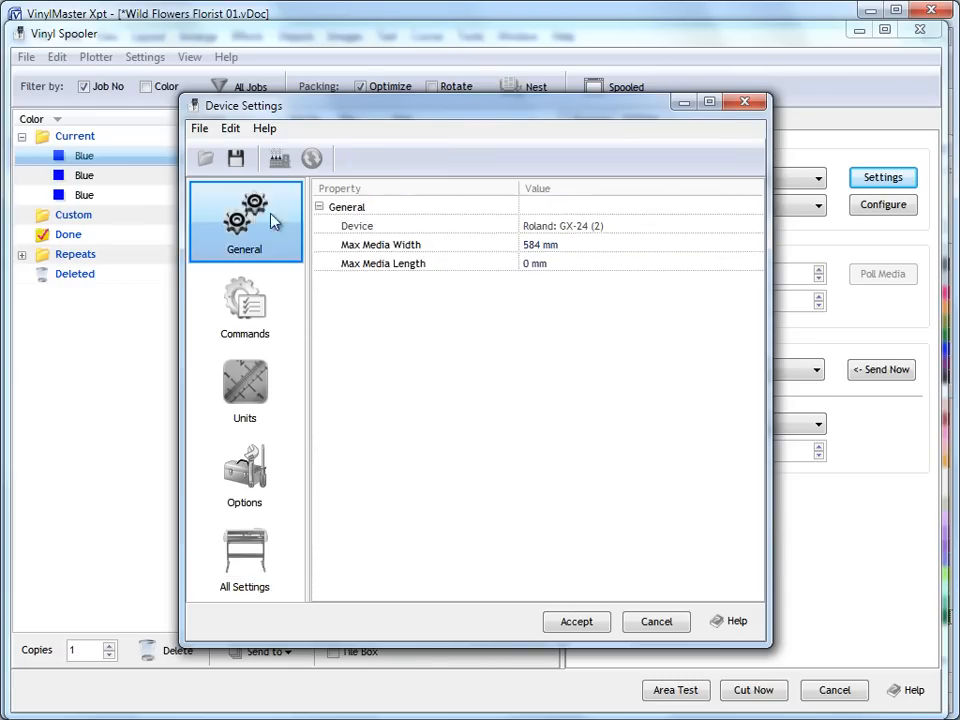
mouse_move(295, 250)
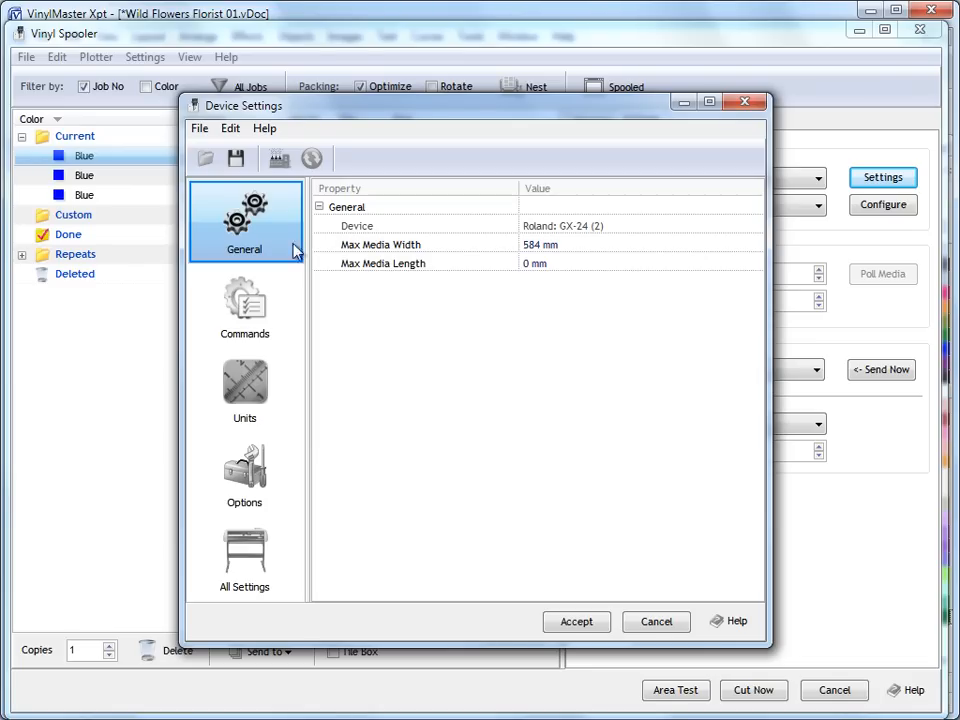
left_click(245, 307)
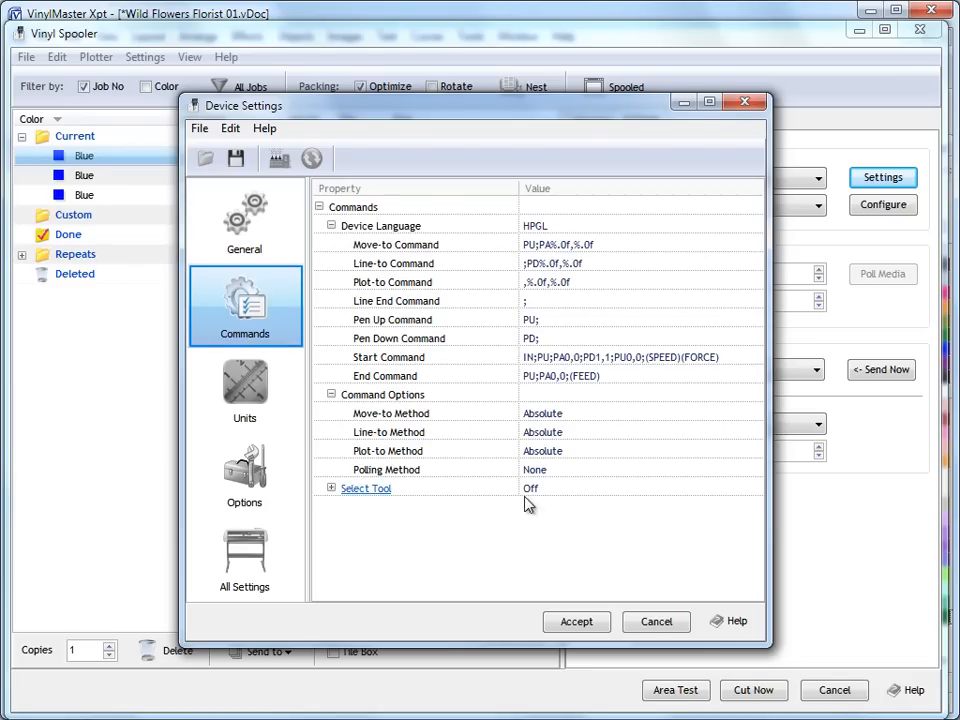
left_click(244, 390)
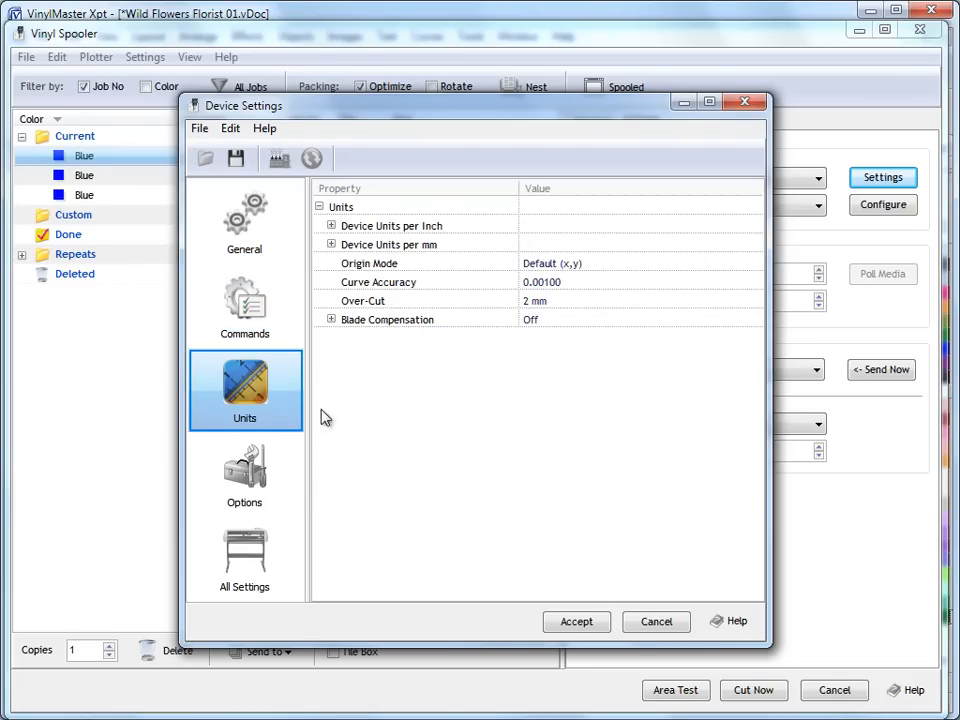
mouse_move(548, 429)
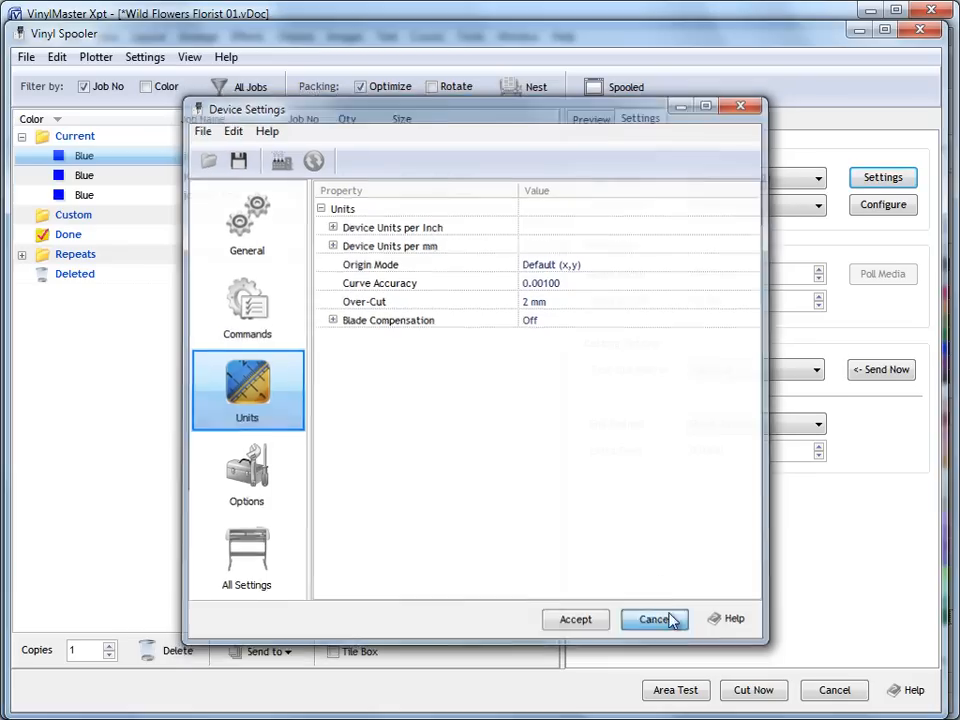
Step: Cancel Device Settings and confirm Test Cut macro and Sheet Advance end method remain selected
left_click(654, 619)
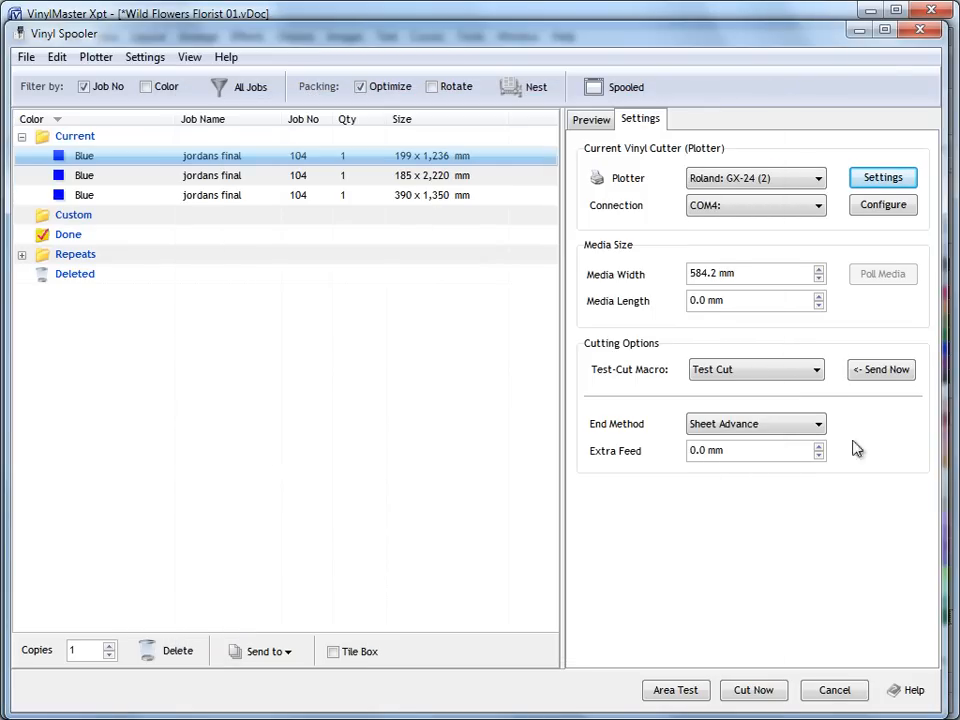
left_click(817, 369)
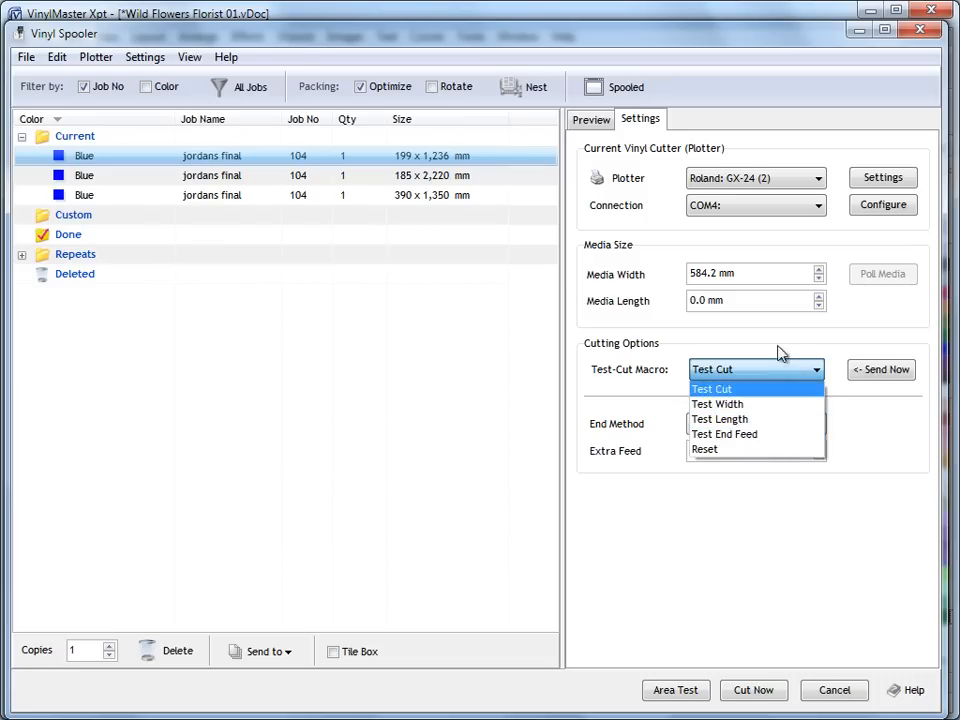
left_click(713, 388)
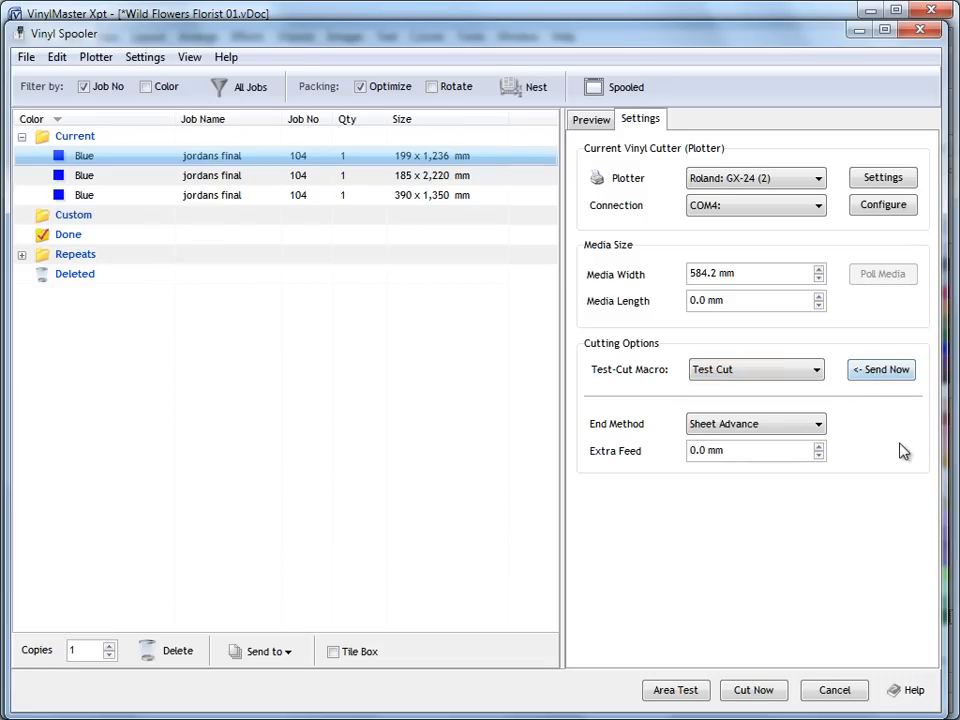
mouse_move(769, 519)
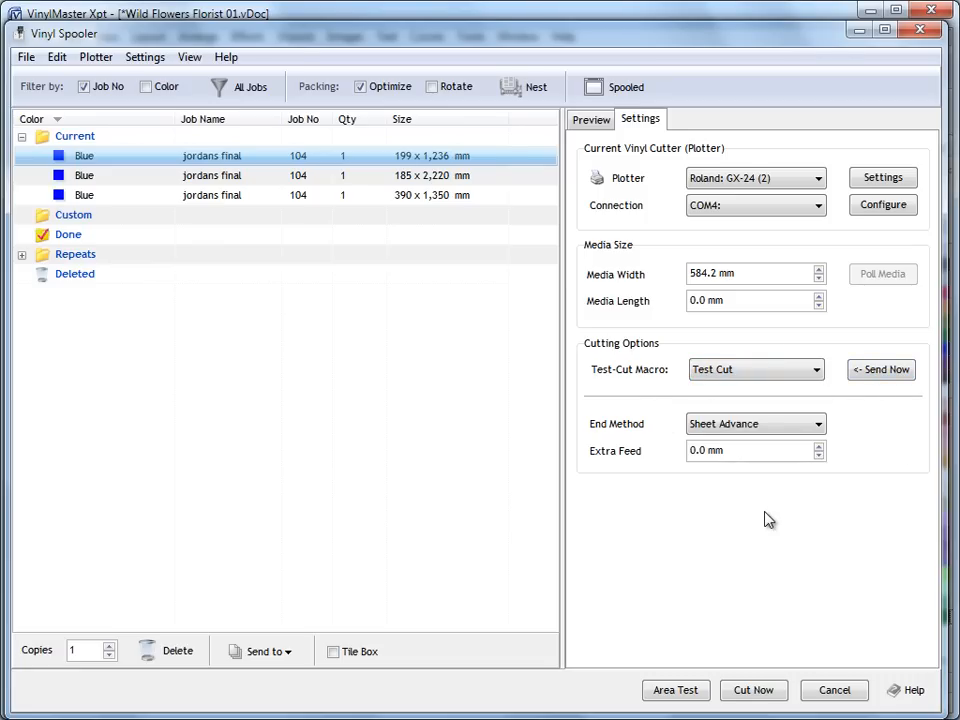
mouse_move(769, 537)
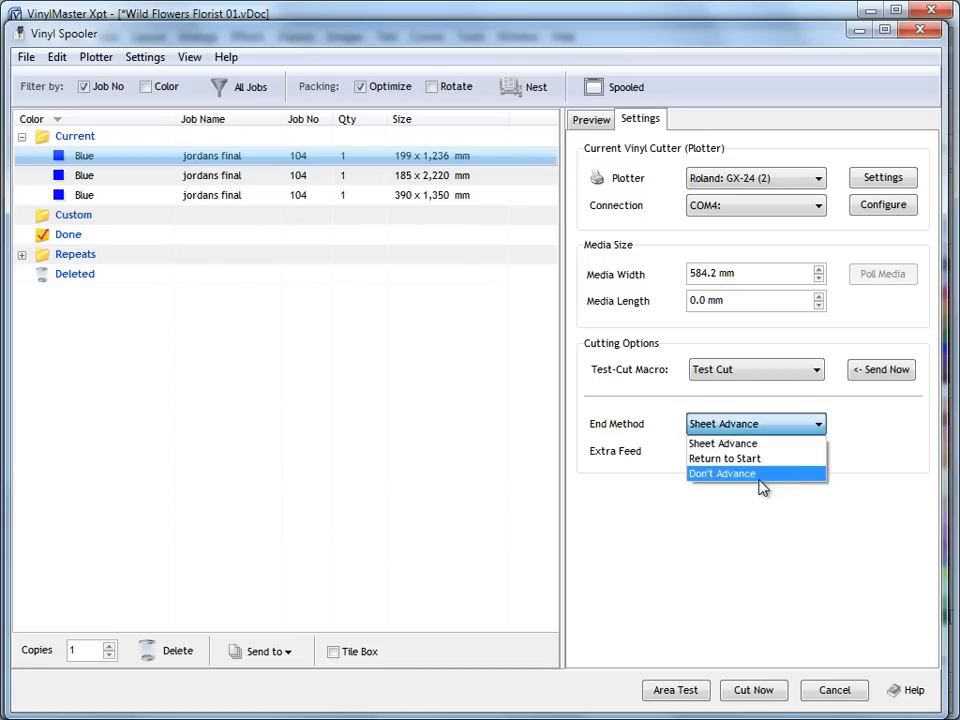
left_click(720, 443)
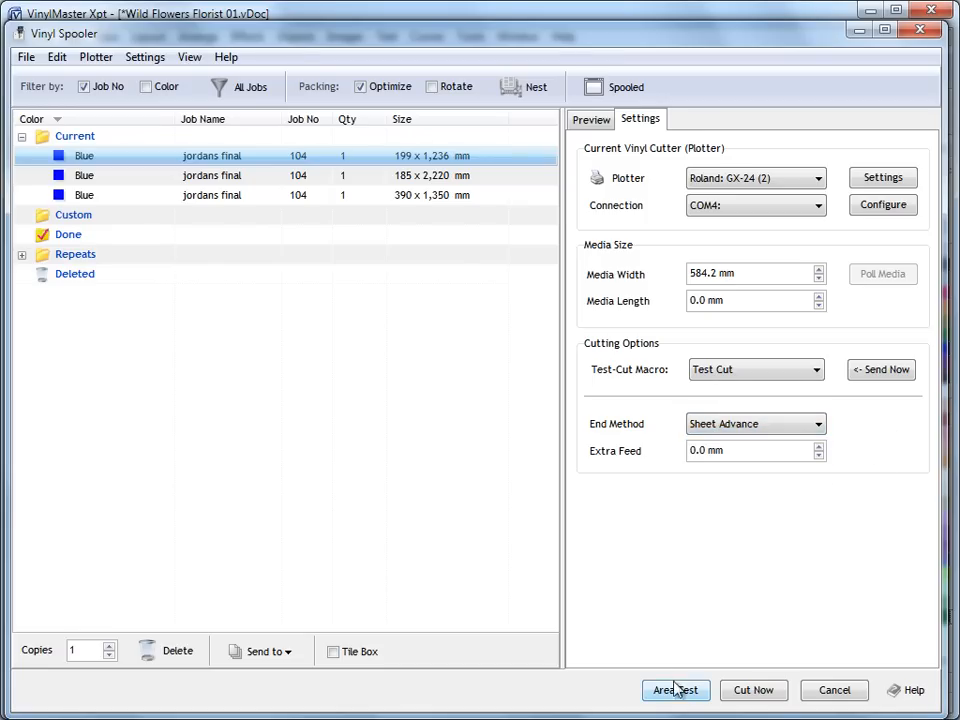
mouse_move(682, 690)
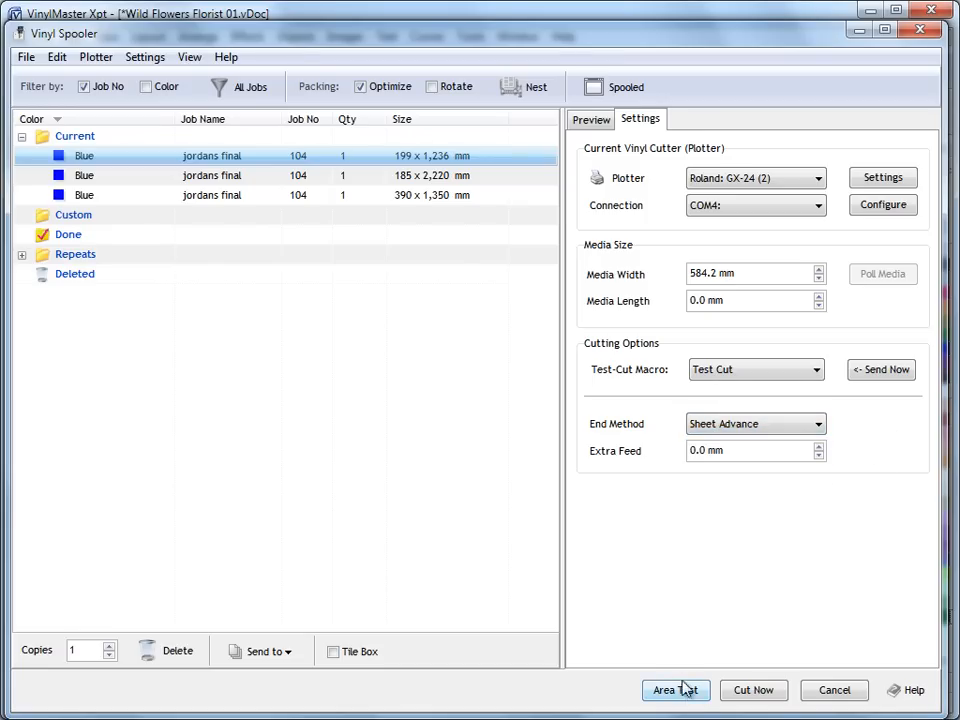
mouse_move(750, 613)
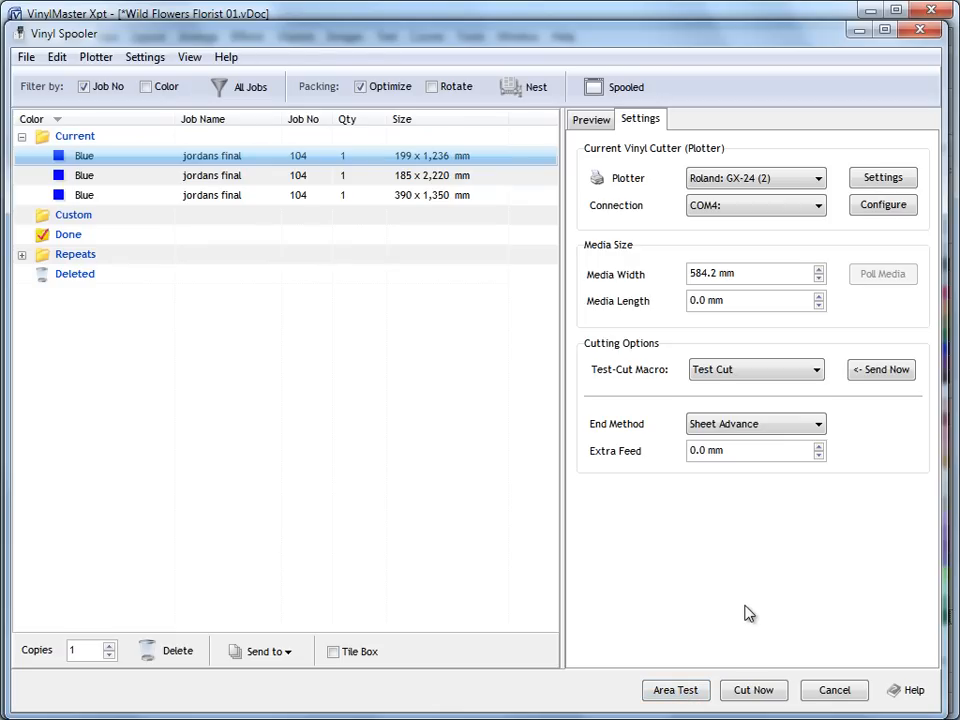
mouse_move(438, 454)
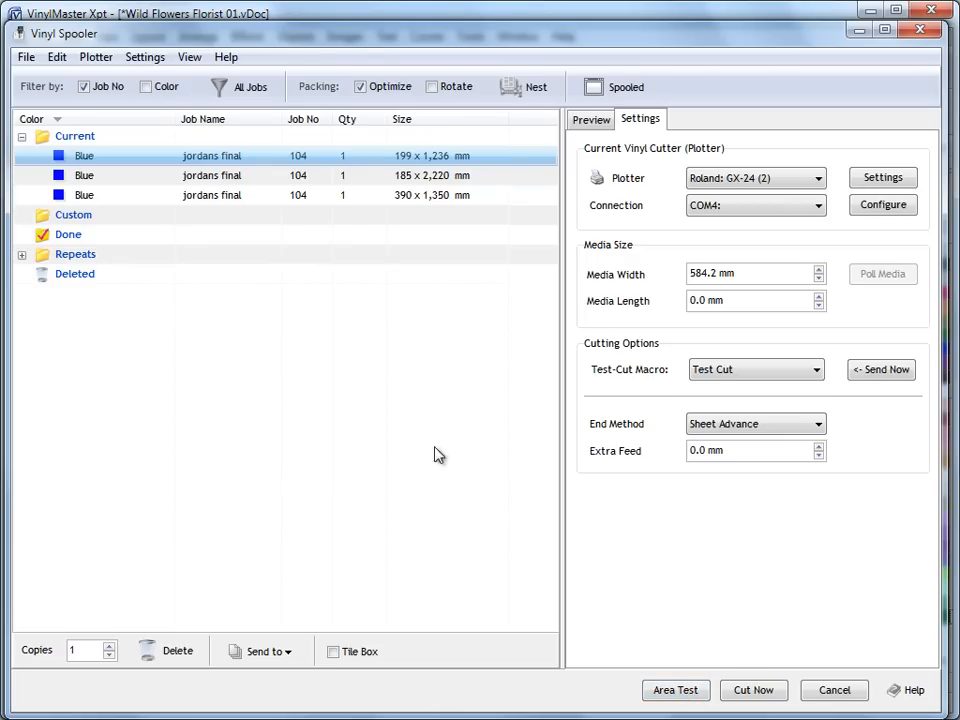
Step: Start the Add Vinyl Cutter wizard and select AnaGraph AE-70 to reach Plotter Details
left_click(96, 56)
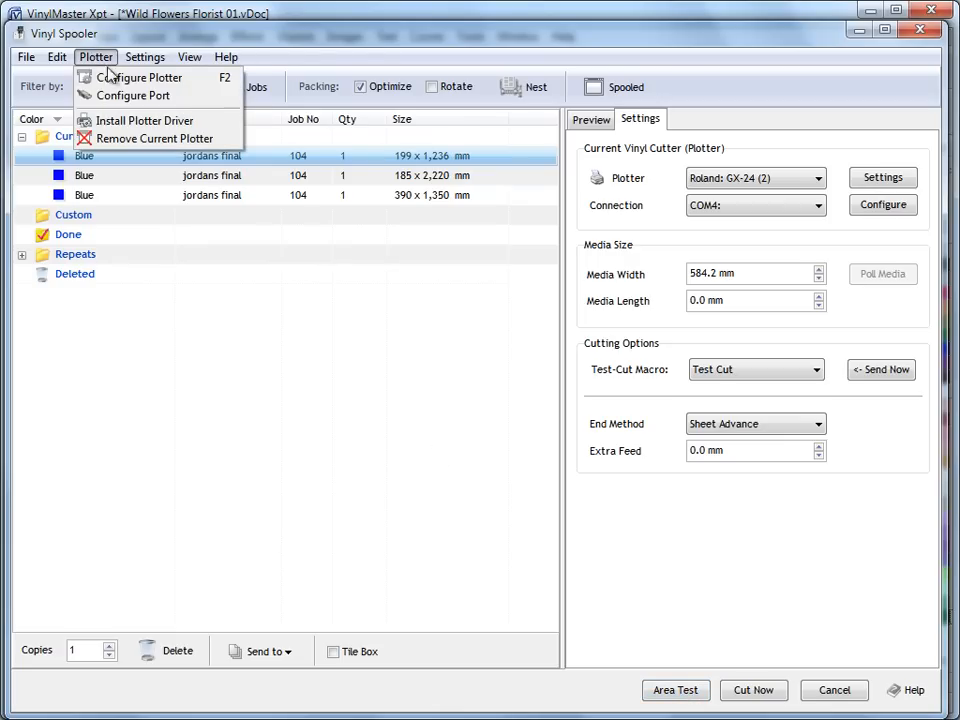
left_click(146, 120)
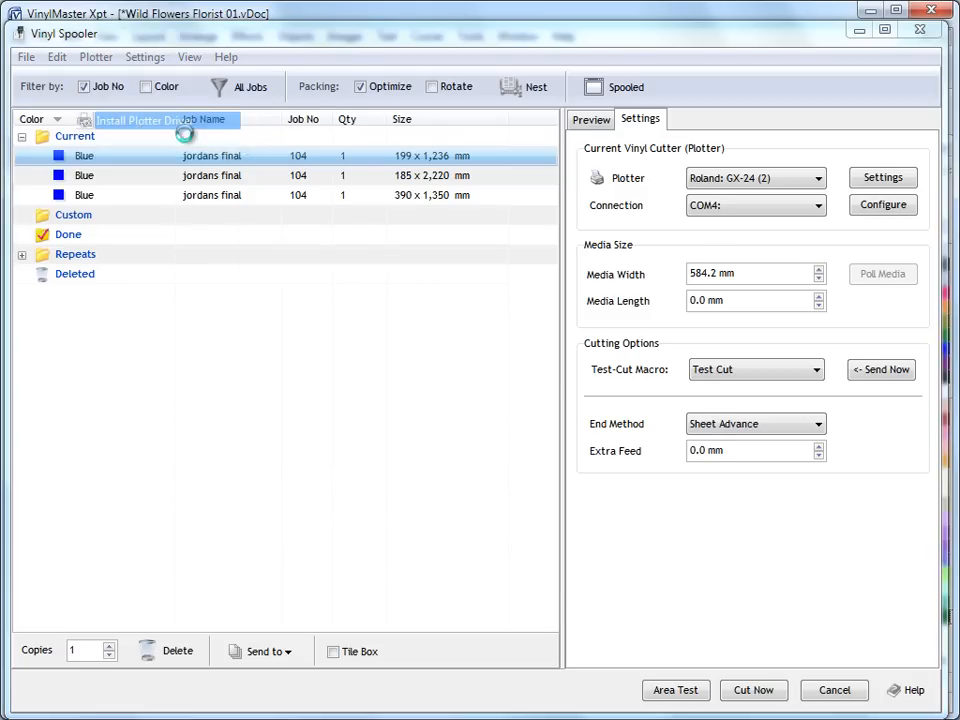
left_click(140, 119)
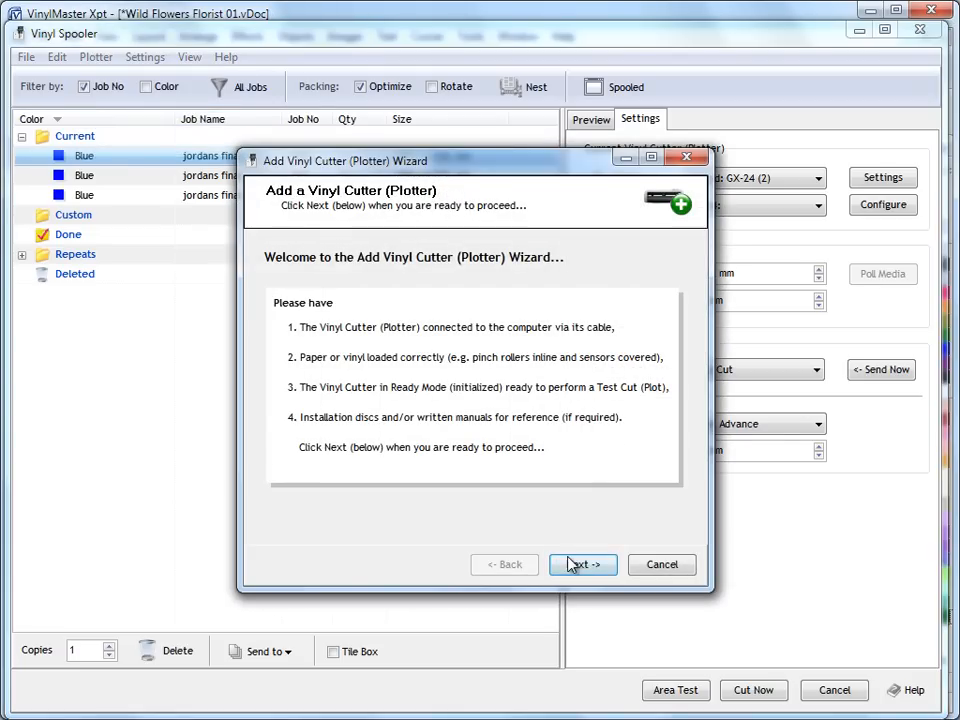
left_click(583, 565)
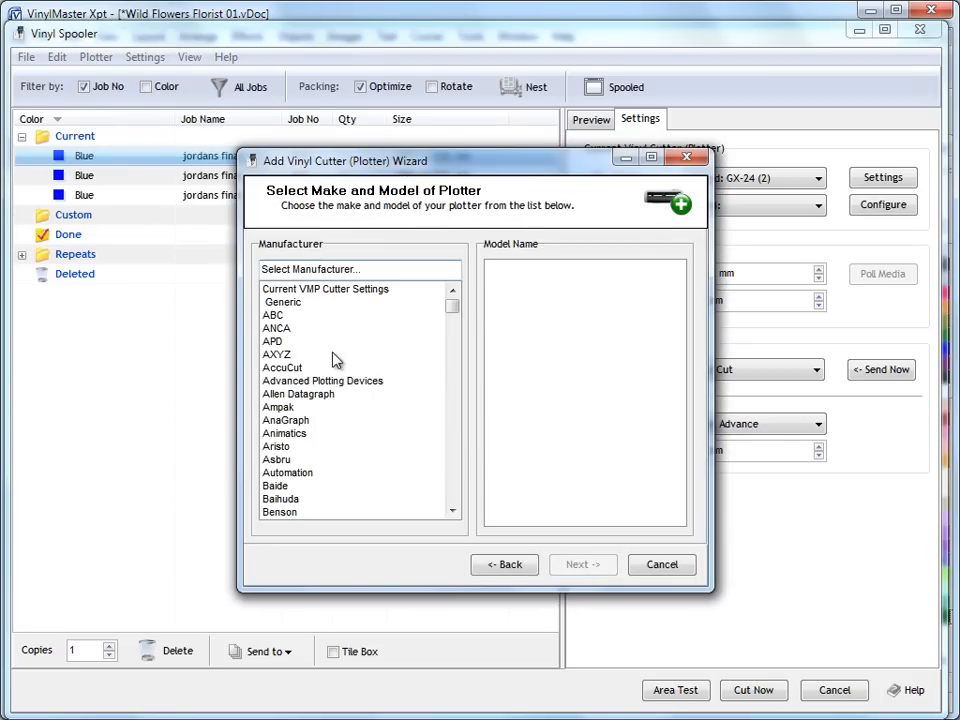
left_click(287, 419)
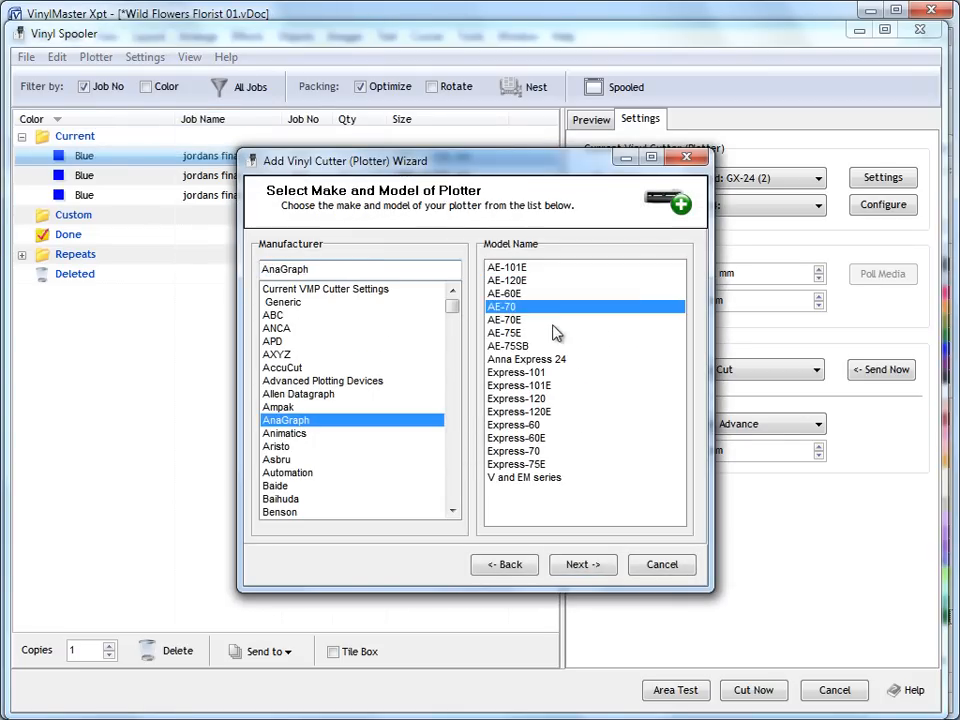
left_click(582, 564)
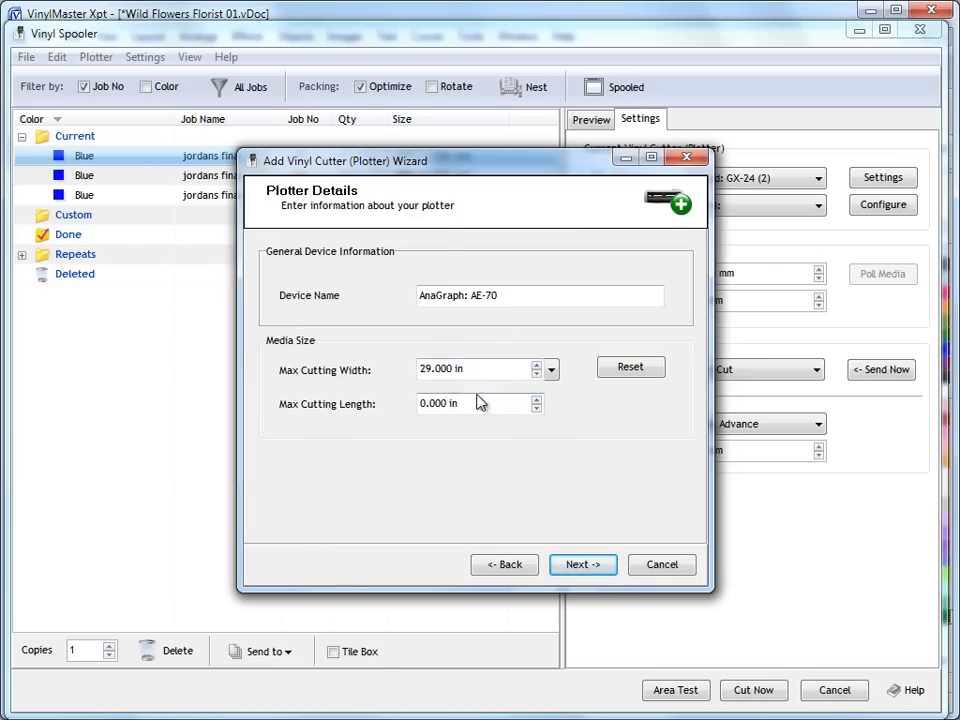
mouse_move(503, 415)
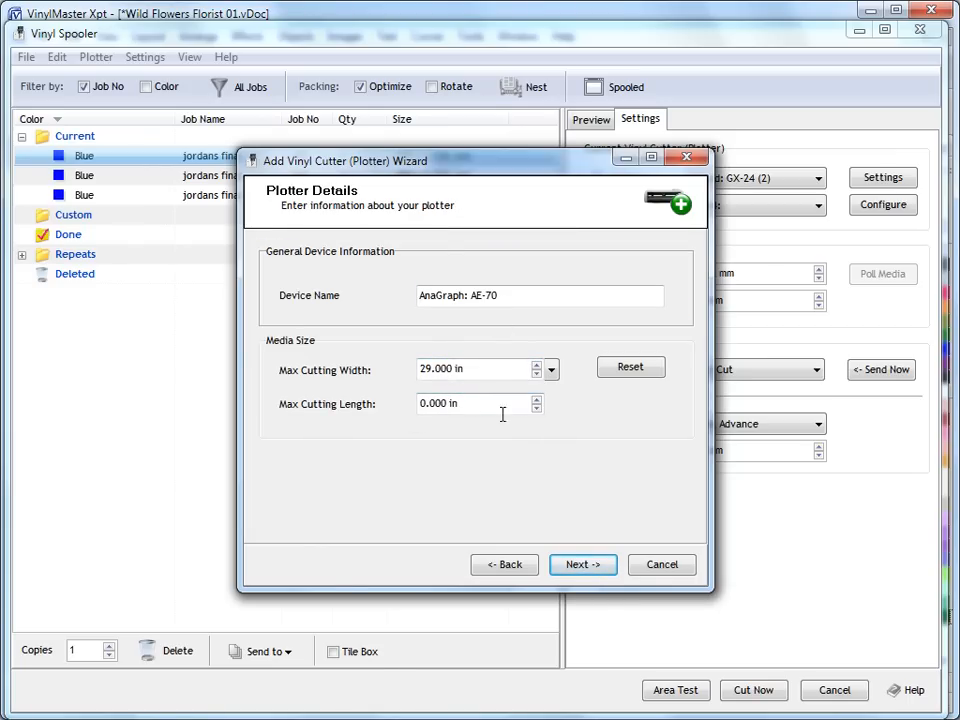
mouse_move(567, 487)
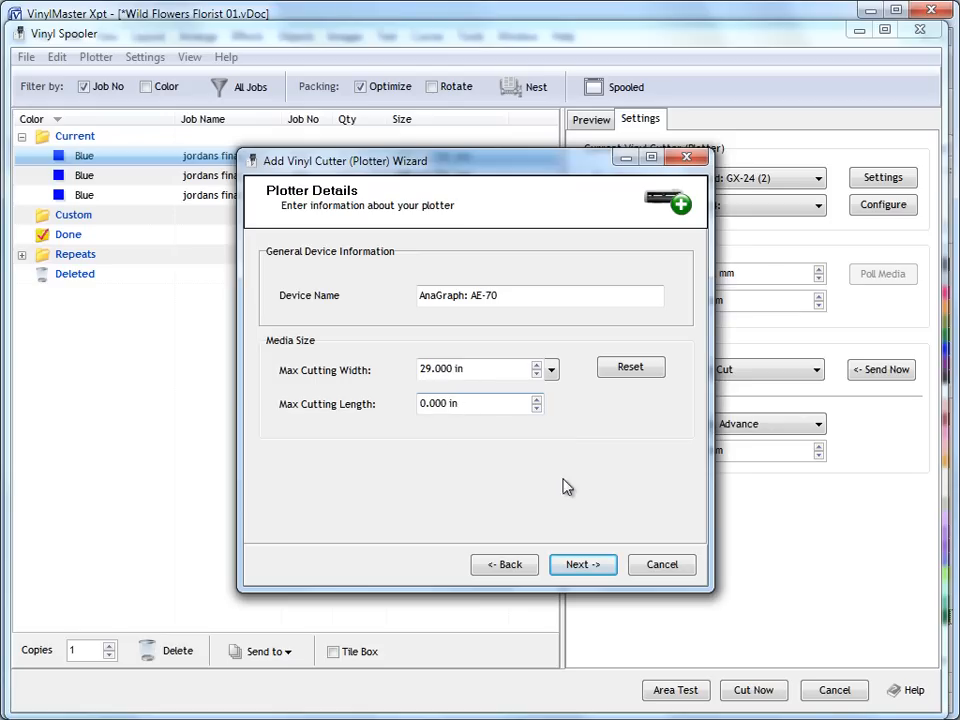
Step: Choose LPT (Printer/Parallel Port) connection type with port LPT1
left_click(583, 565)
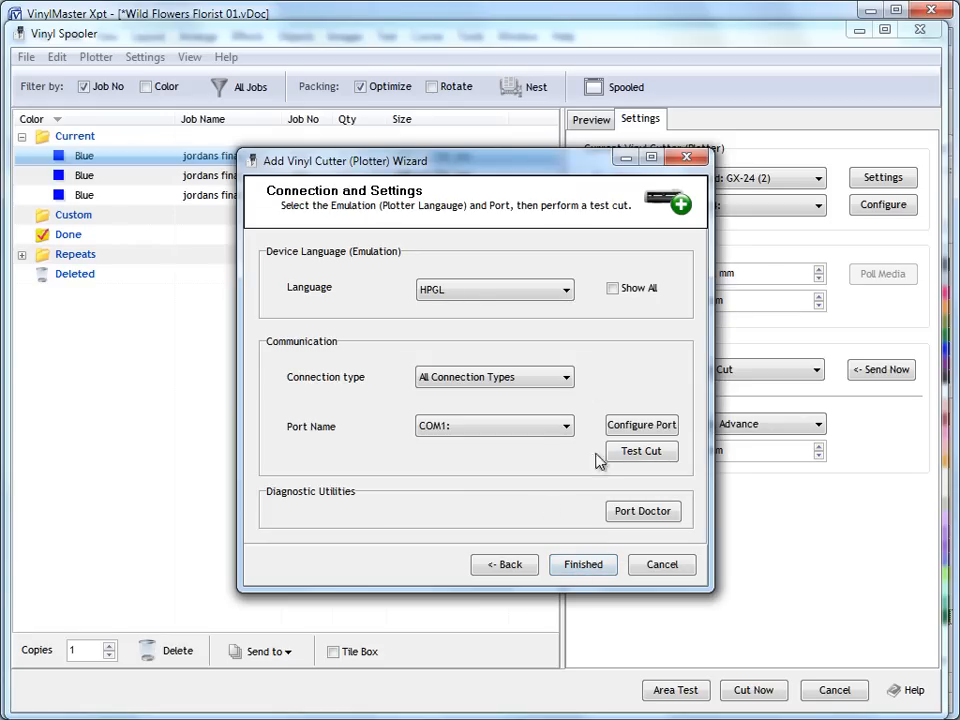
left_click(564, 377)
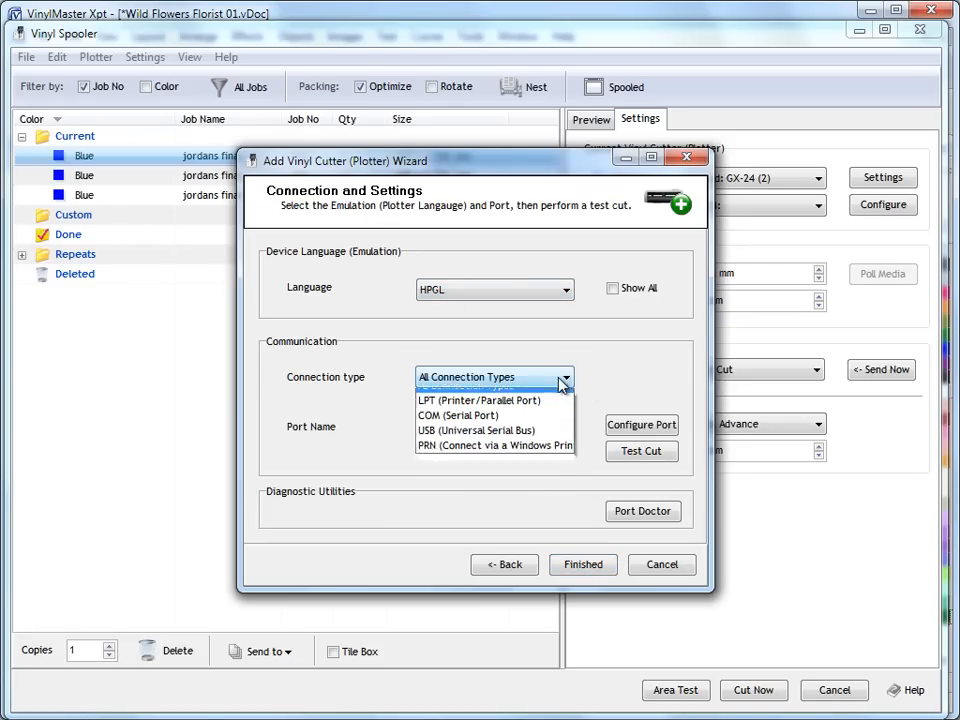
mouse_move(478, 411)
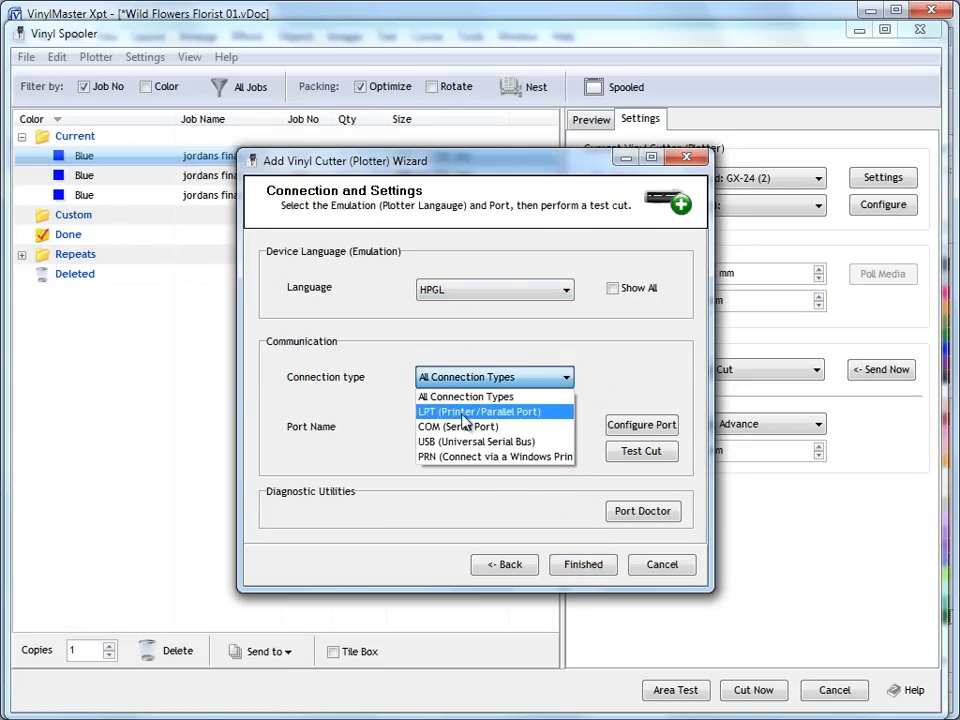
left_click(478, 411)
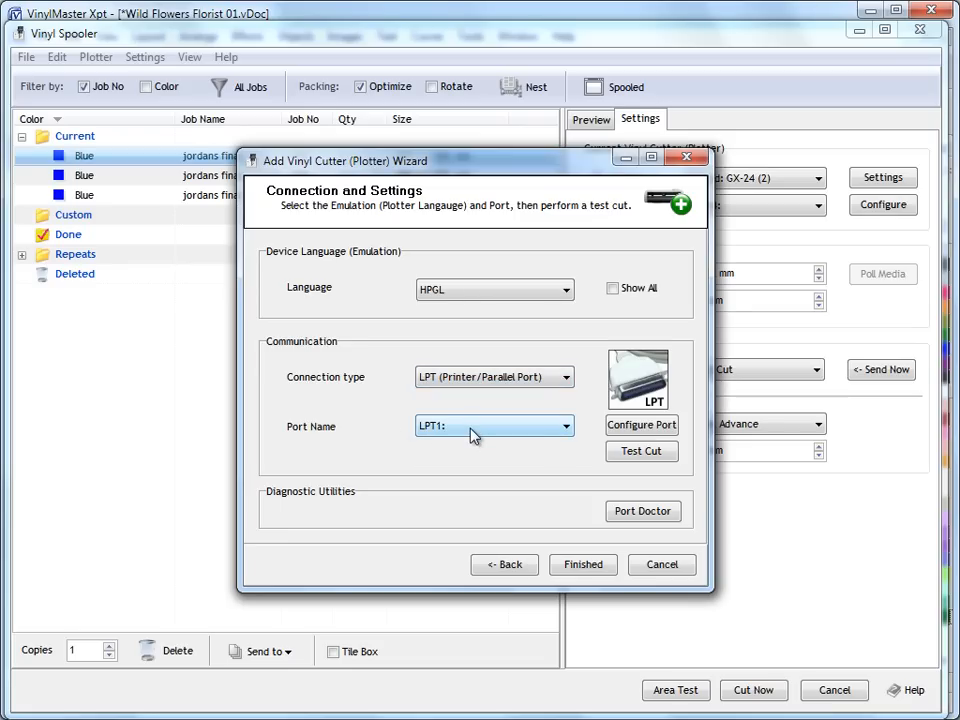
left_click(563, 426)
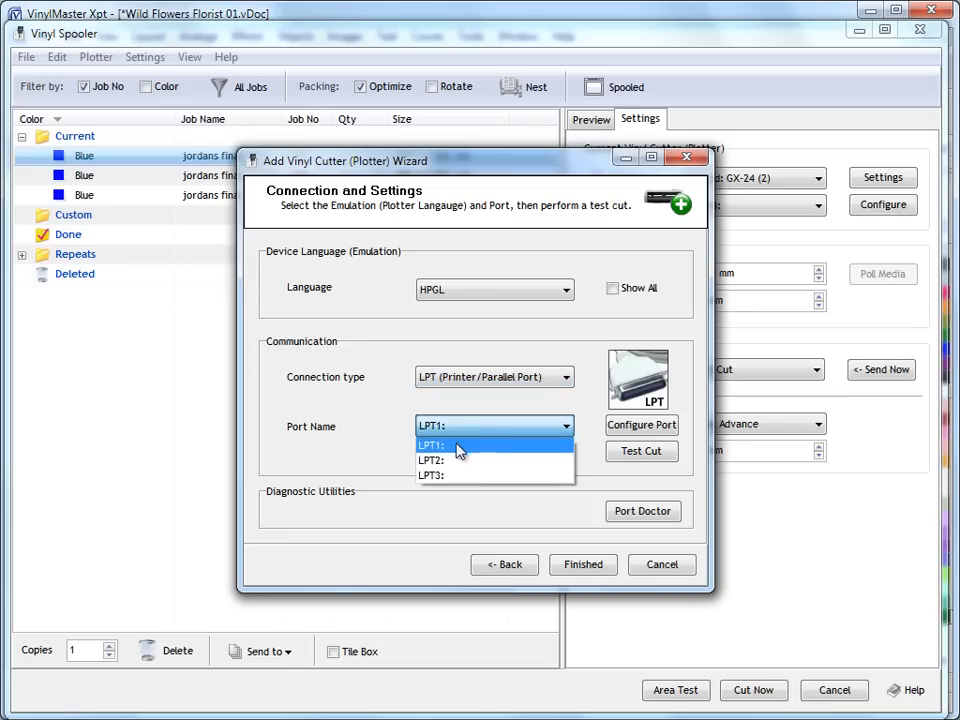
left_click(450, 445)
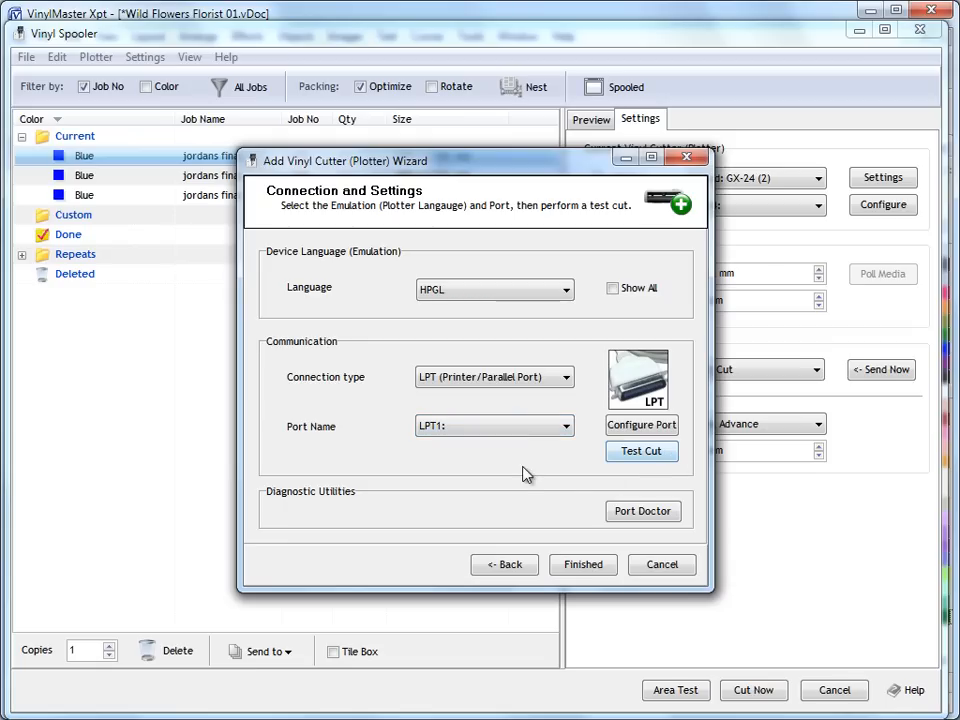
left_click(565, 426)
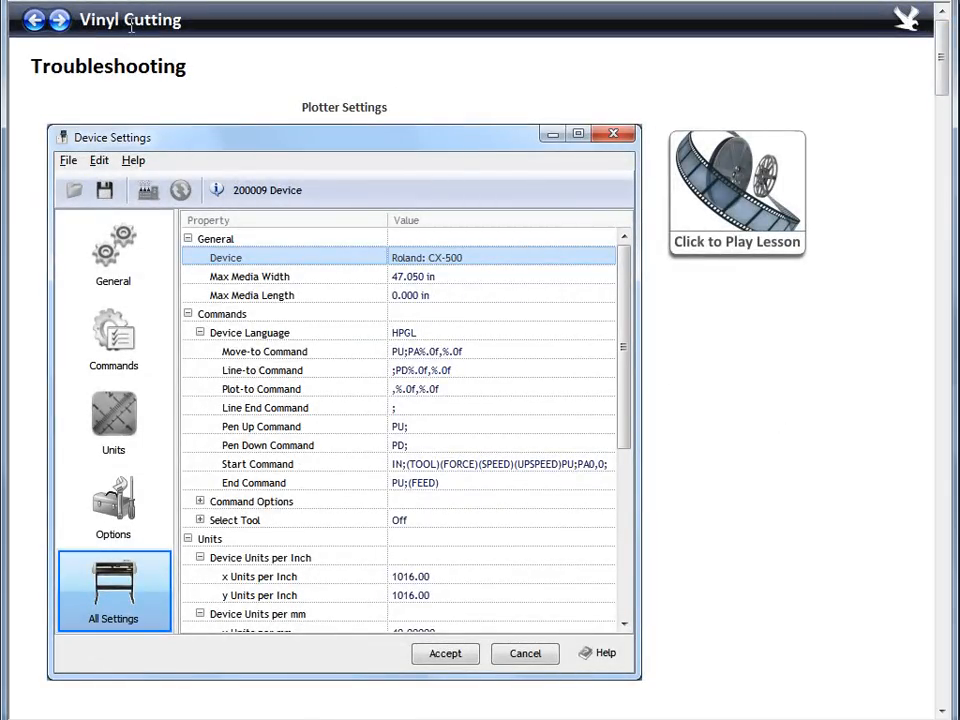
mouse_move(849, 489)
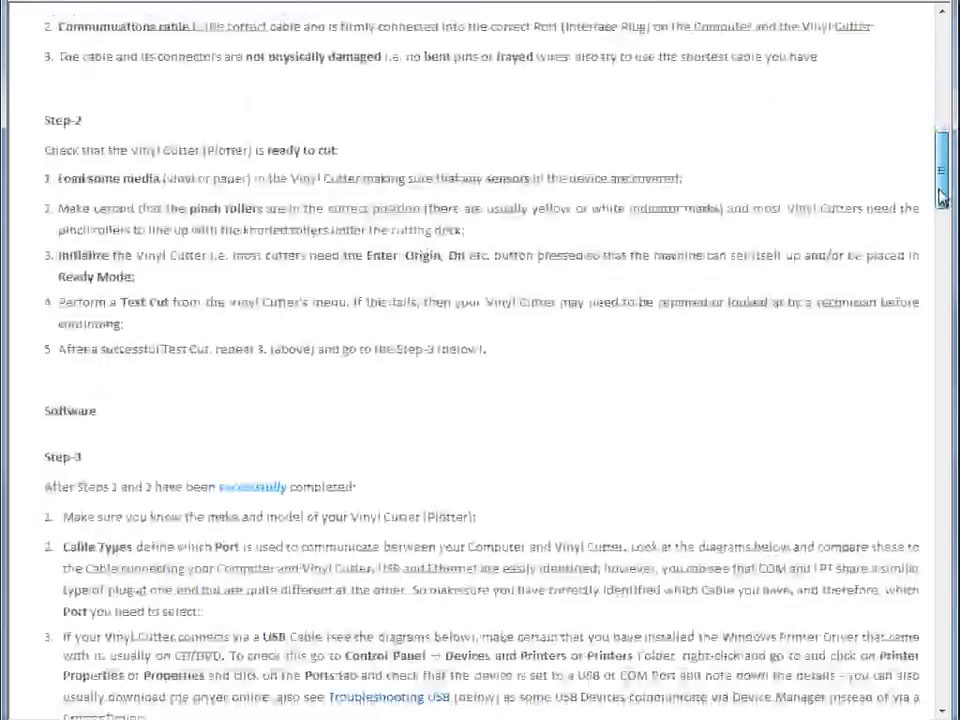
Step: Scroll the Troubleshooting help page down to USB troubleshooting steps 6–10
scroll("down", 3)
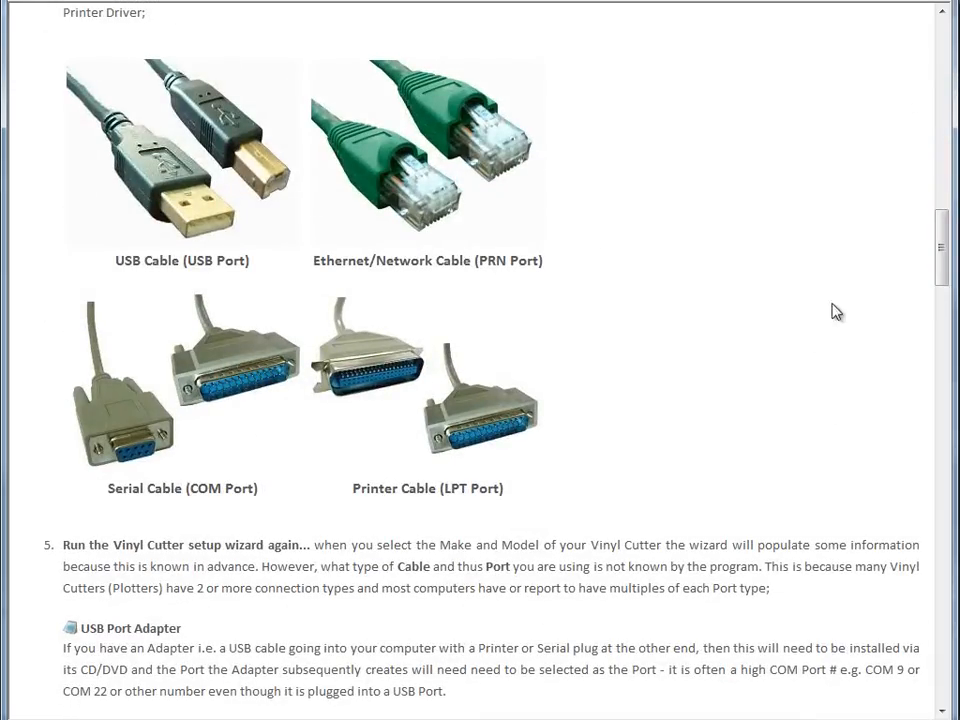
scroll("down", 3)
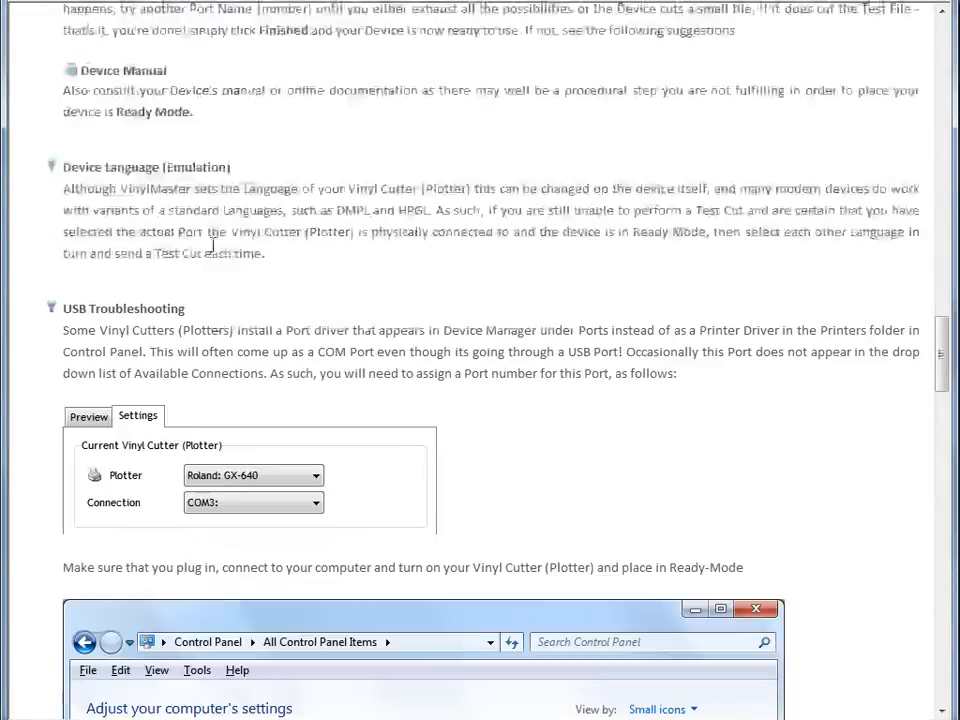
scroll("down", 3)
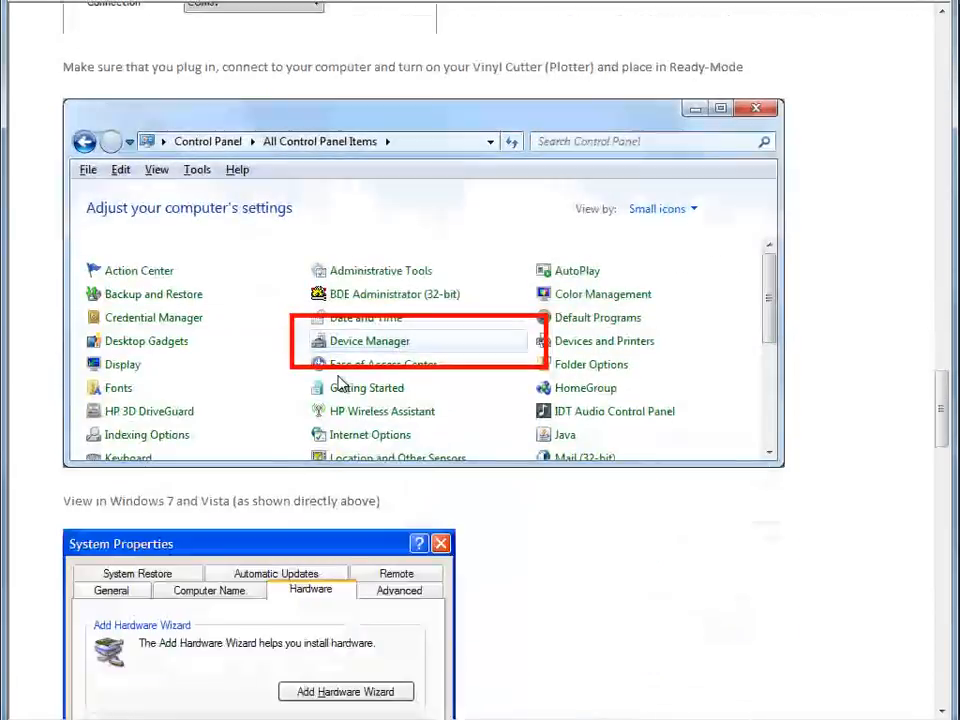
scroll("down", 3)
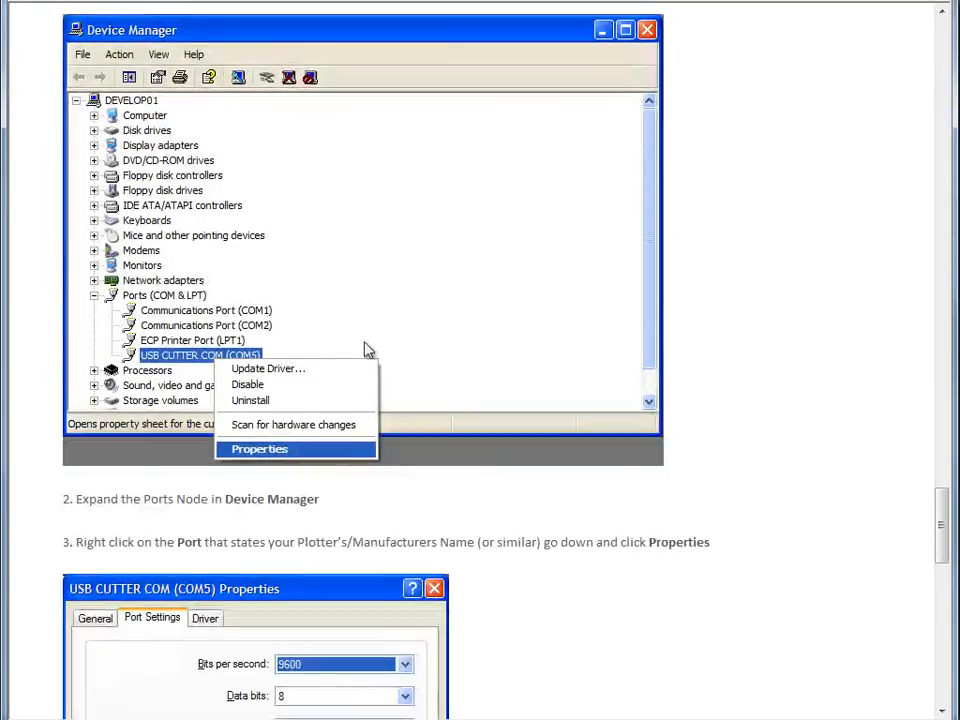
scroll("down", 3)
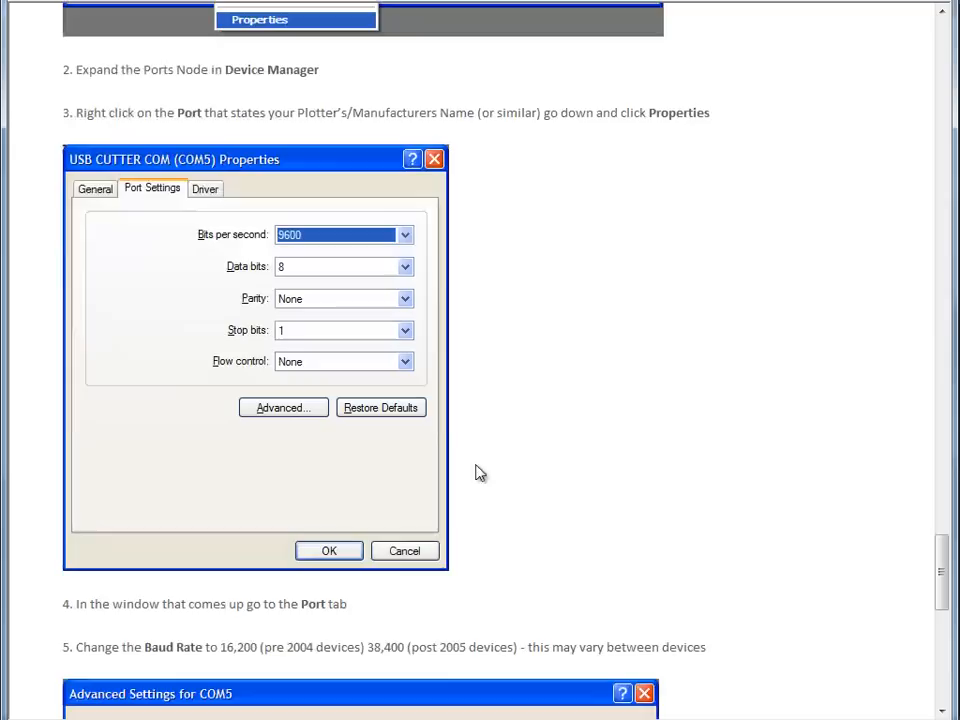
scroll("down", 3)
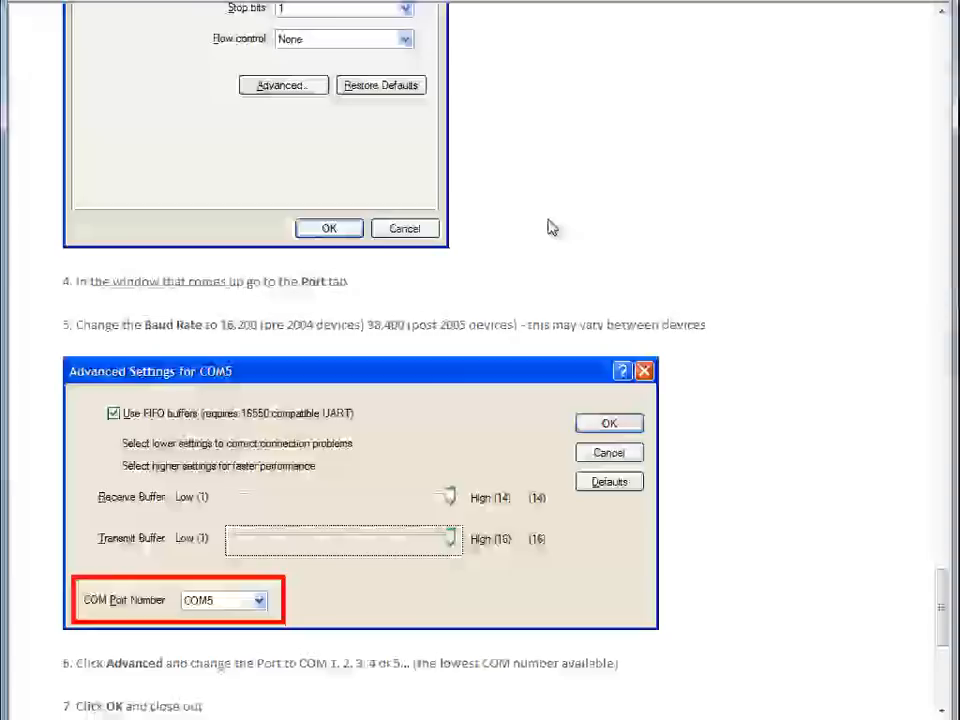
scroll("down", 3)
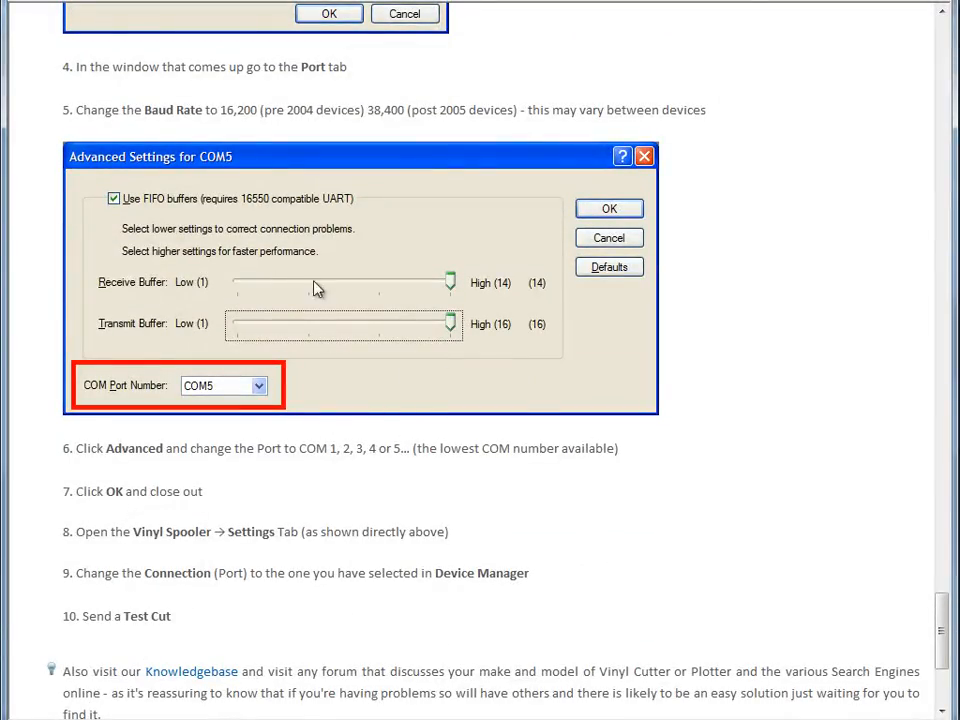
mouse_move(817, 463)
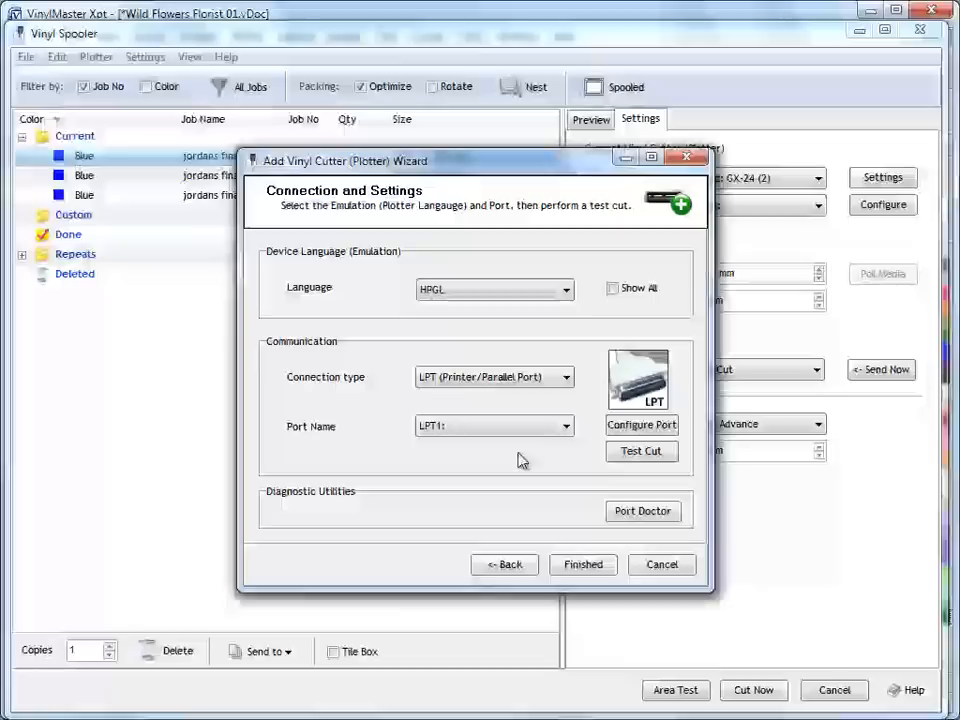
left_click(565, 377)
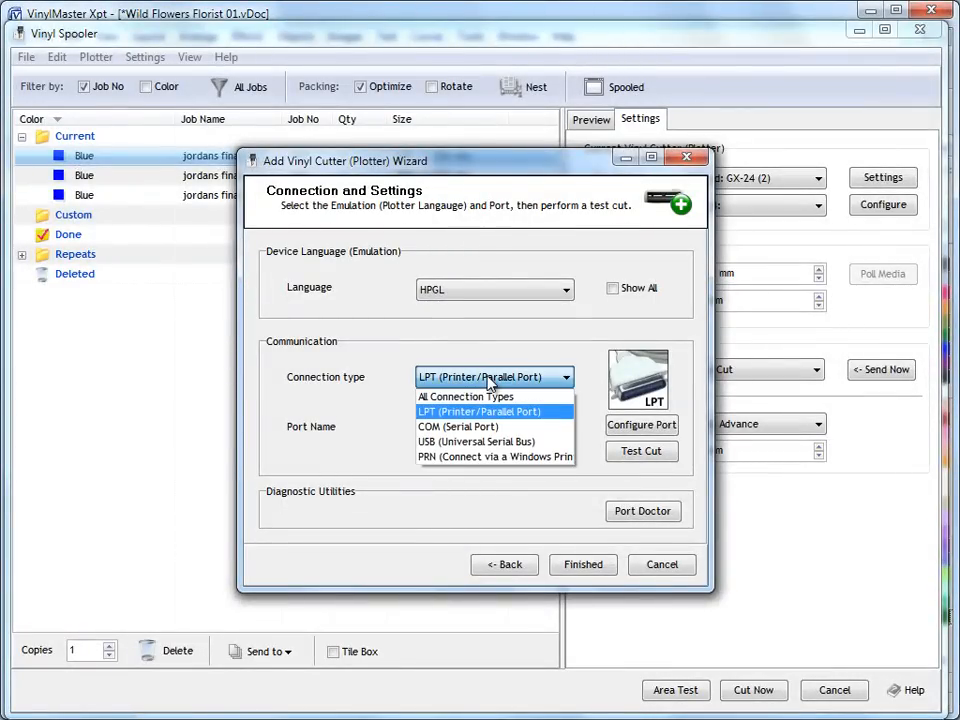
mouse_move(645, 393)
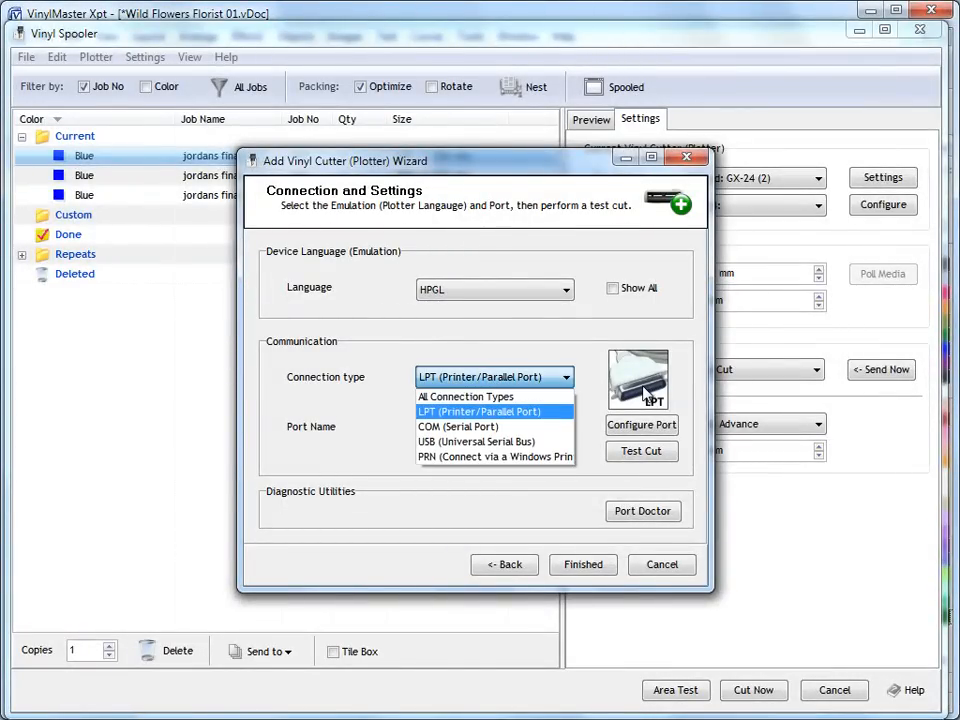
left_click(480, 412)
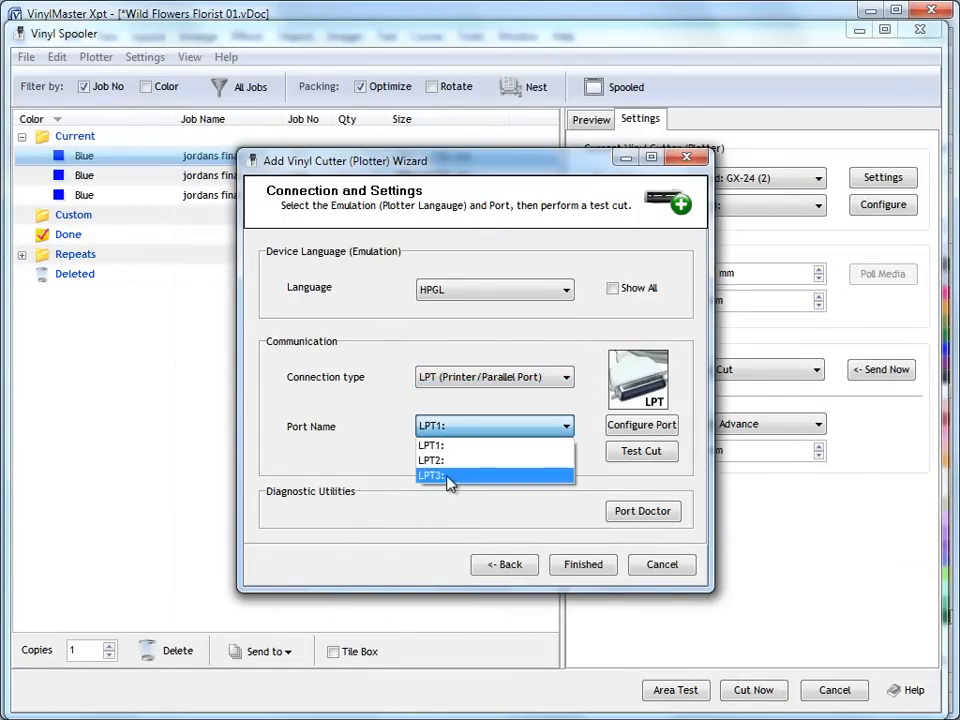
left_click(442, 444)
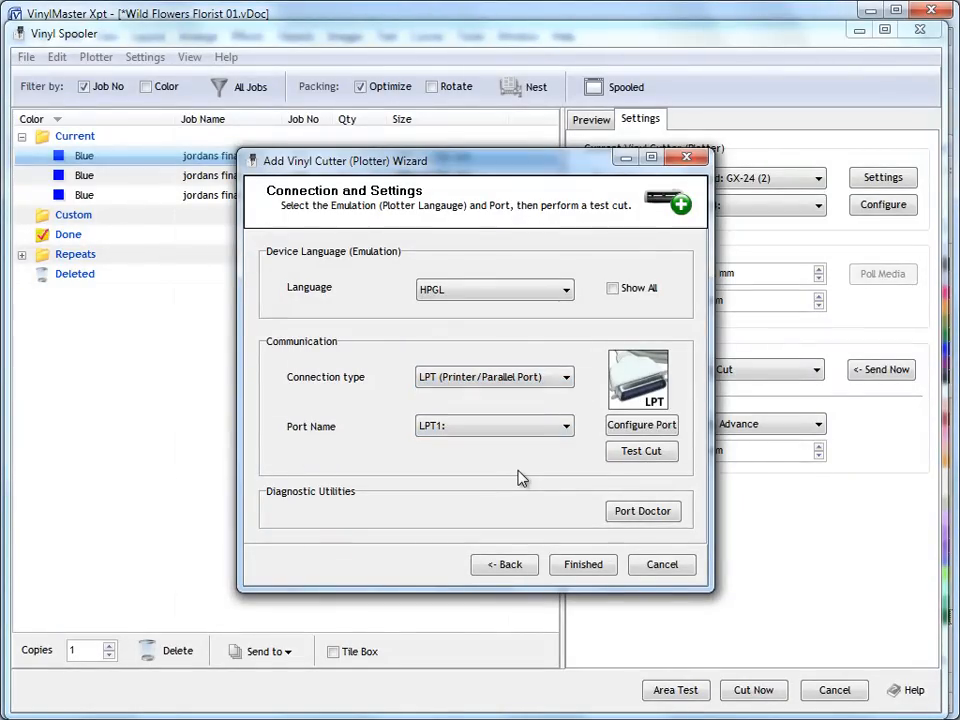